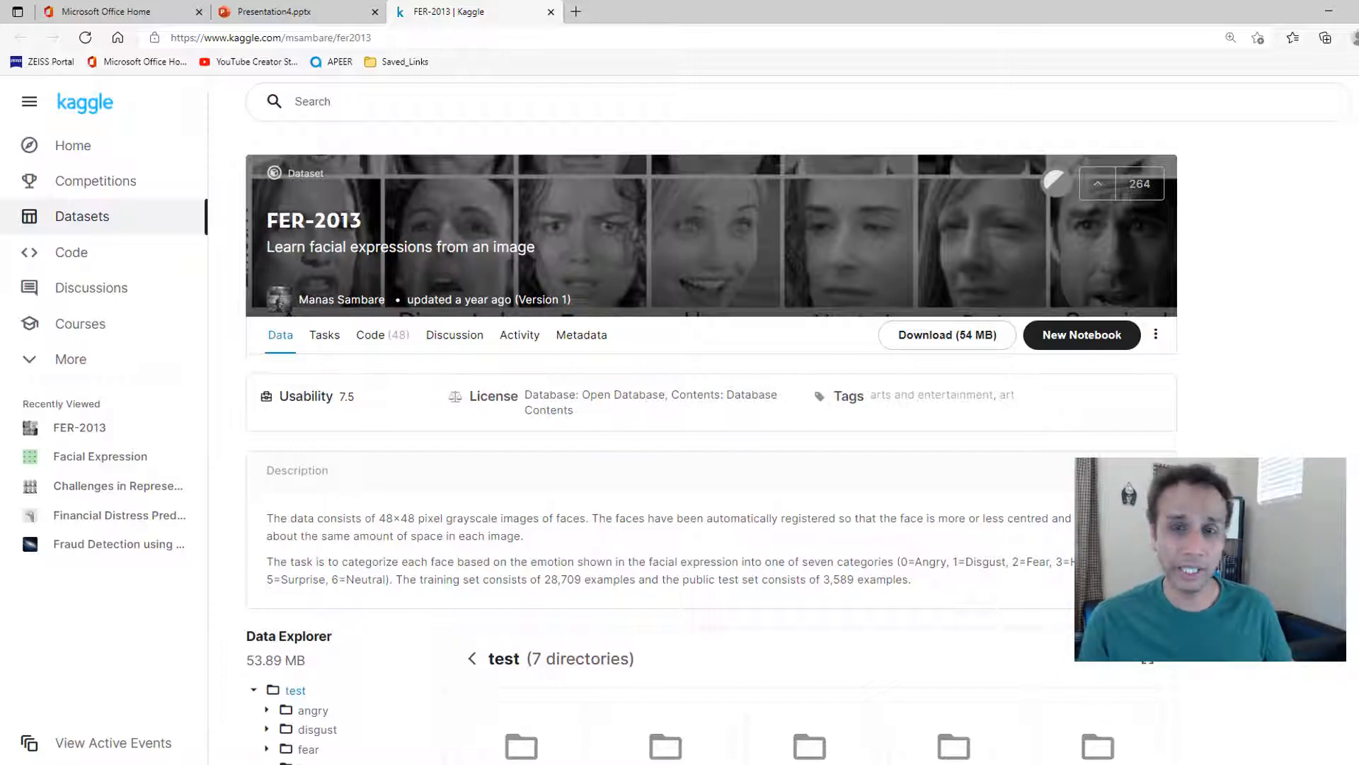
mouse_move(648, 262)
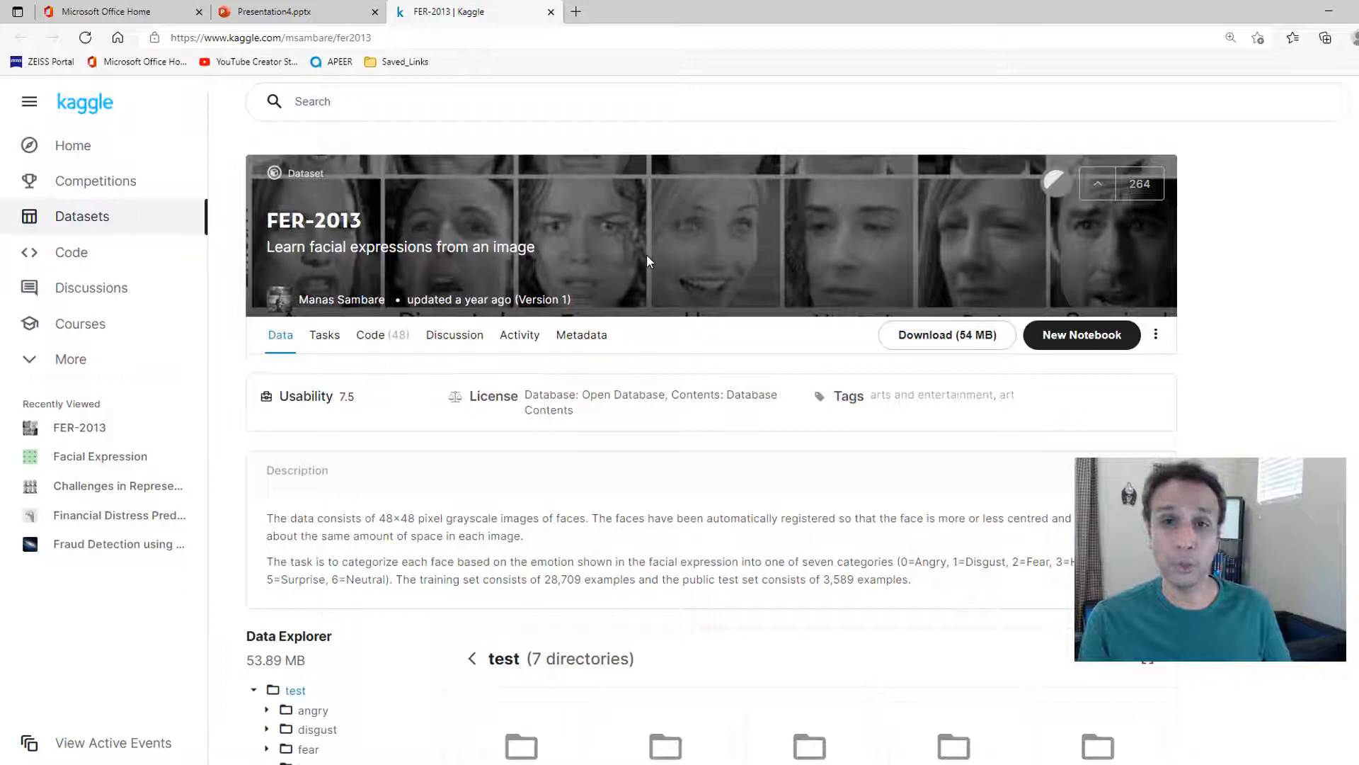
mouse_move(681, 220)
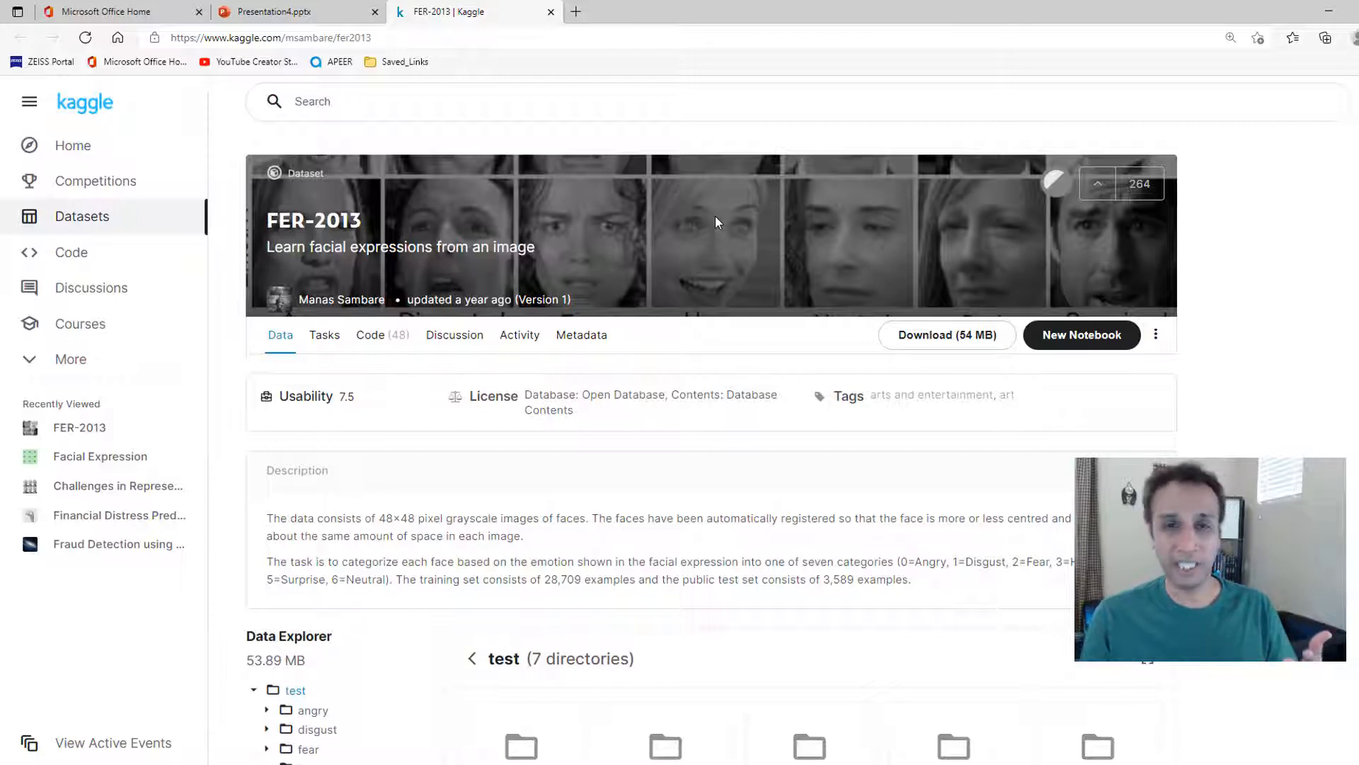
mouse_move(737, 246)
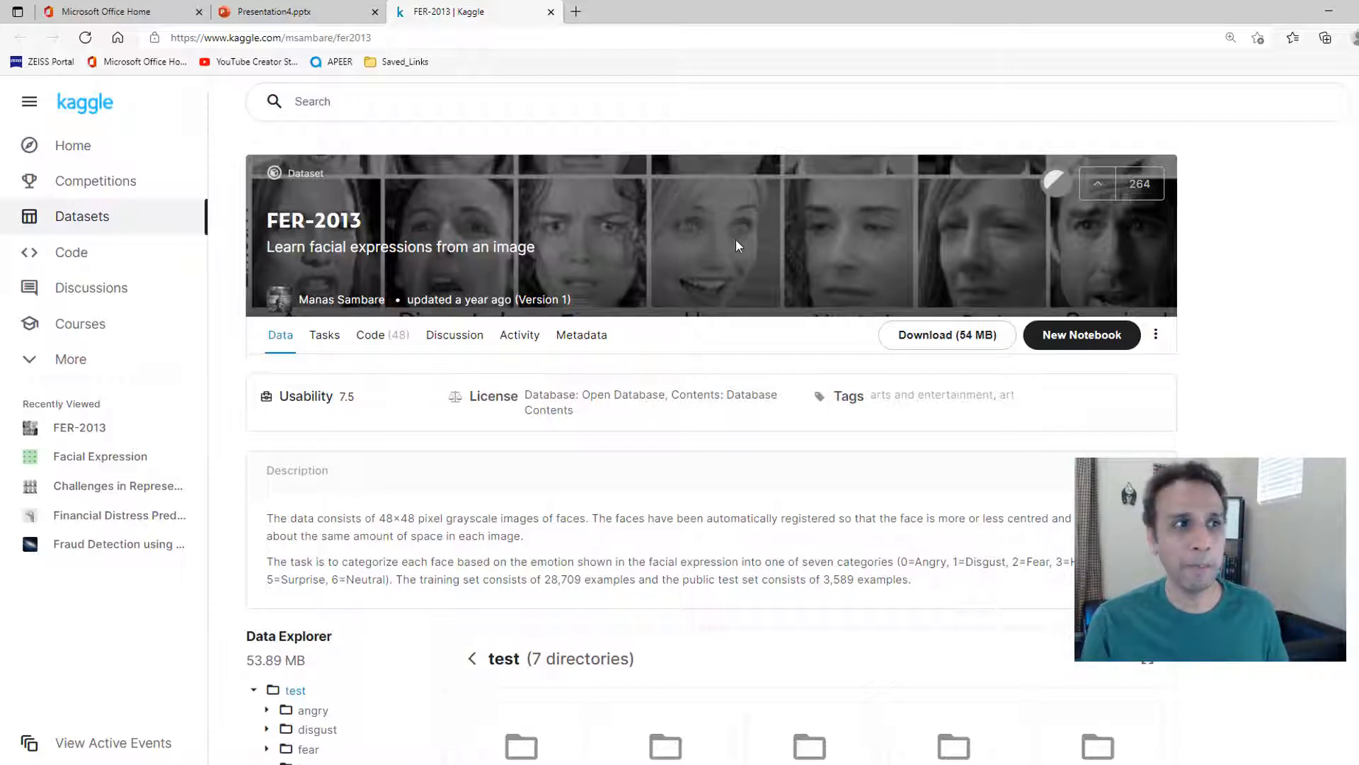
mouse_move(806, 277)
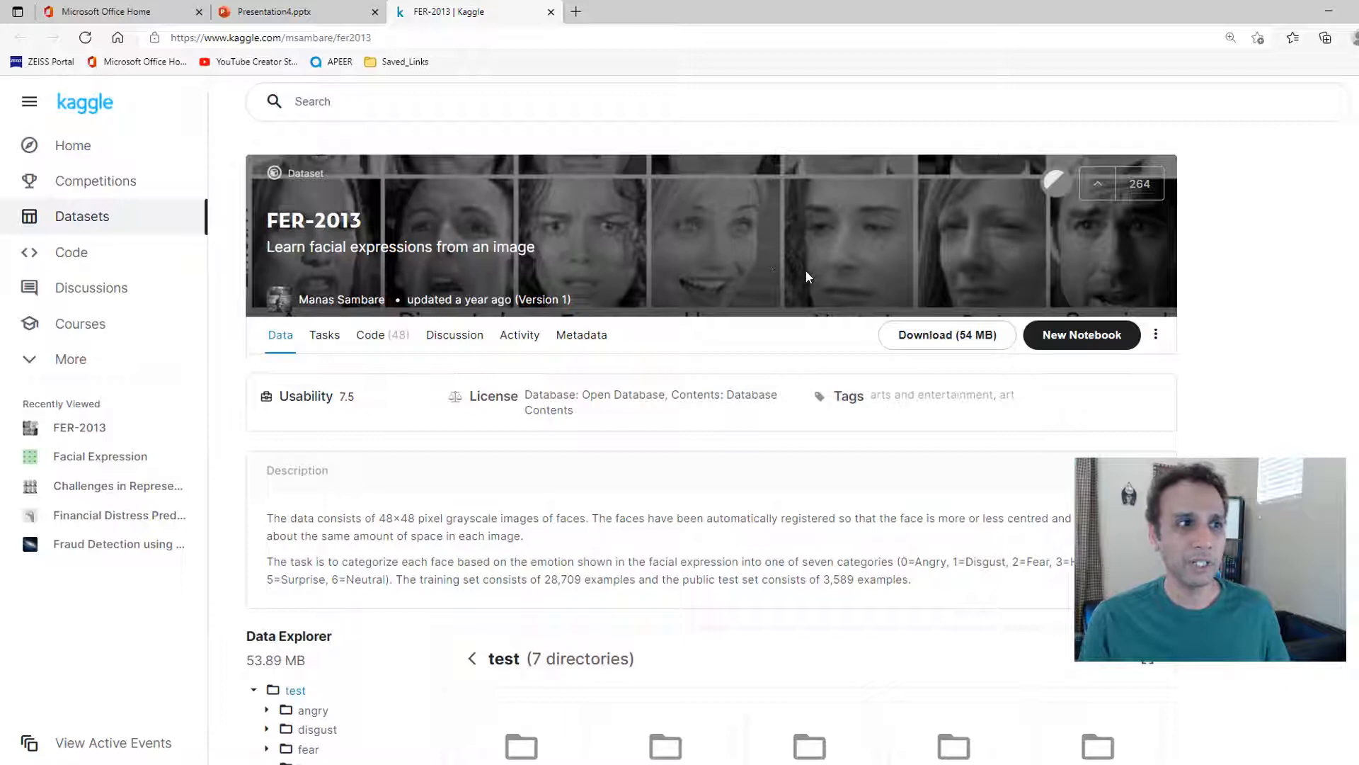
mouse_move(725, 263)
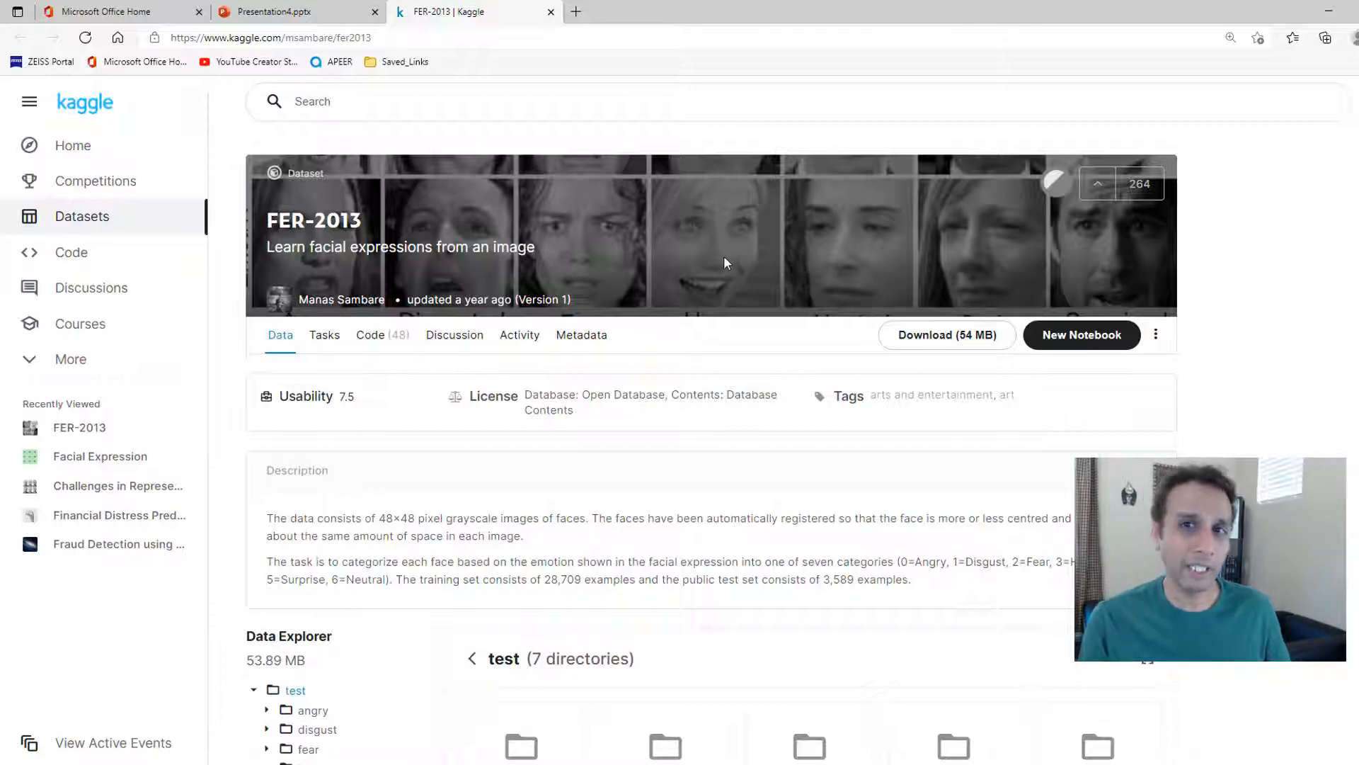
mouse_move(715, 269)
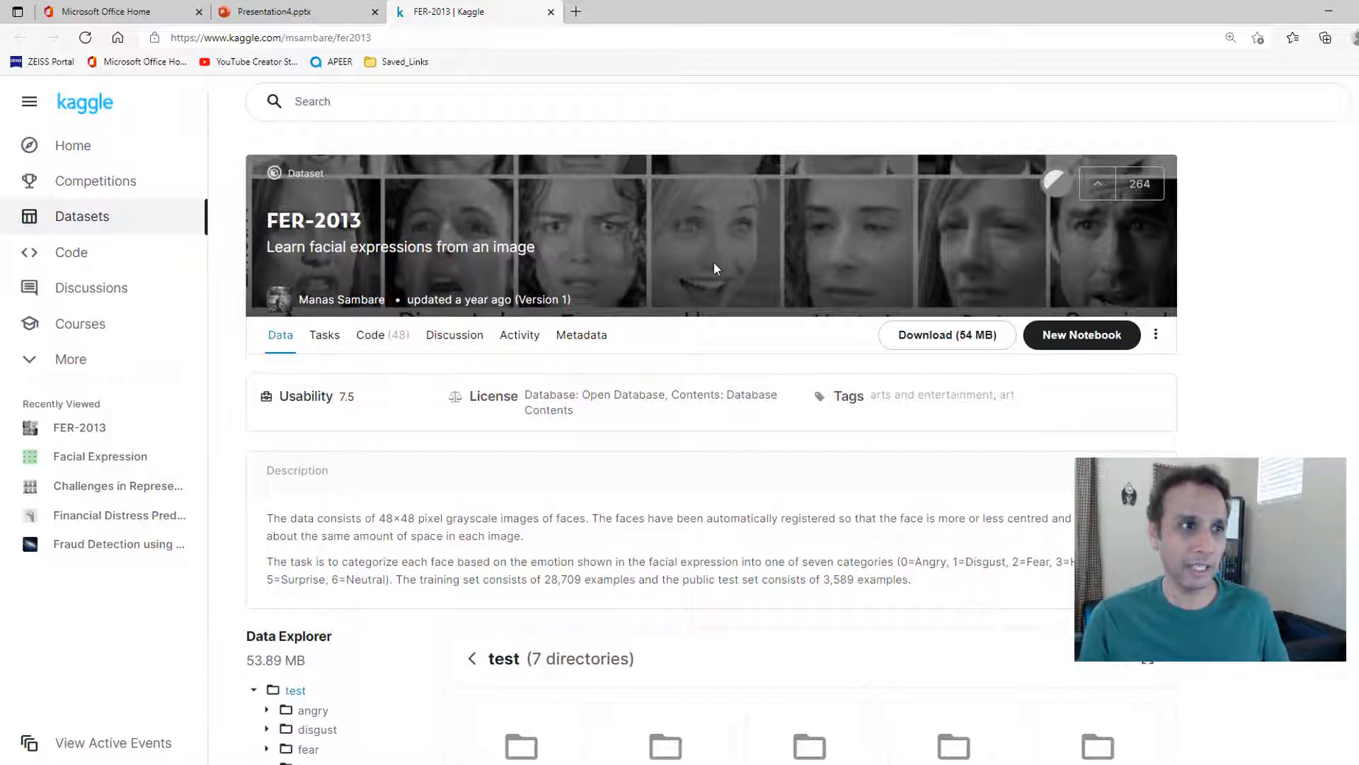
mouse_move(733, 271)
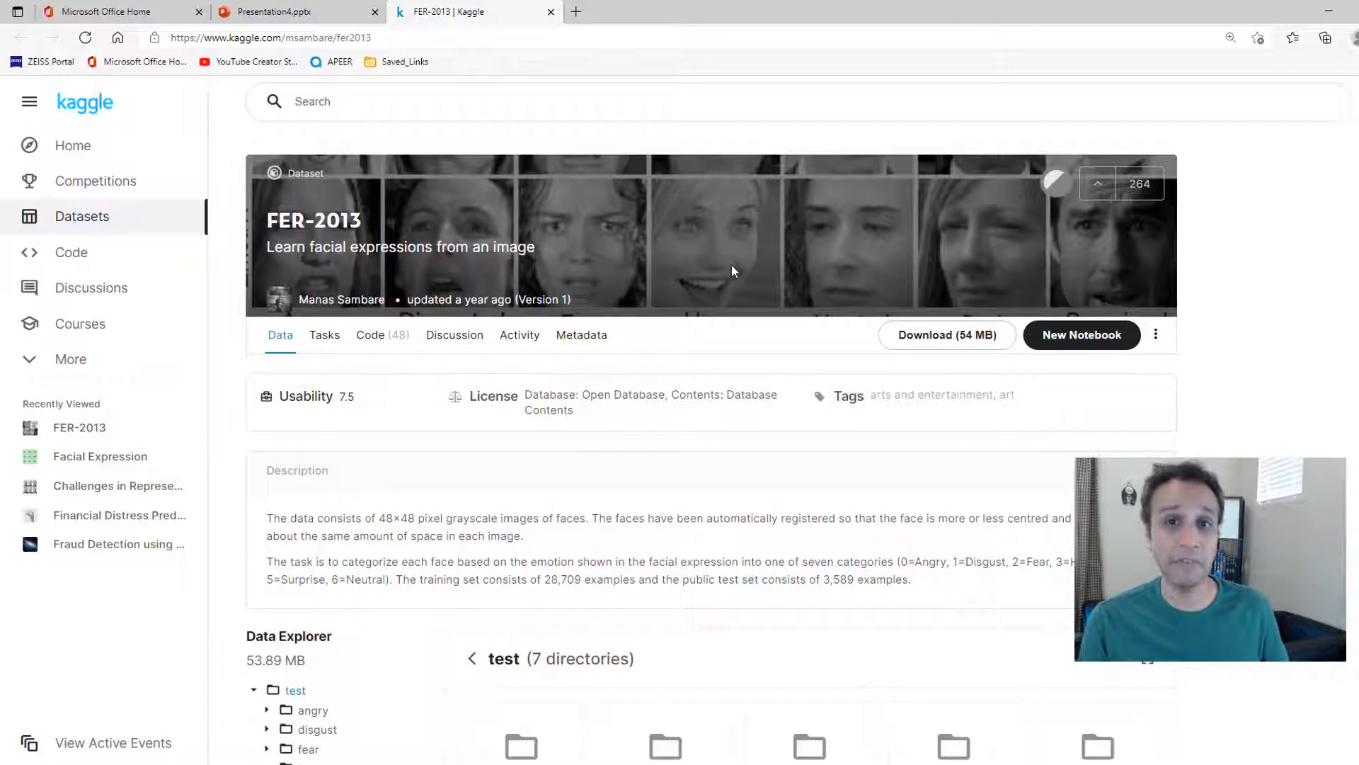
Step: Show Kaggle's test folder with its seven emotion subfolders, then compare with the local train folder
scroll(down, 3)
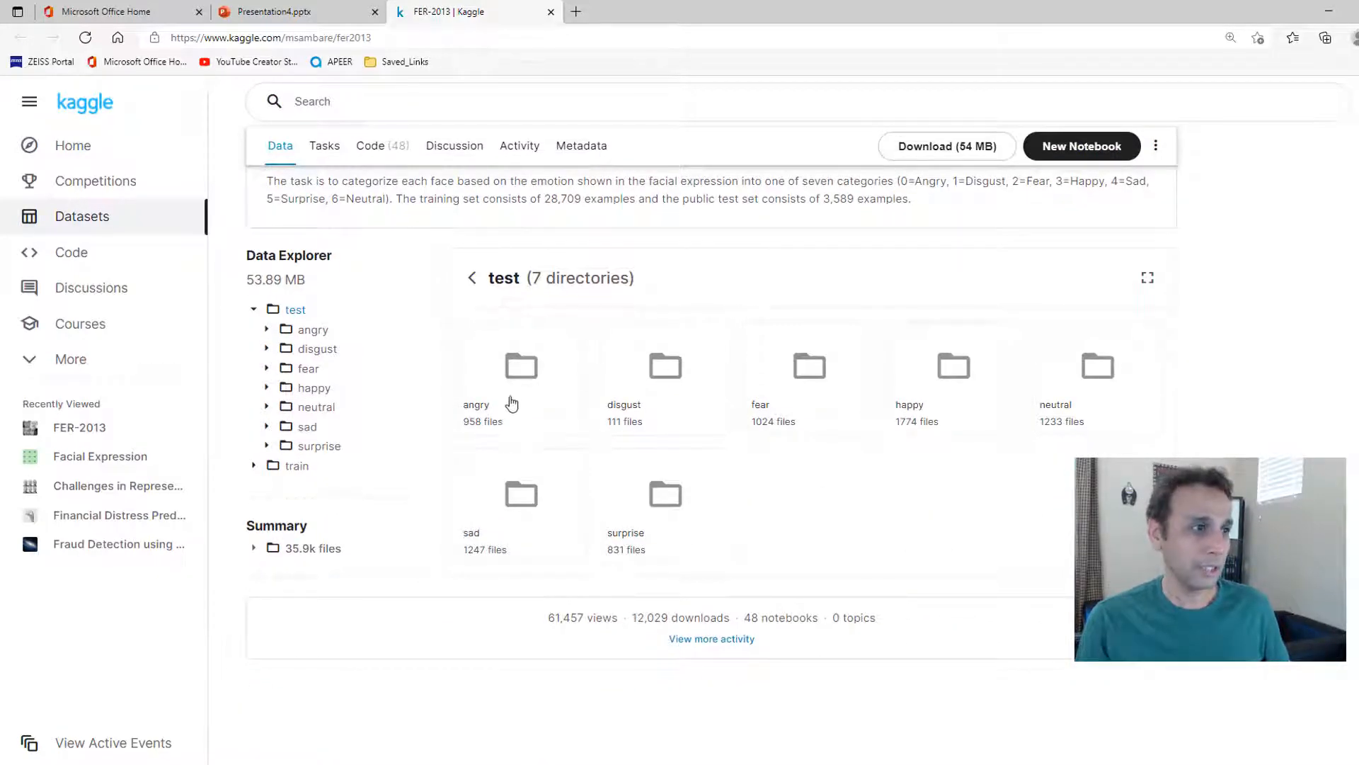
mouse_move(583, 525)
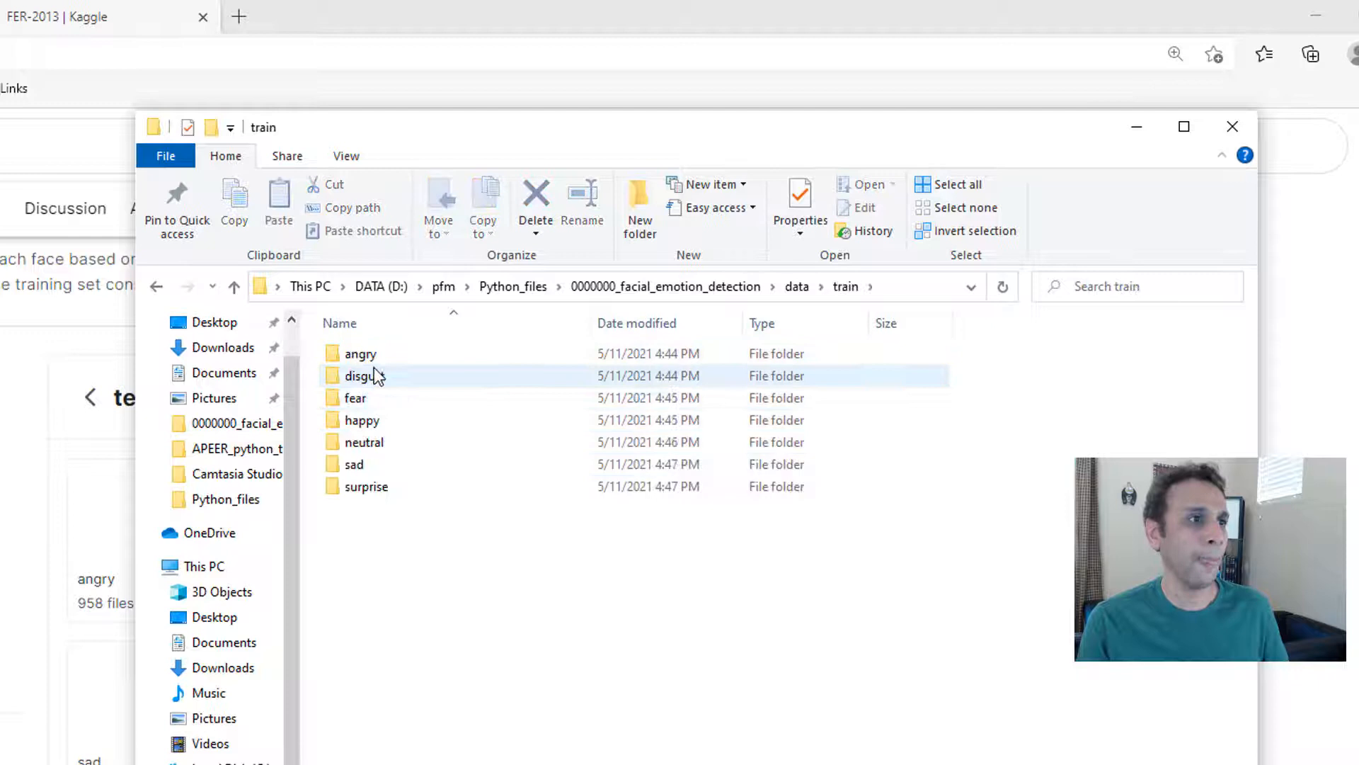
click(364, 441)
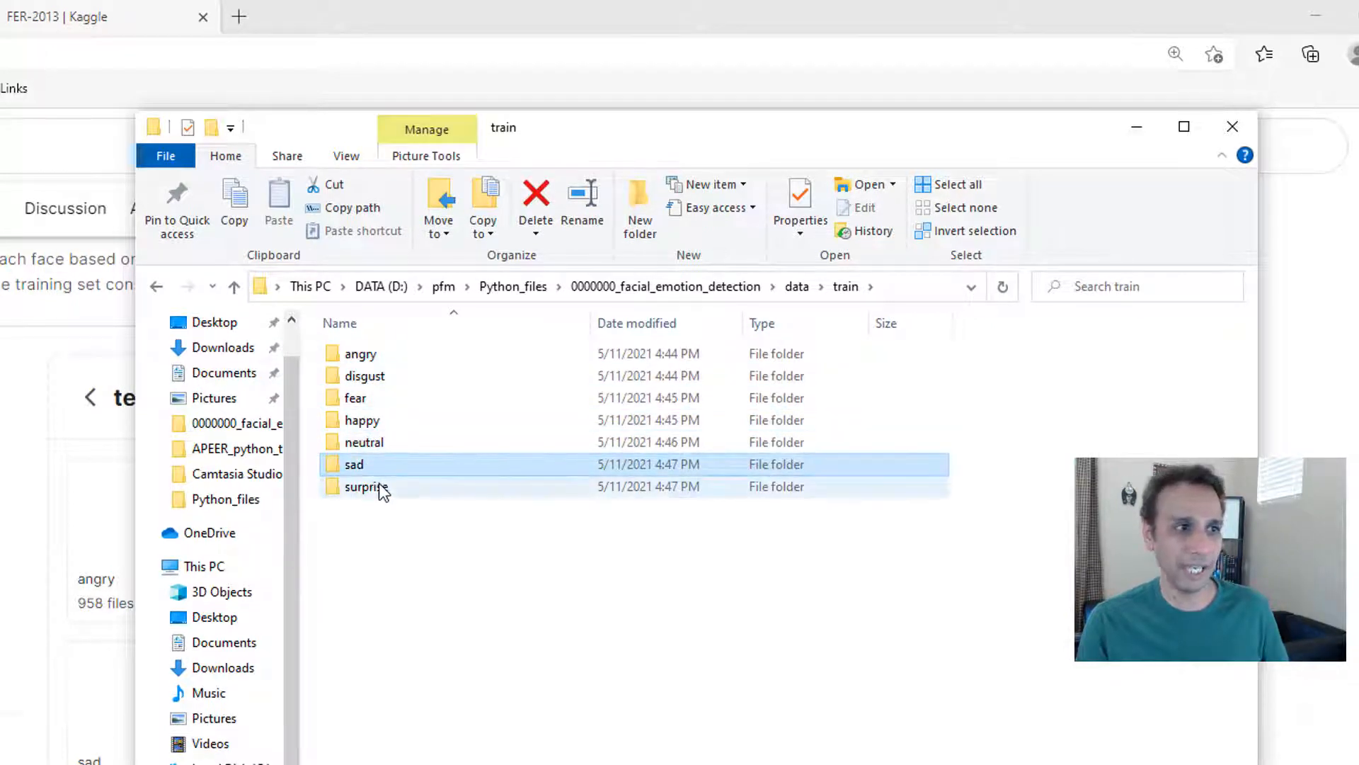
click(366, 486)
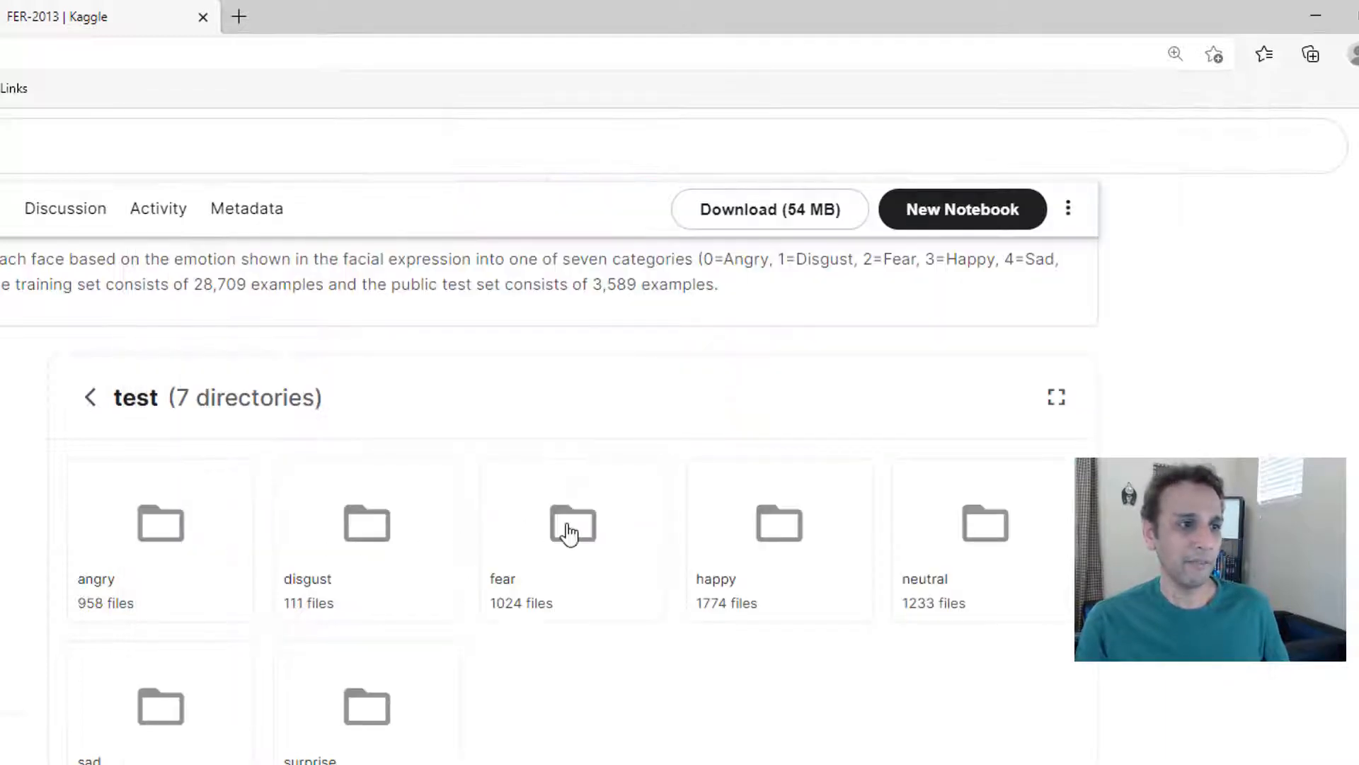
mouse_move(365, 533)
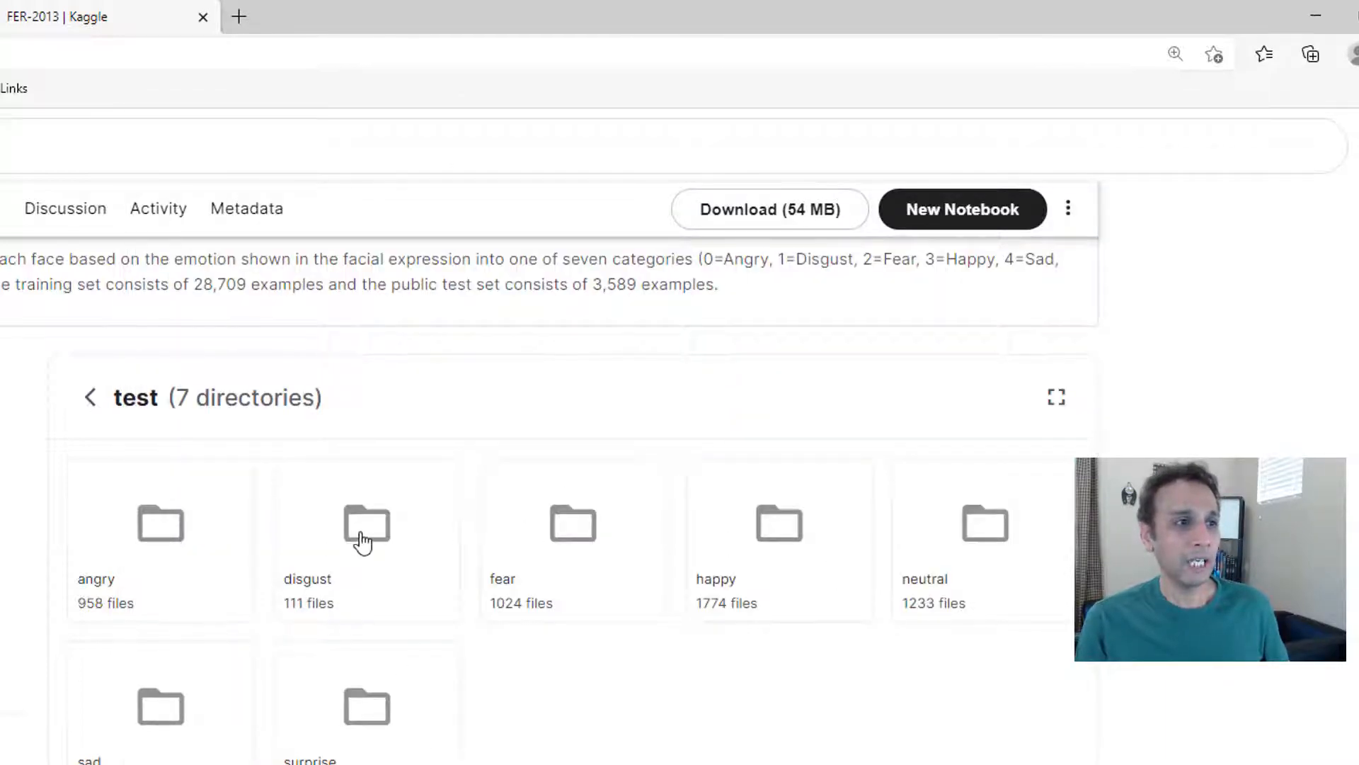
mouse_move(309, 594)
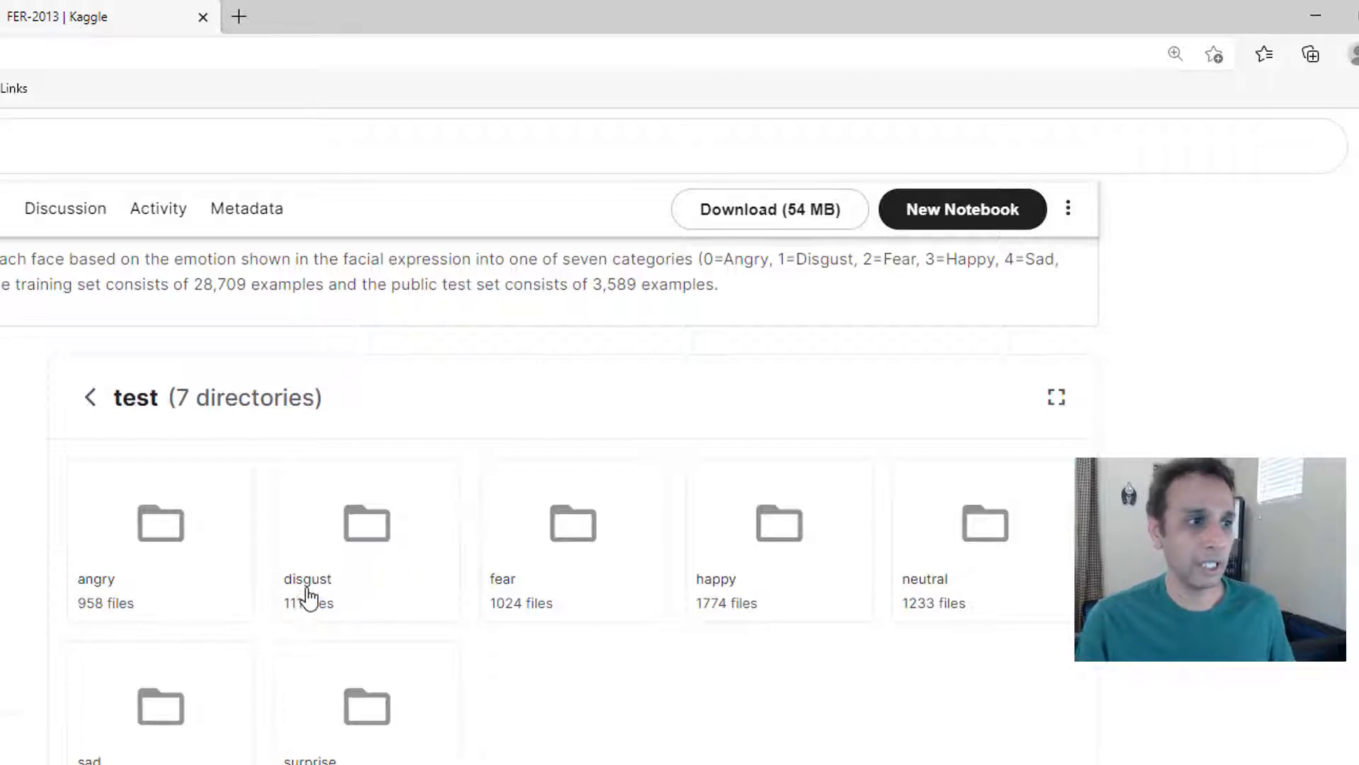
mouse_move(312, 622)
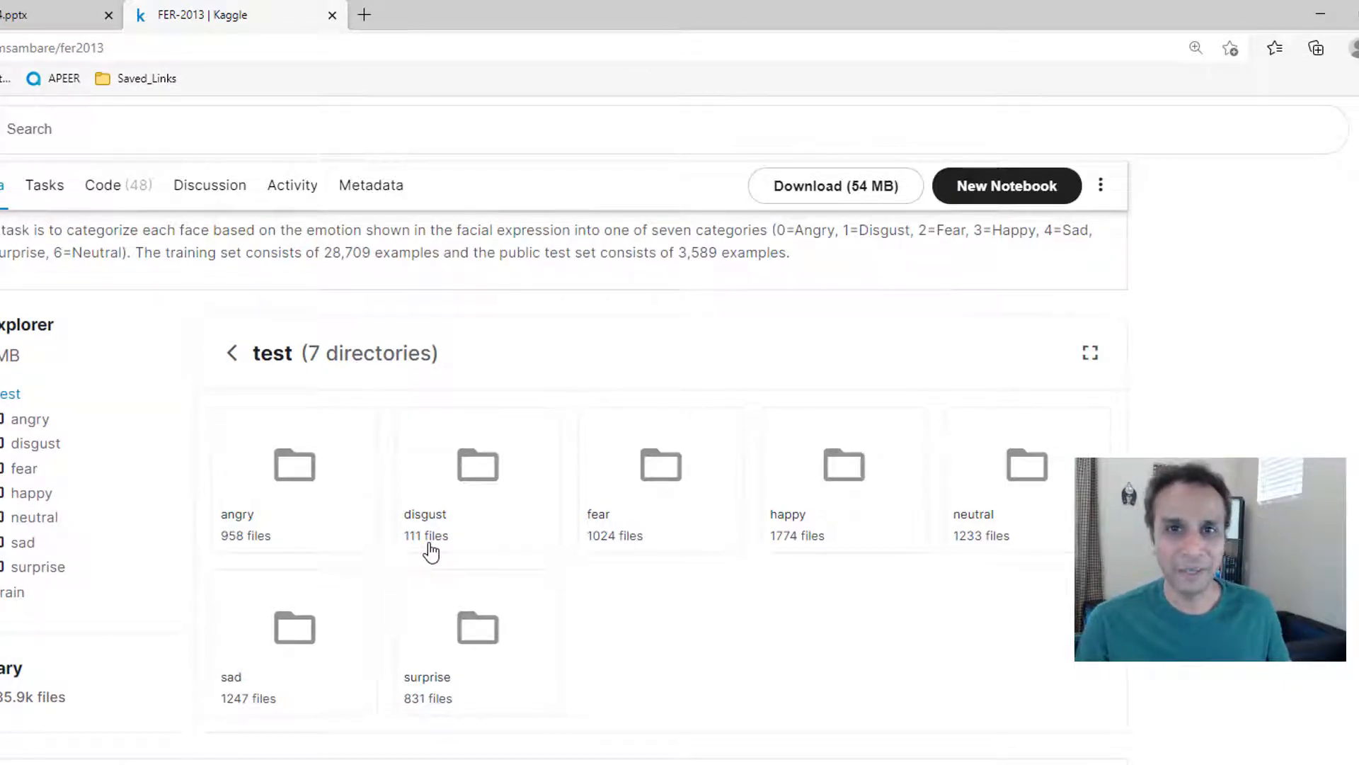
mouse_move(482, 464)
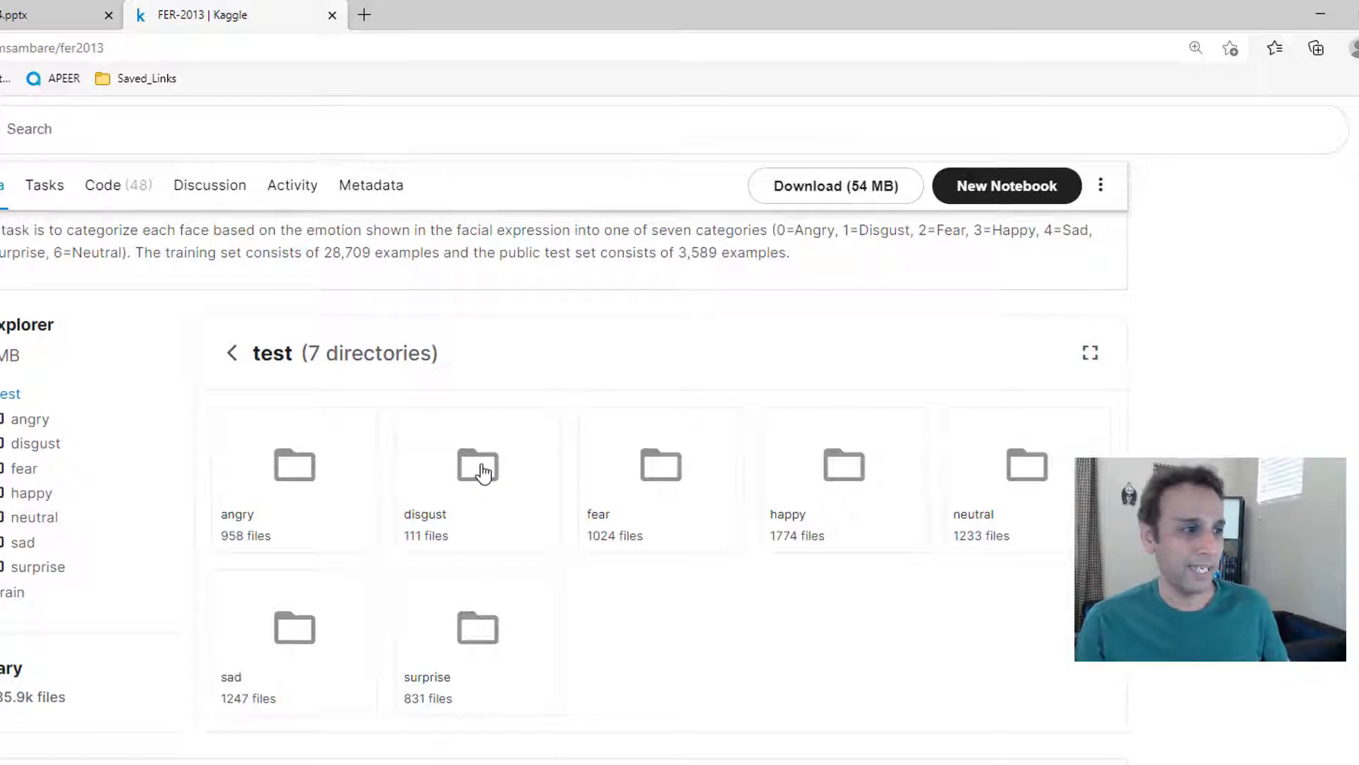
mouse_move(1022, 523)
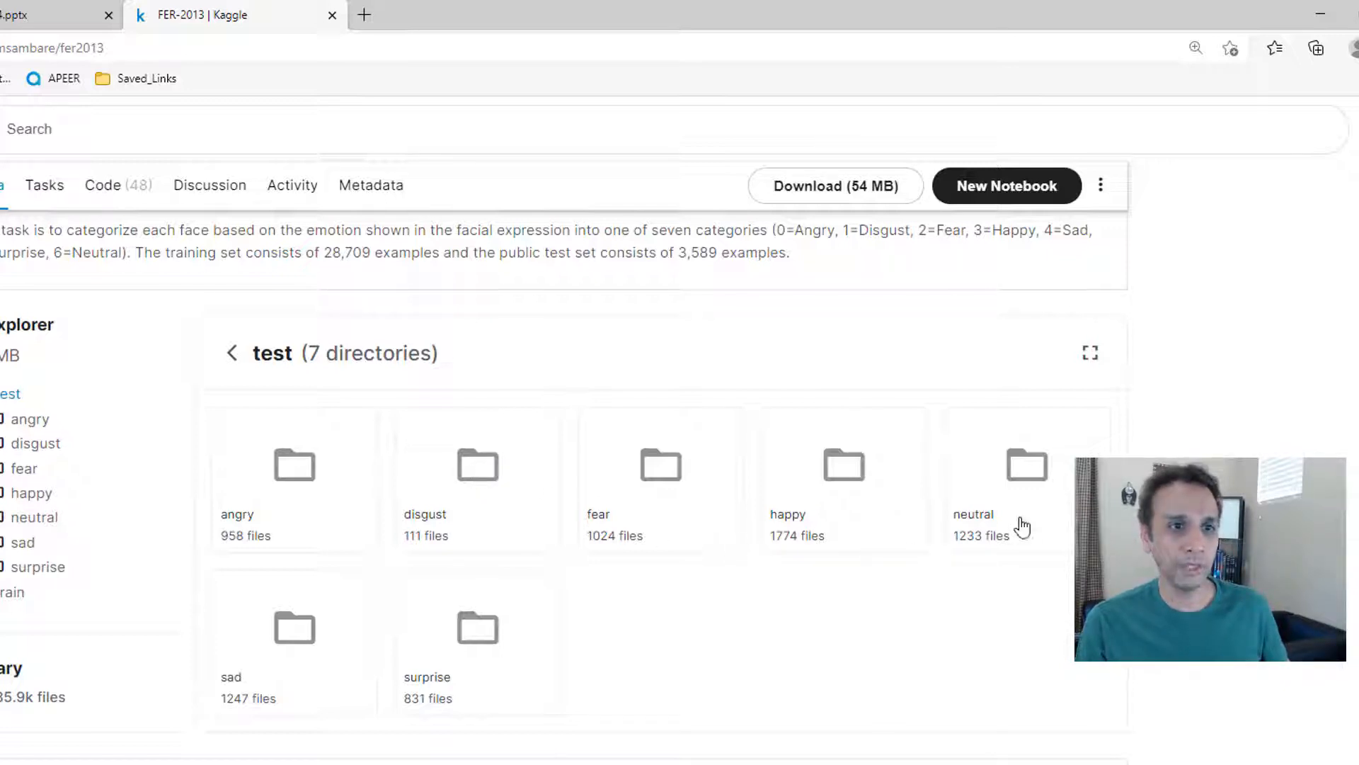
mouse_move(822, 505)
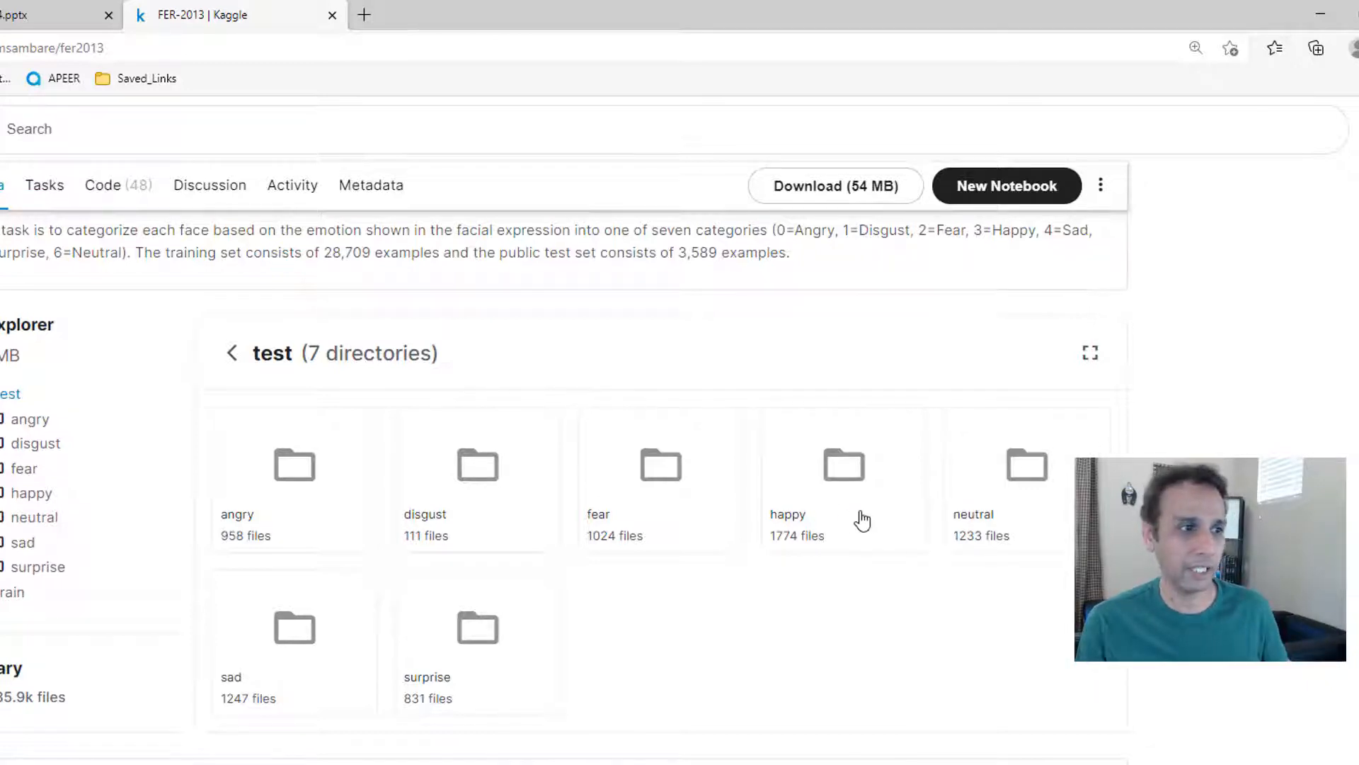
mouse_move(300, 664)
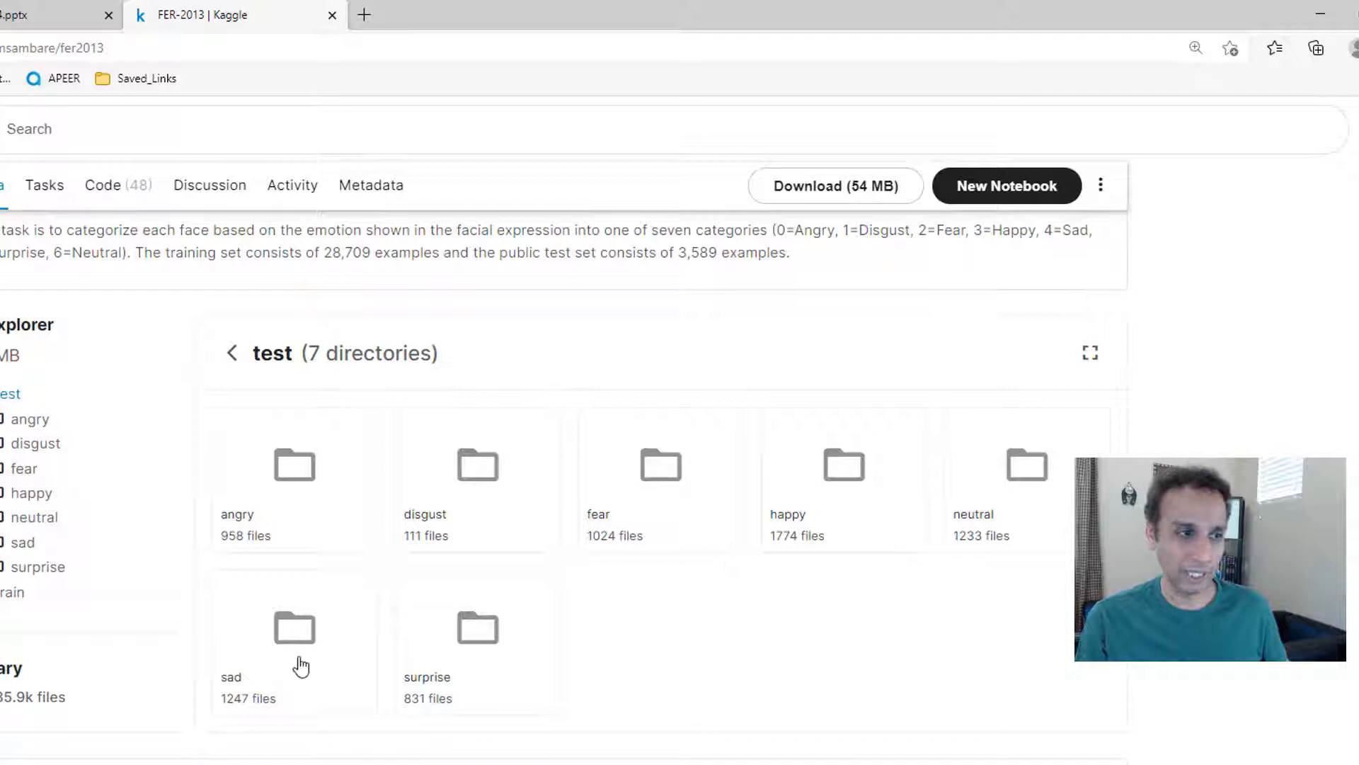
mouse_move(466, 494)
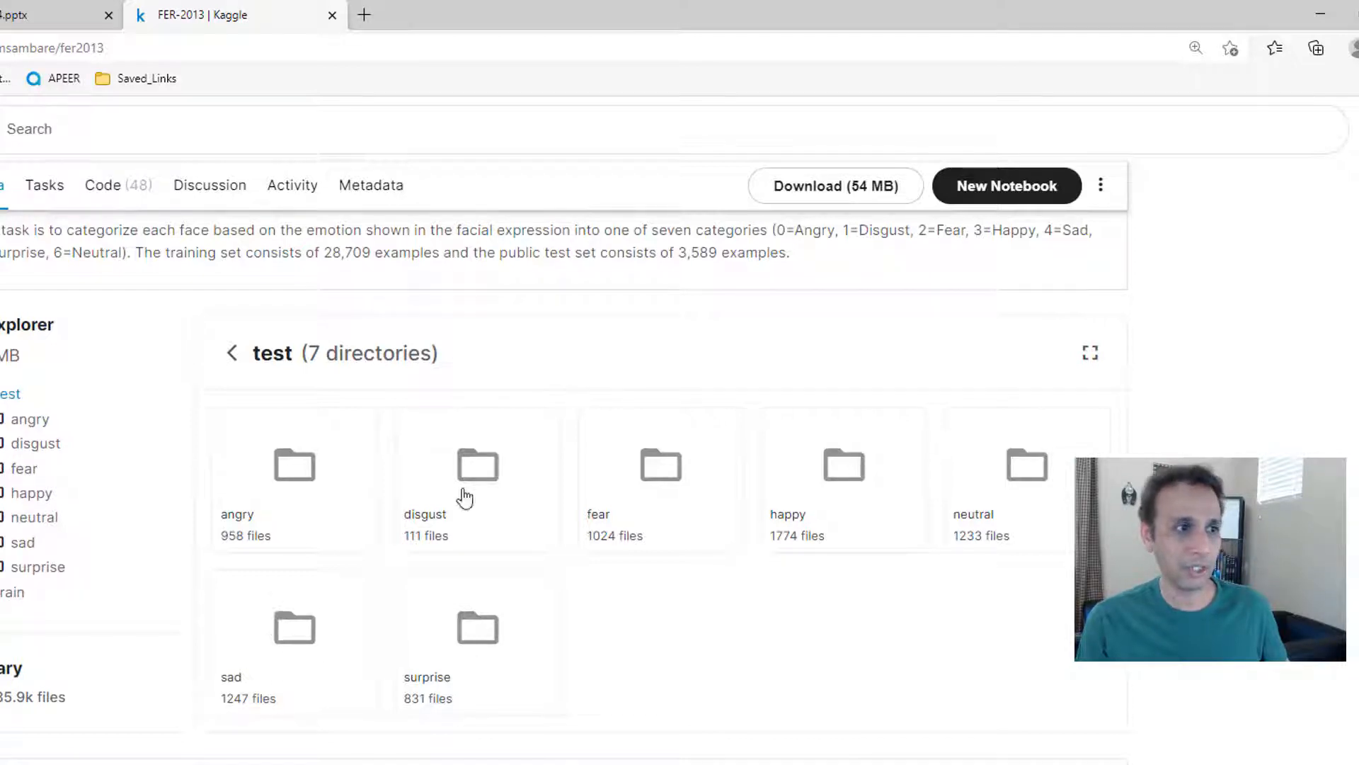
mouse_move(446, 520)
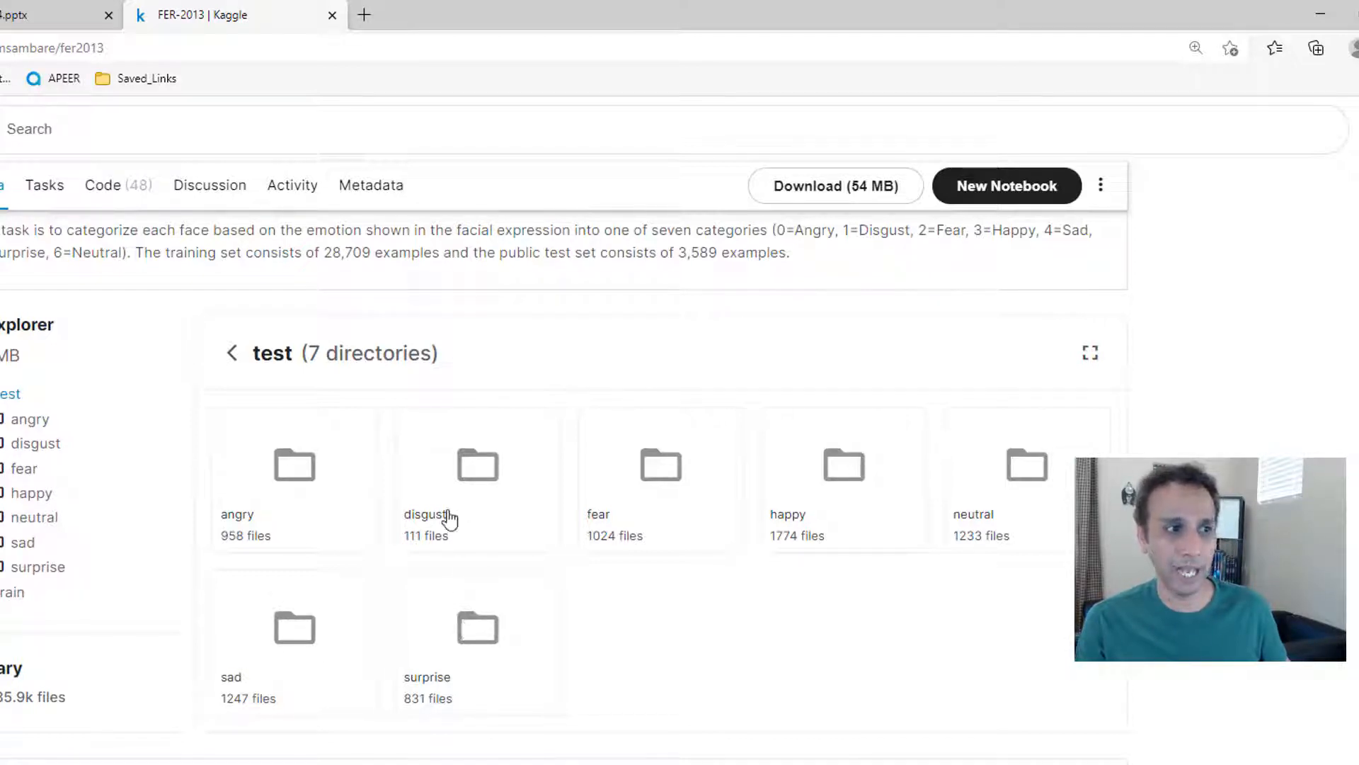
mouse_move(453, 676)
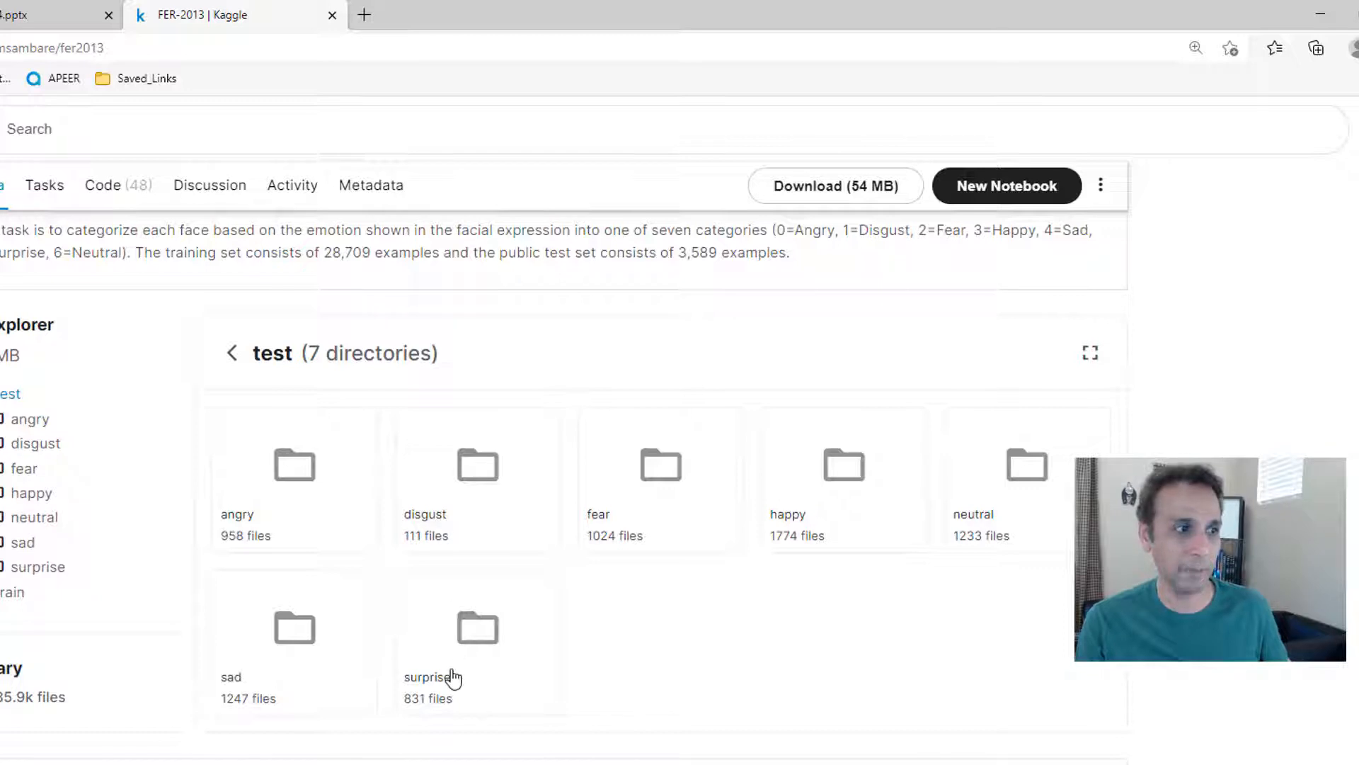
mouse_move(319, 557)
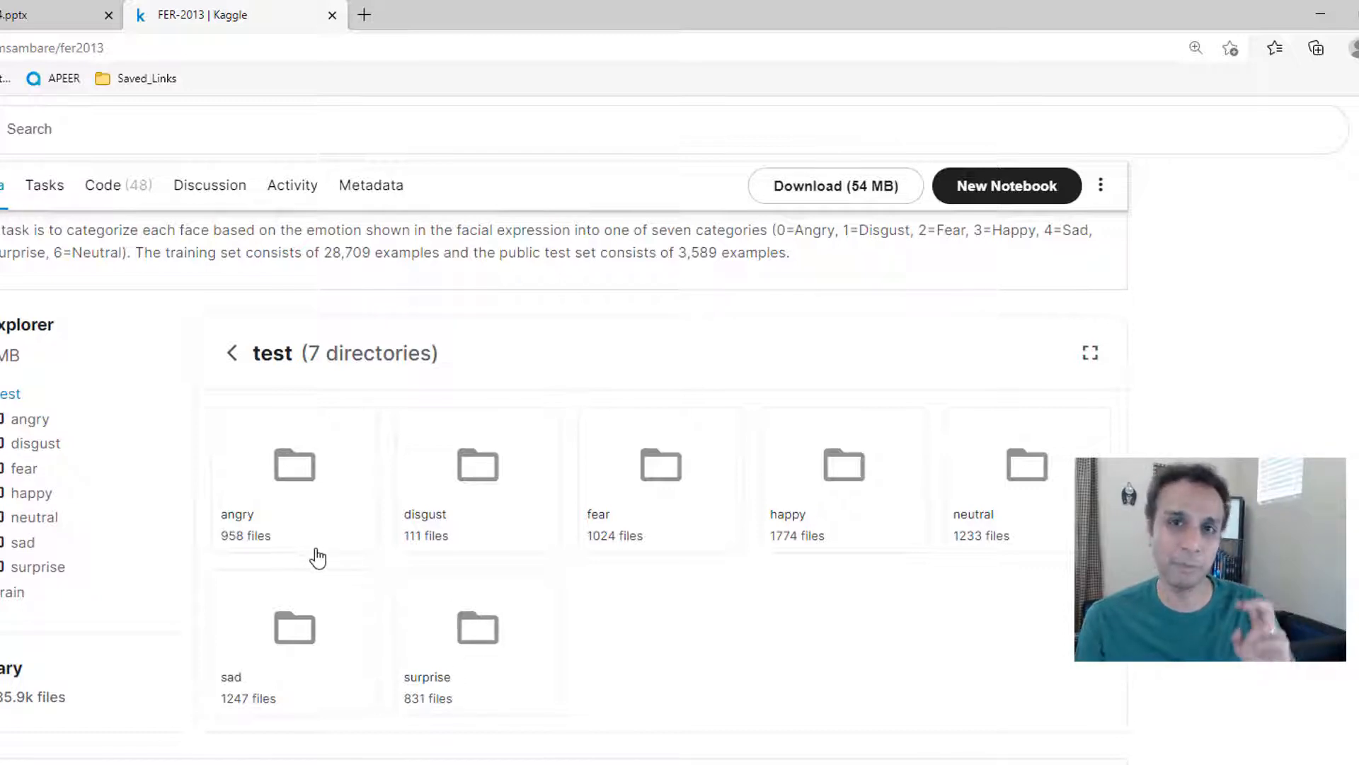
mouse_move(438, 613)
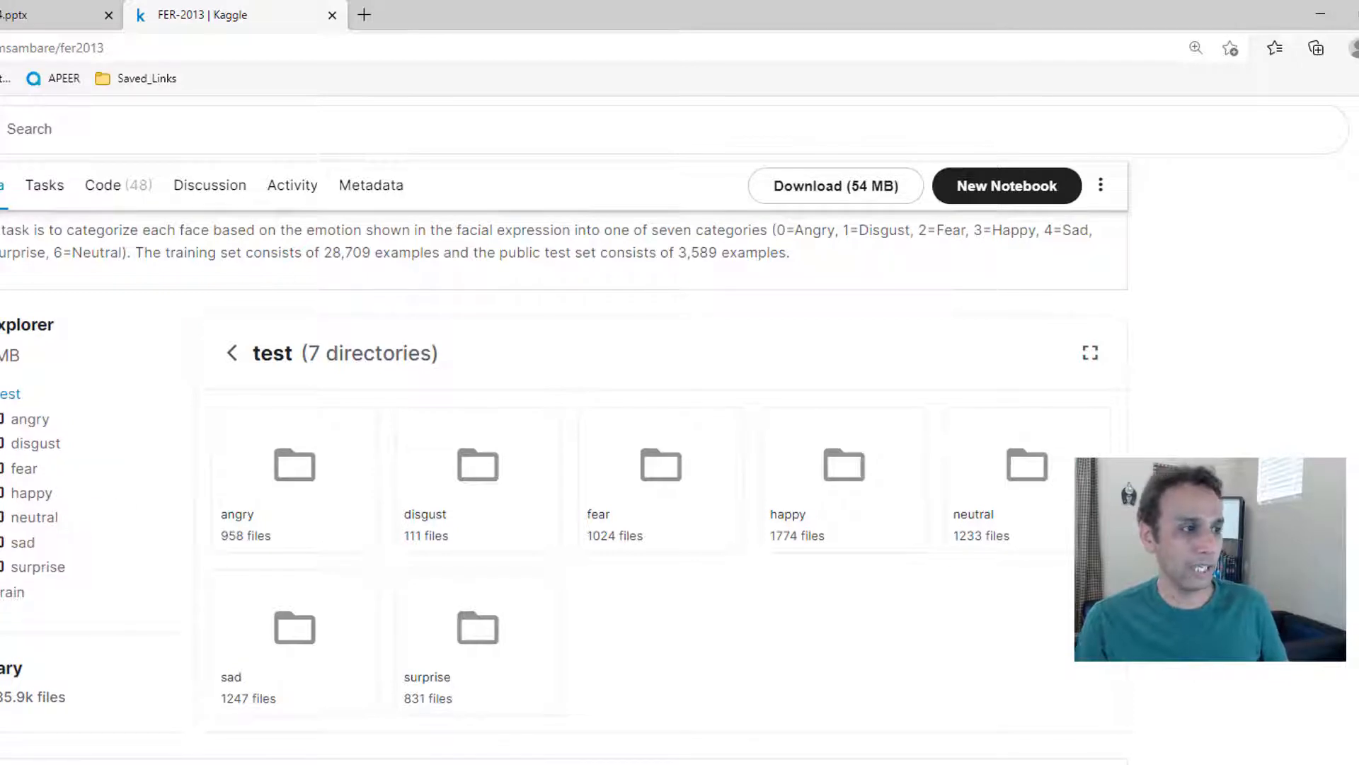
mouse_move(777, 275)
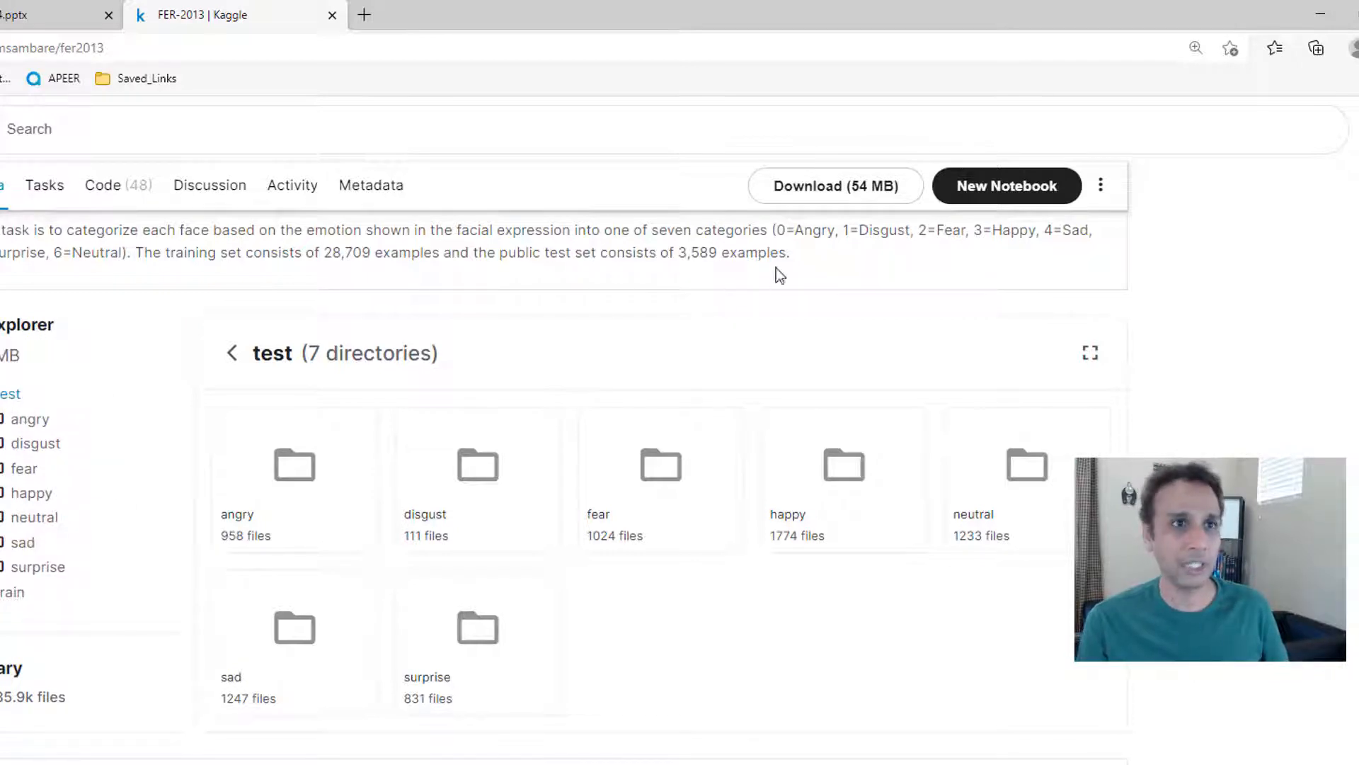
mouse_move(854, 359)
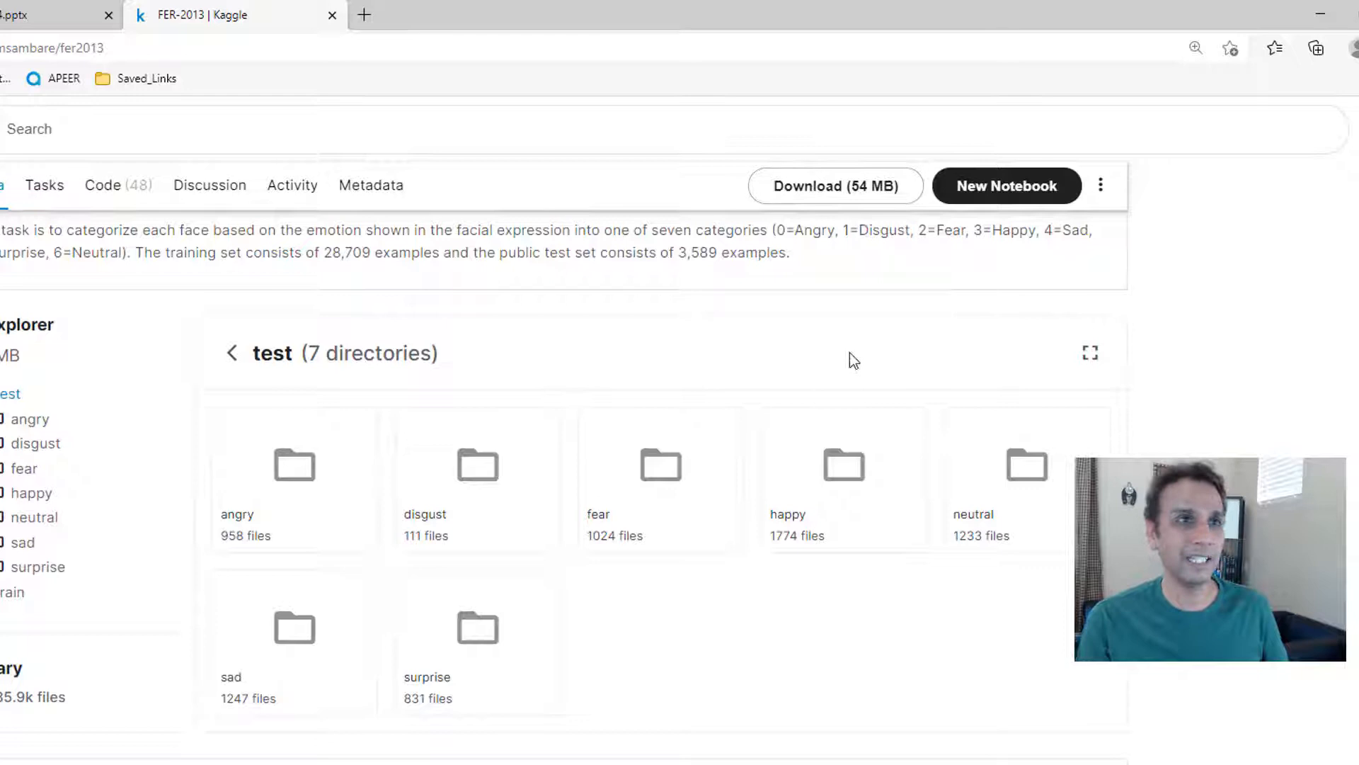
mouse_move(760, 592)
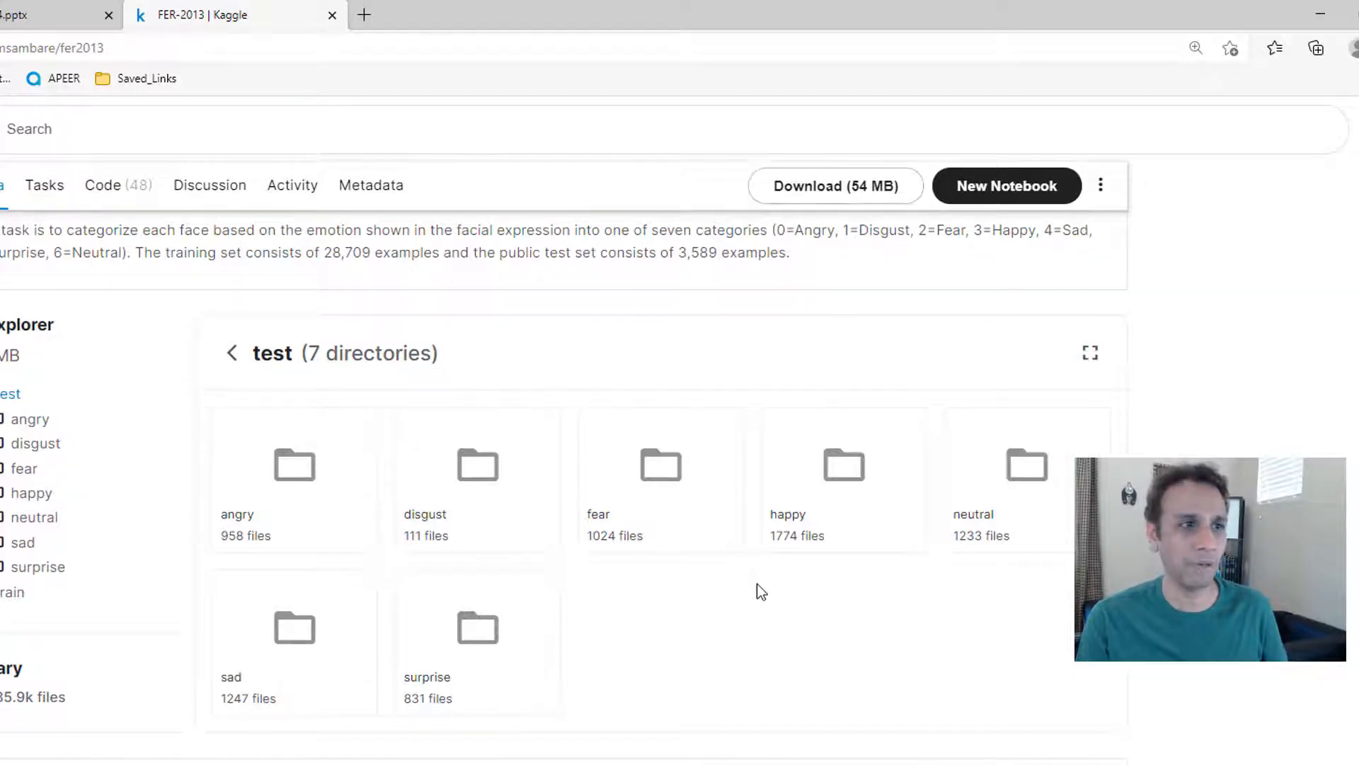
mouse_move(702, 659)
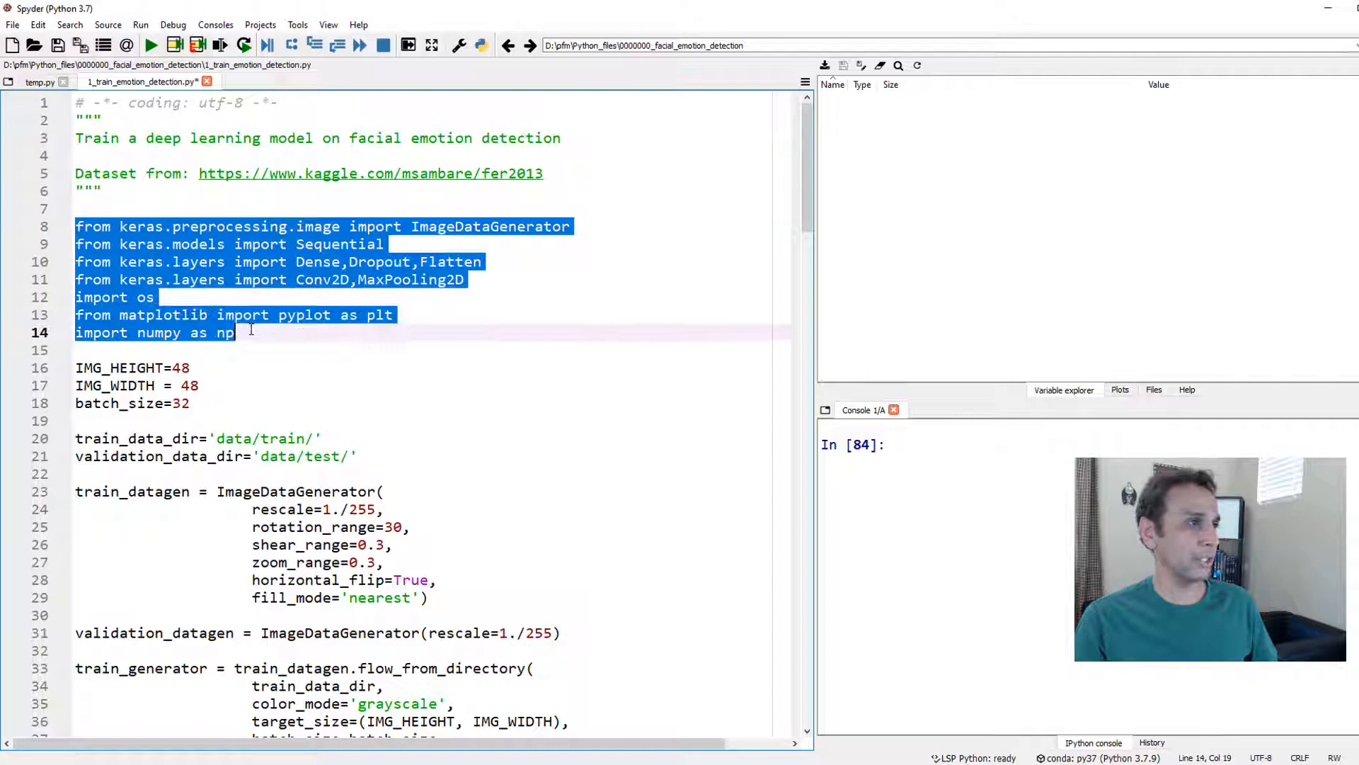
Step: Check Spyder's current working directory with pwd in the console
text(c)
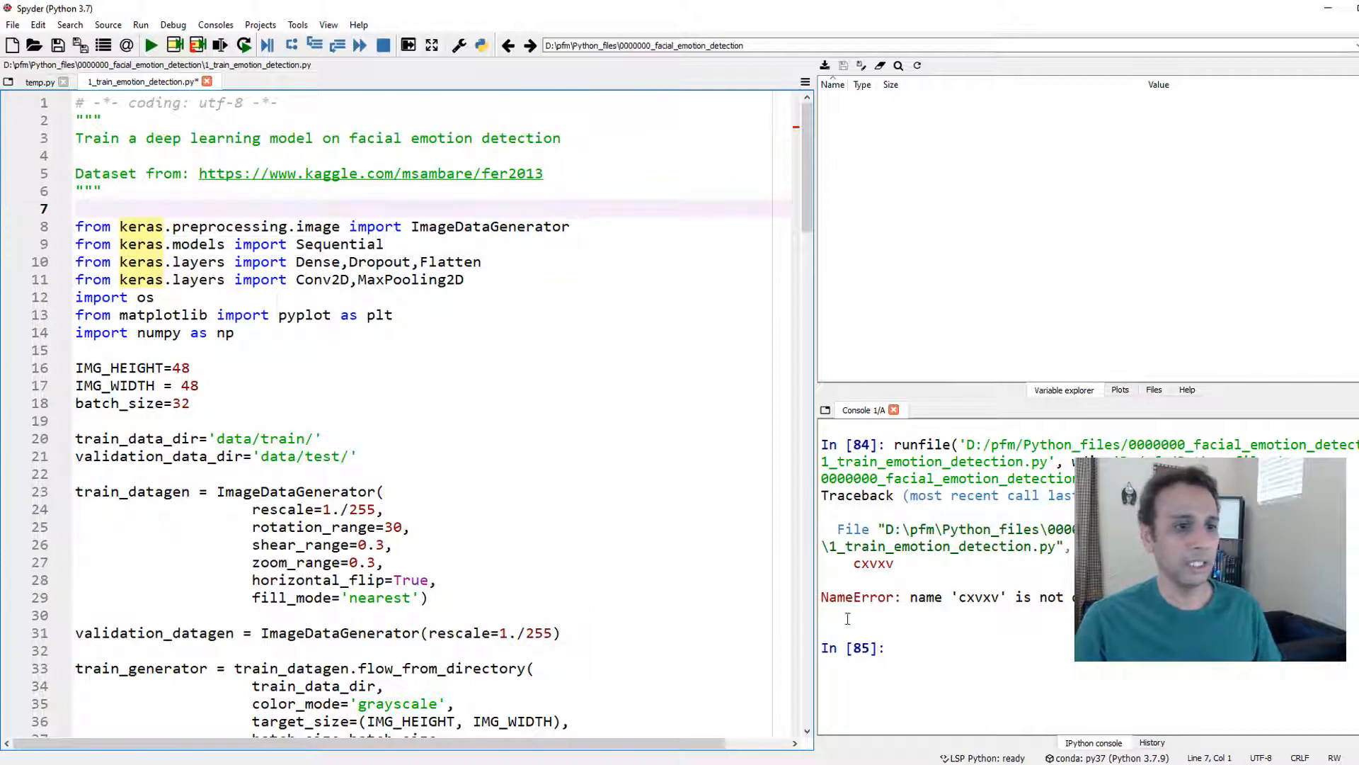
text(pwd)
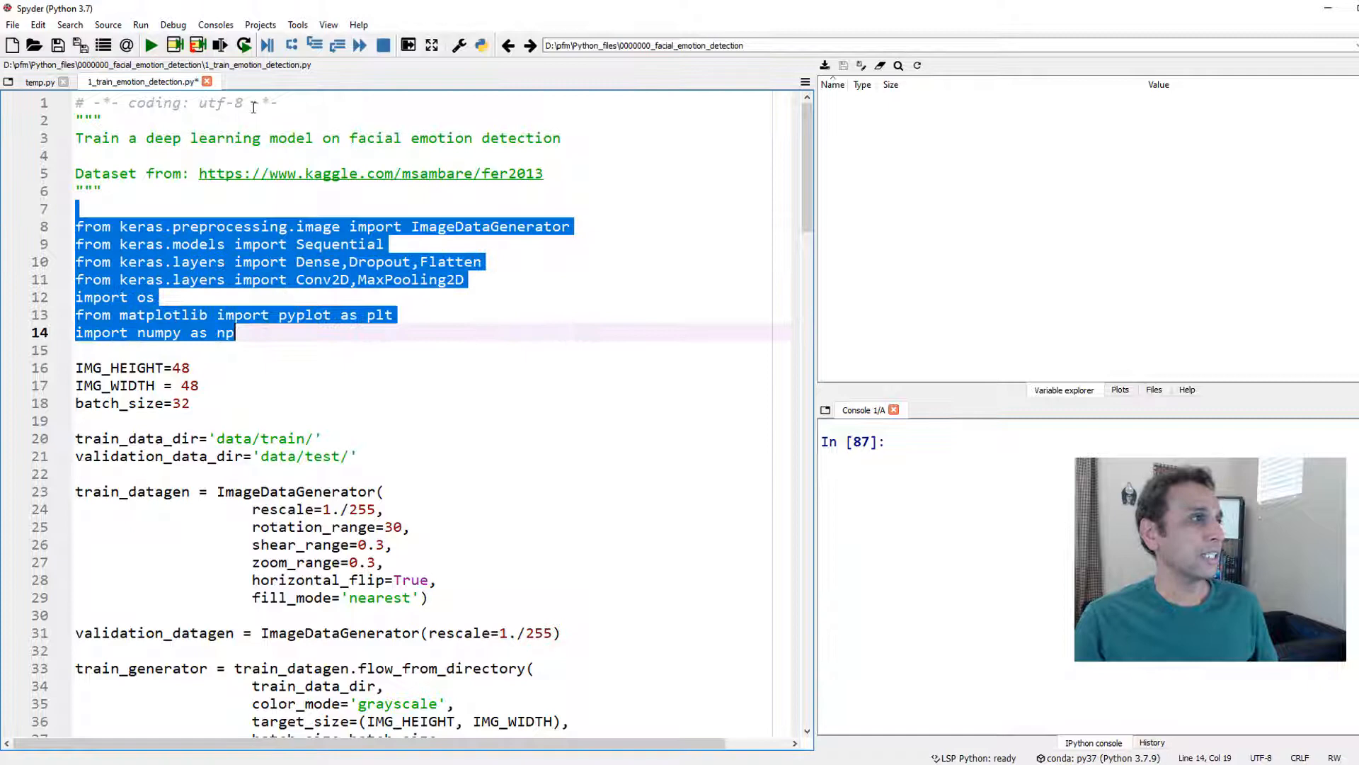
Step: Run the selected Keras, os, matplotlib and numpy import lines with F9
key(F9)
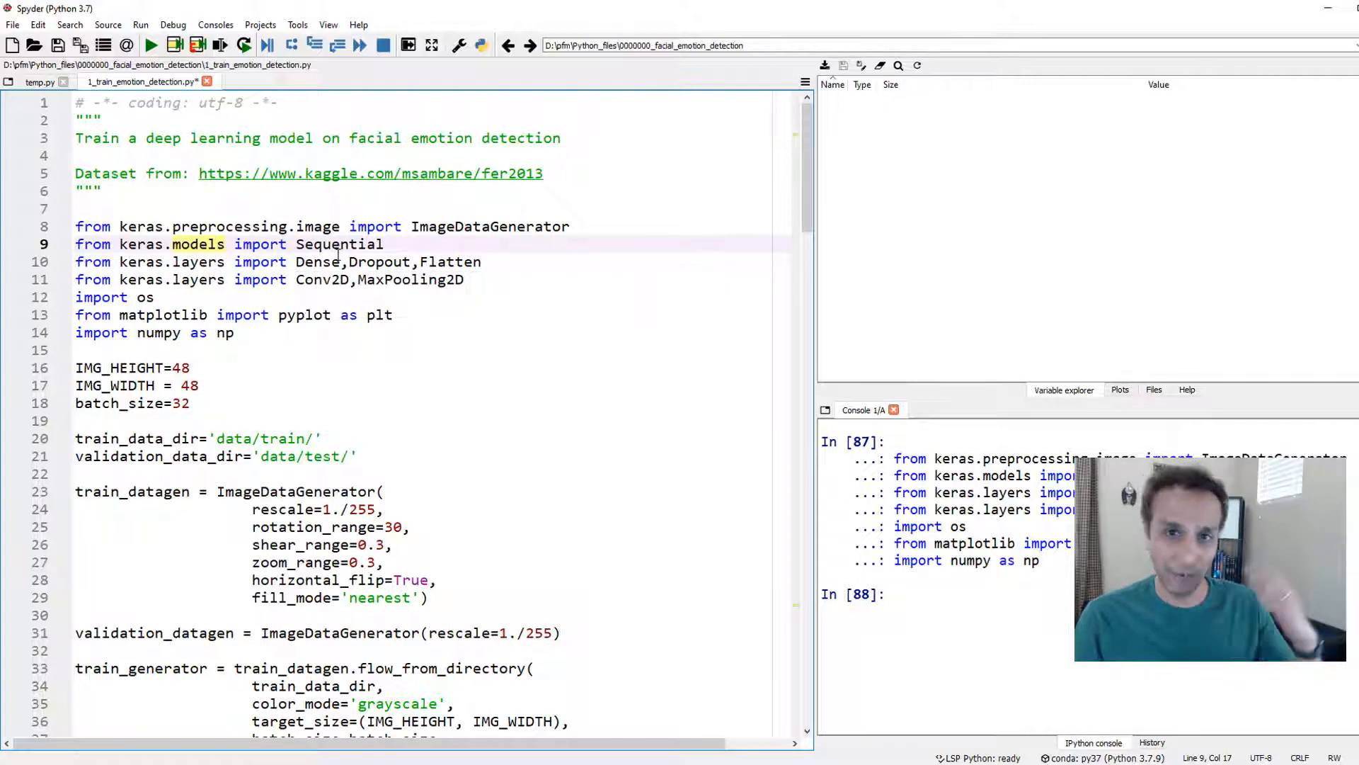
click(329, 262)
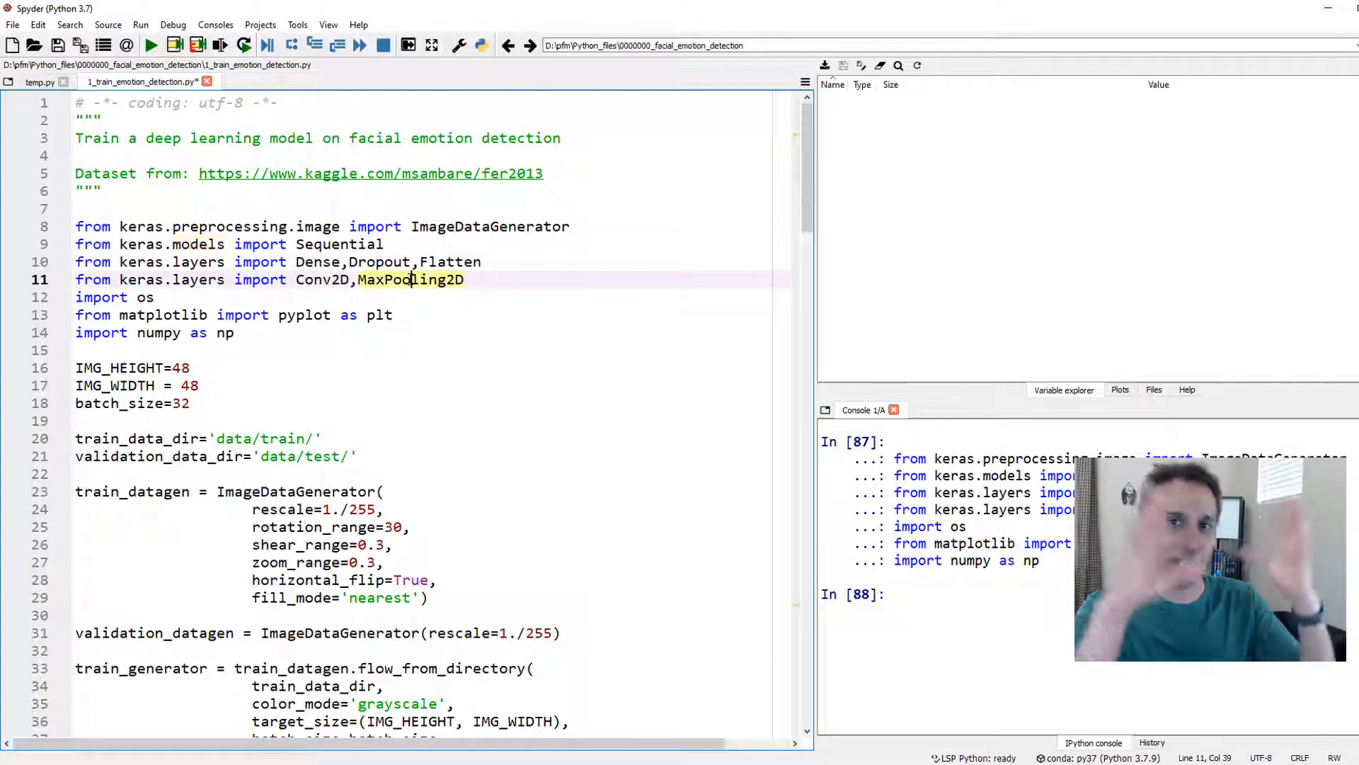
mouse_move(409, 279)
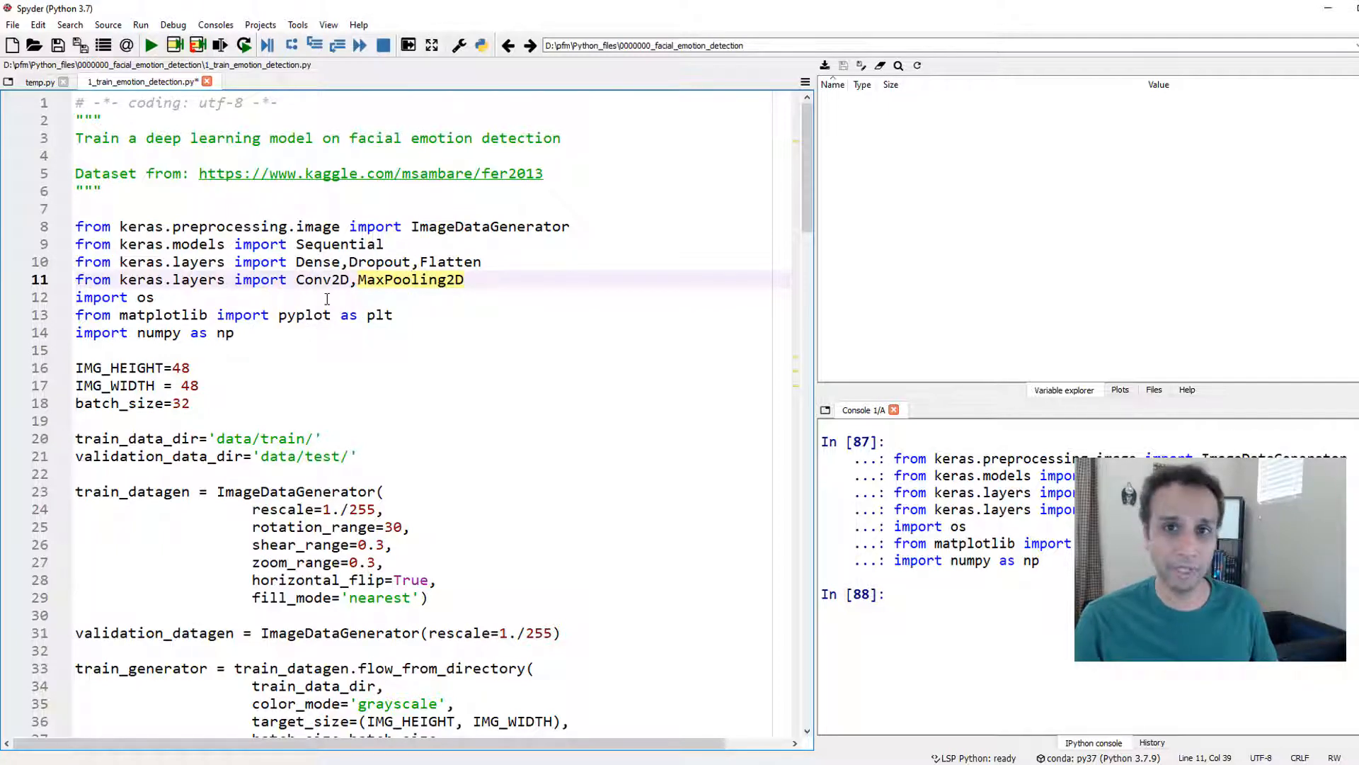
Step: Run lines 16–18 defining IMG_HEIGHT 48, IMG_WIDTH 48 and batch_size 32
scroll(down, 3)
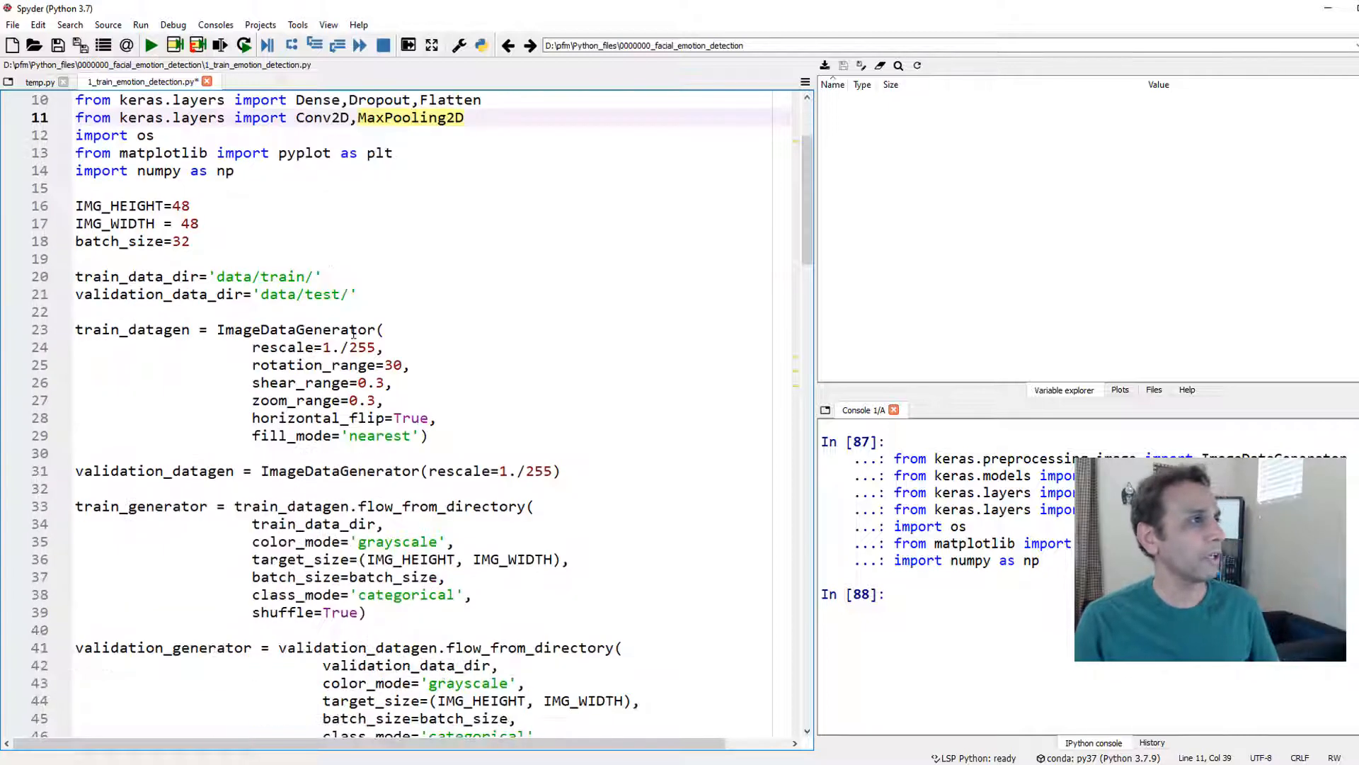
drag(76, 206, 191, 240)
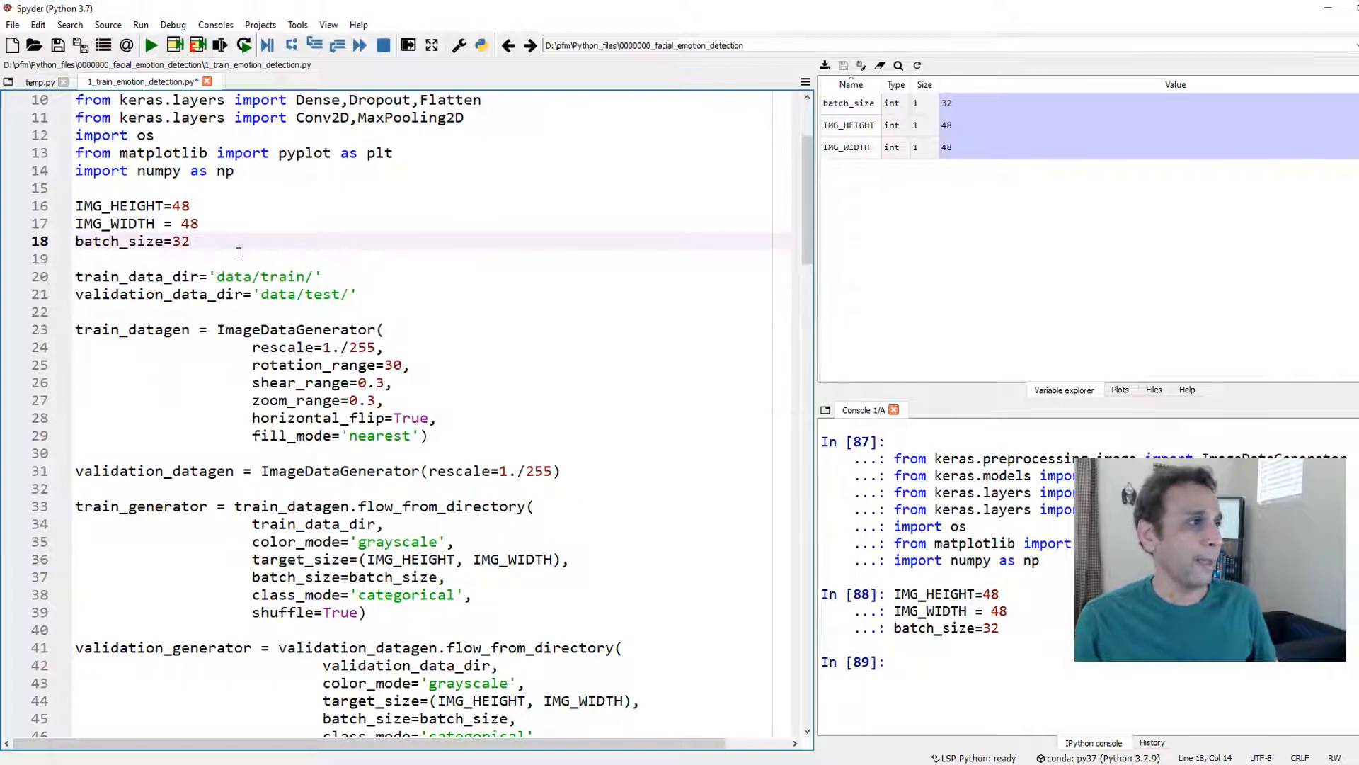
scroll(down, 3)
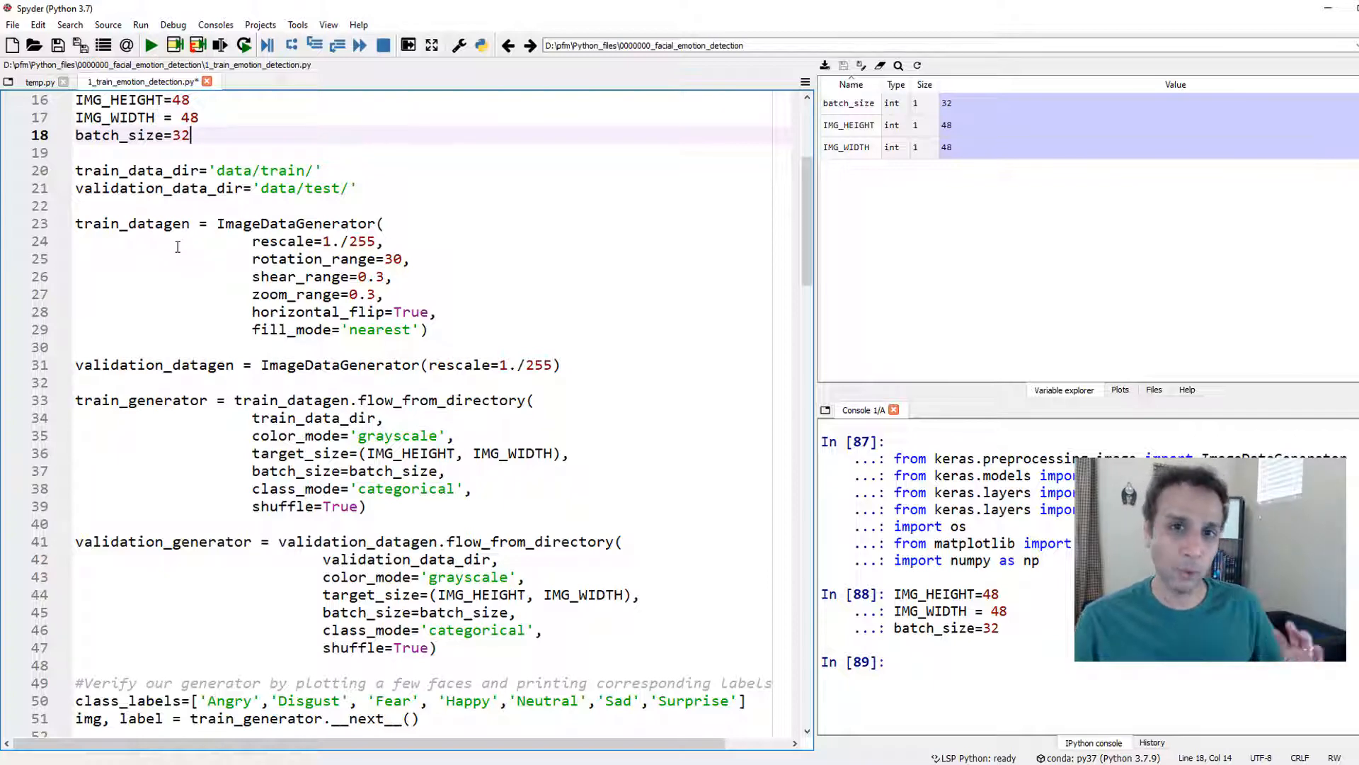
scroll(down, 3)
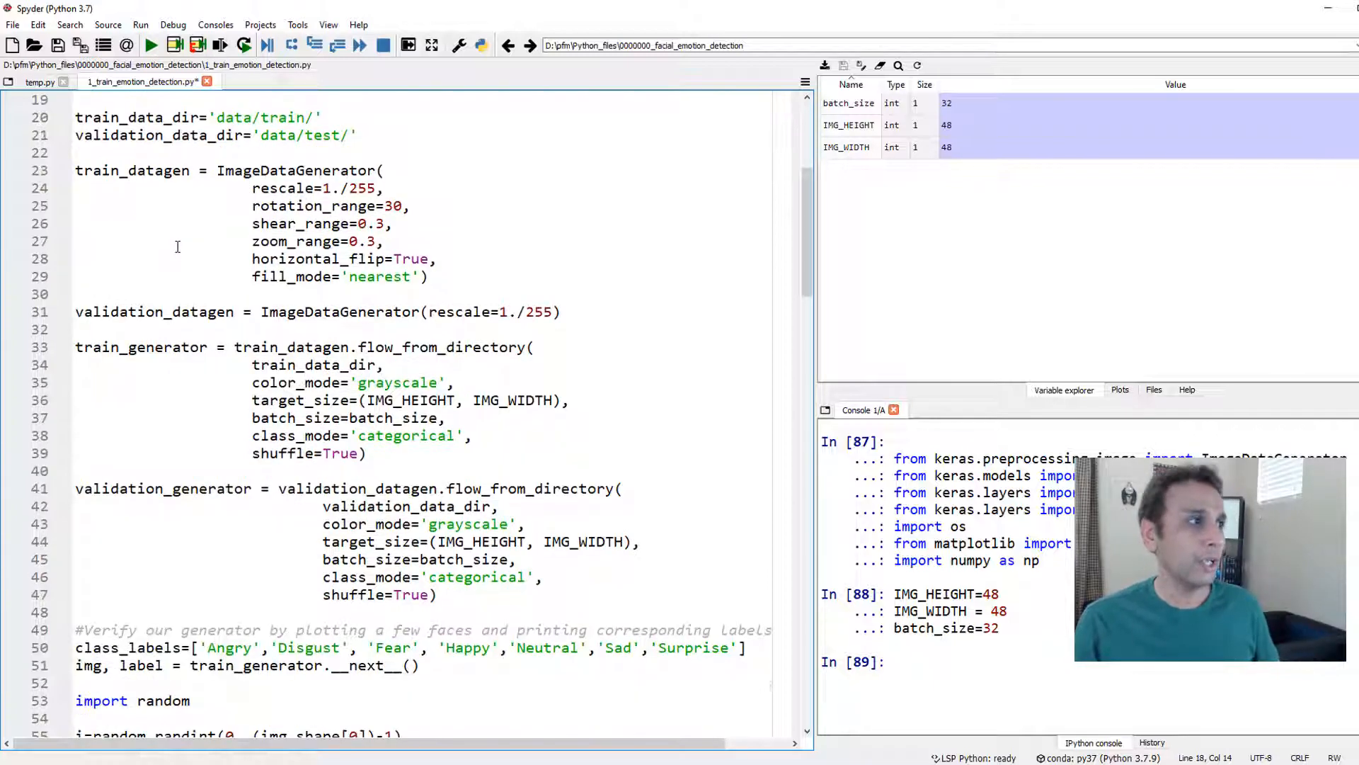
scroll(up, 3)
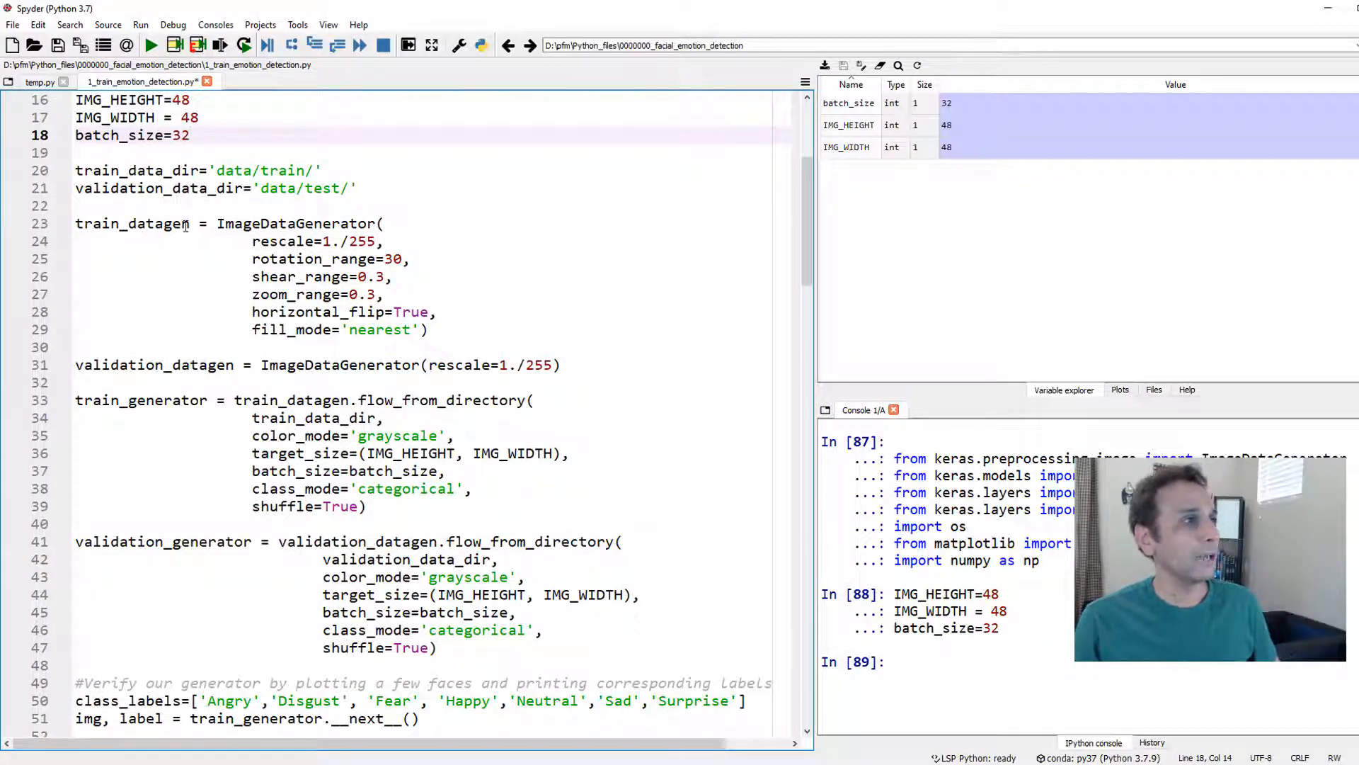
mouse_move(286, 223)
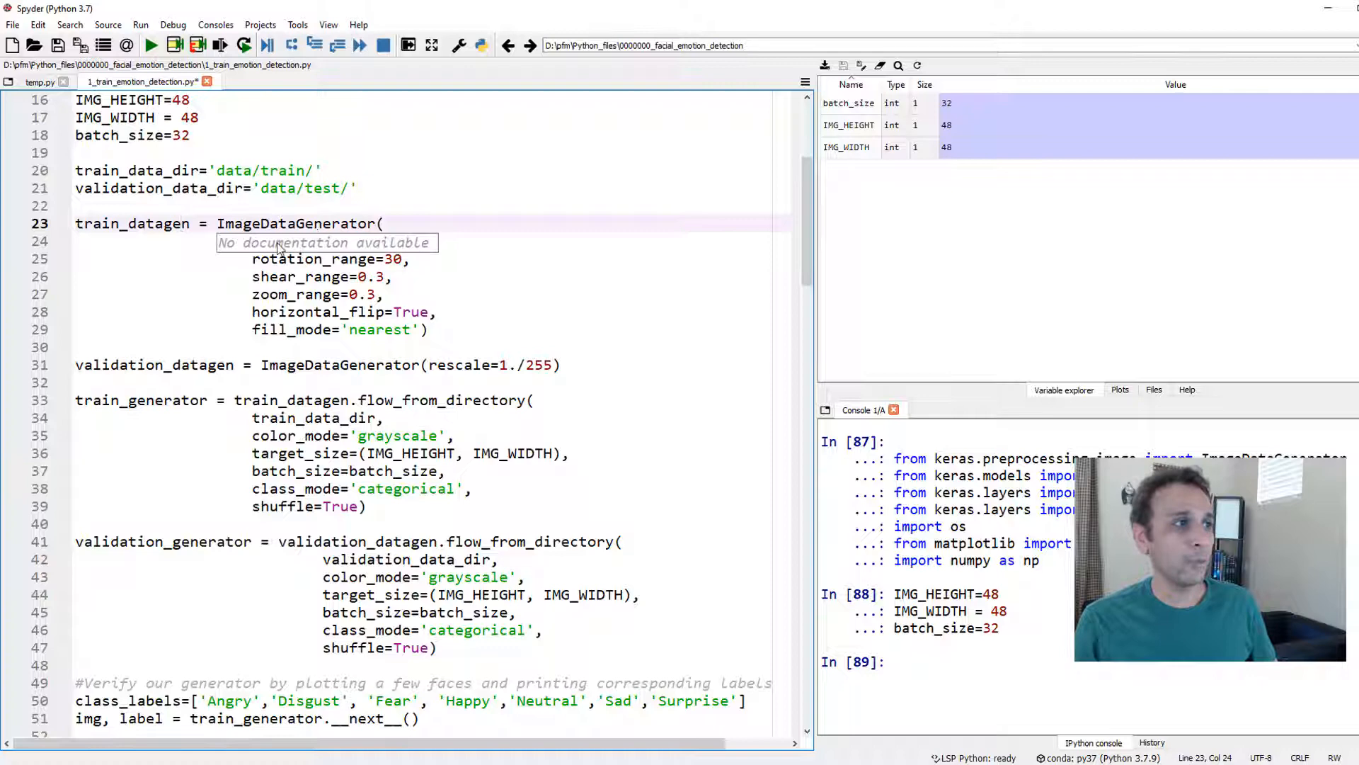
text(rescale=1./255,)
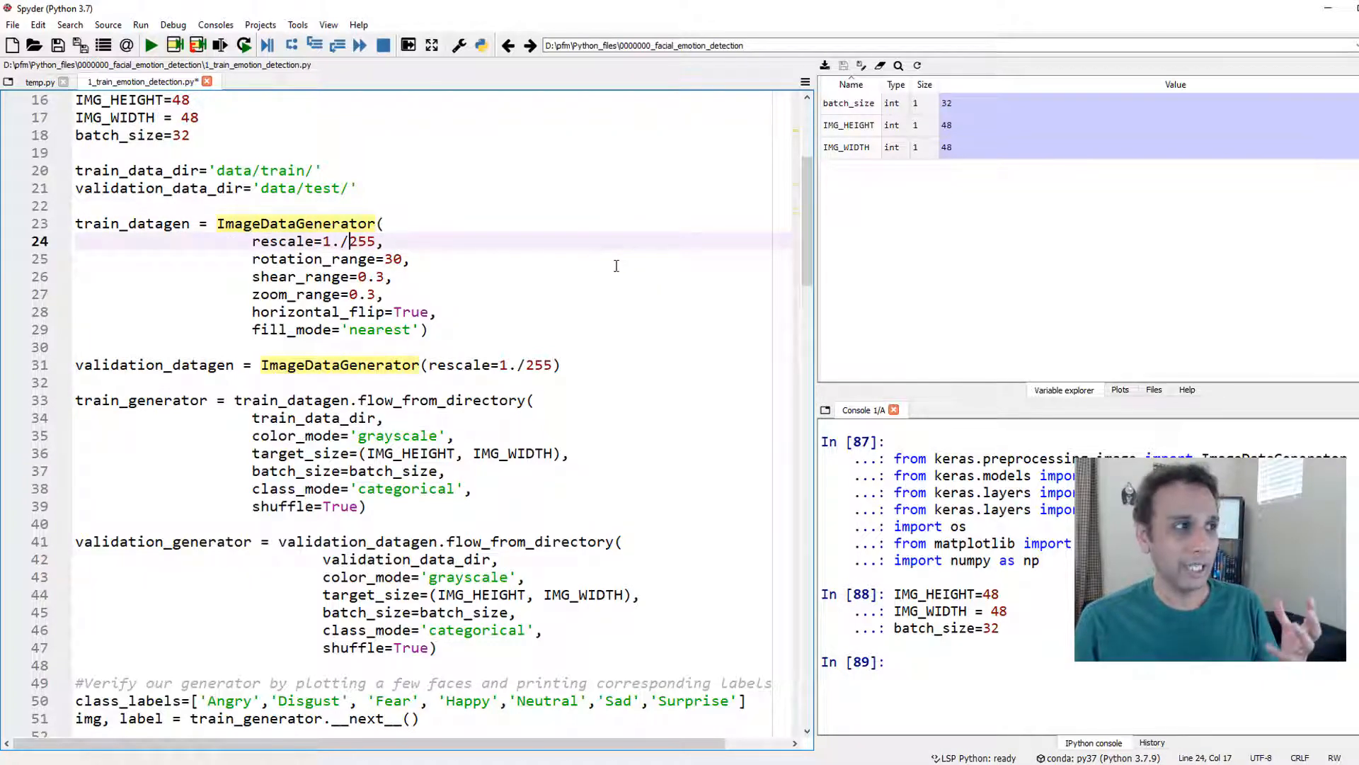
scroll(up, 3)
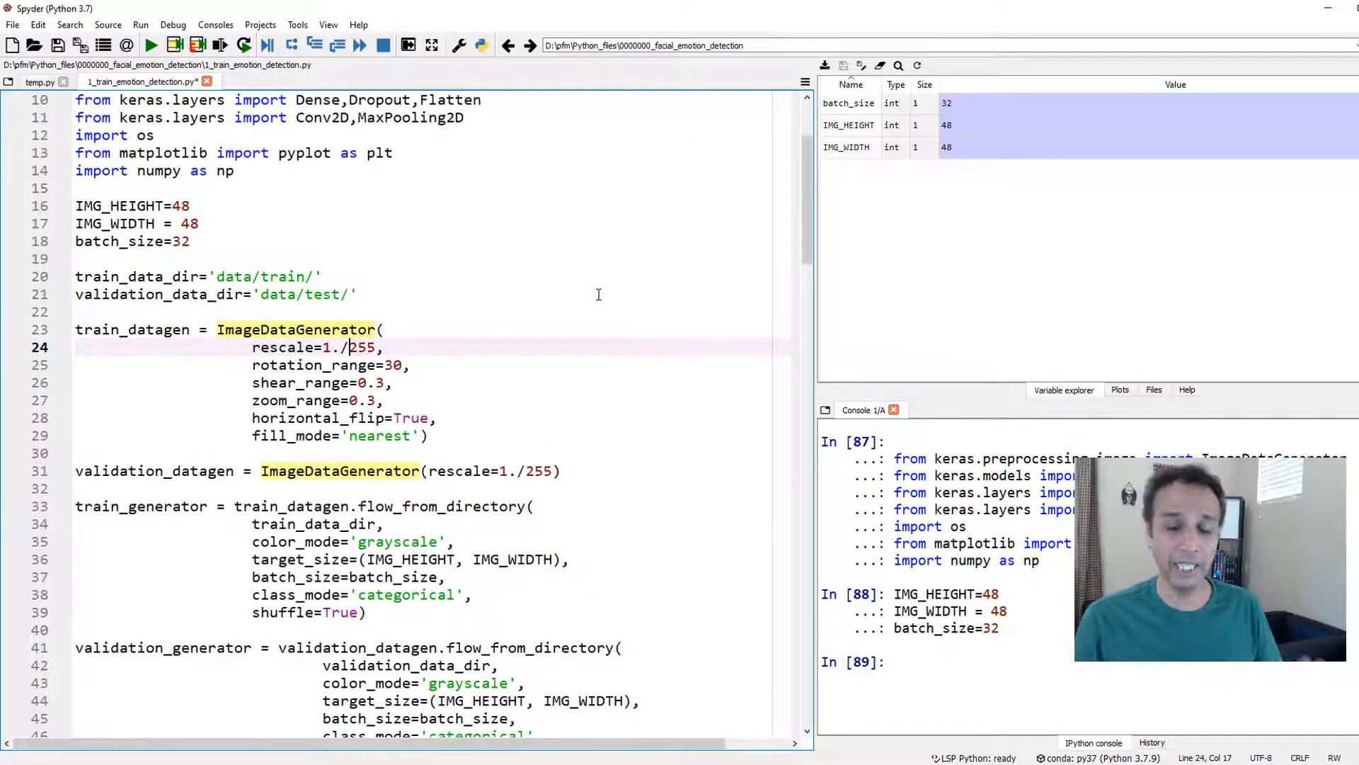
mouse_move(578, 316)
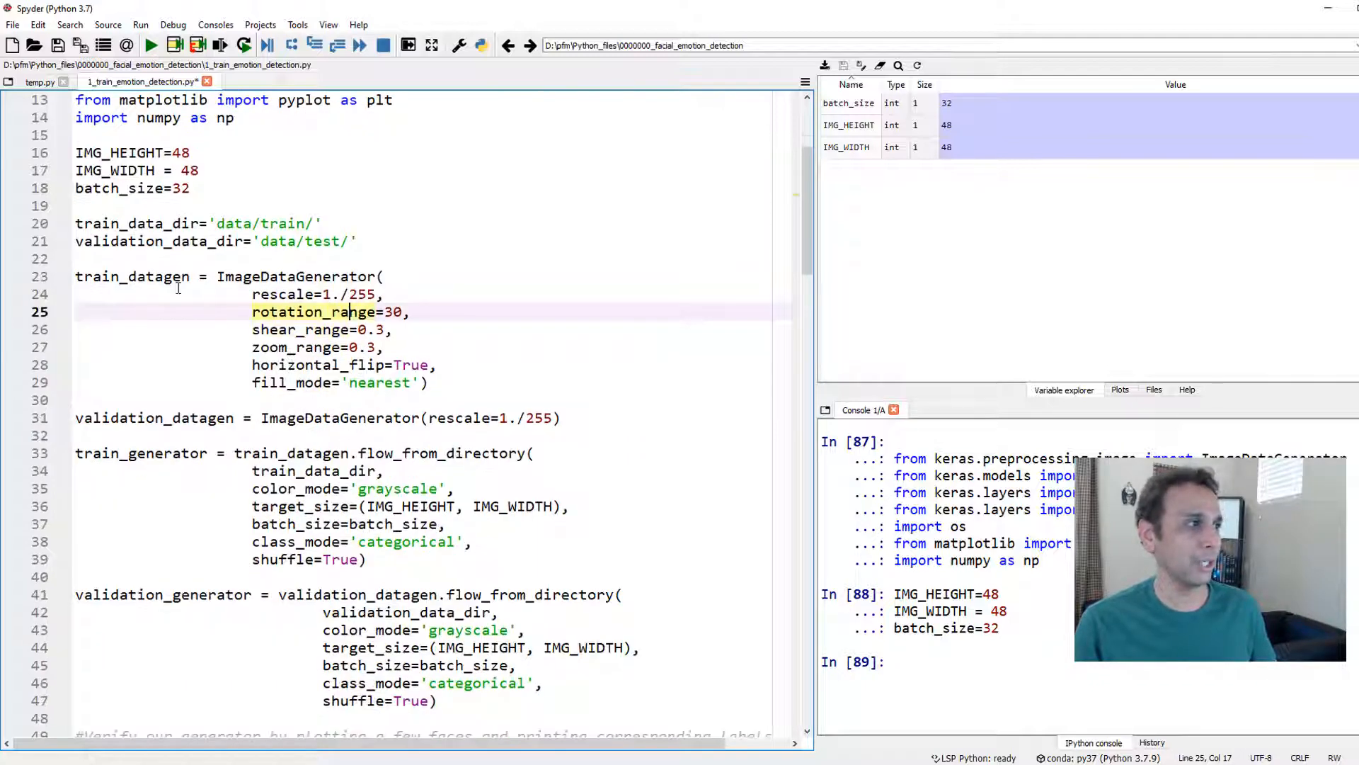
click(144, 276)
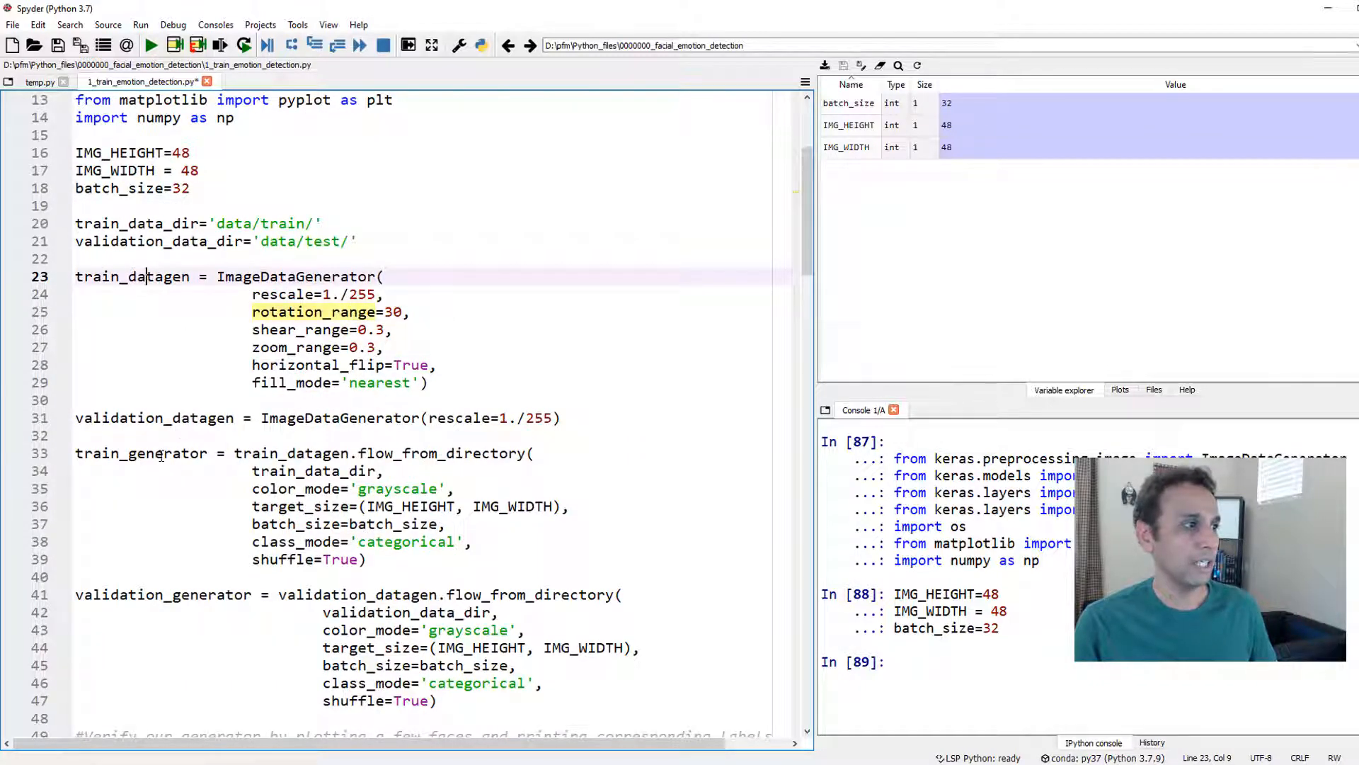
scroll(down, 3)
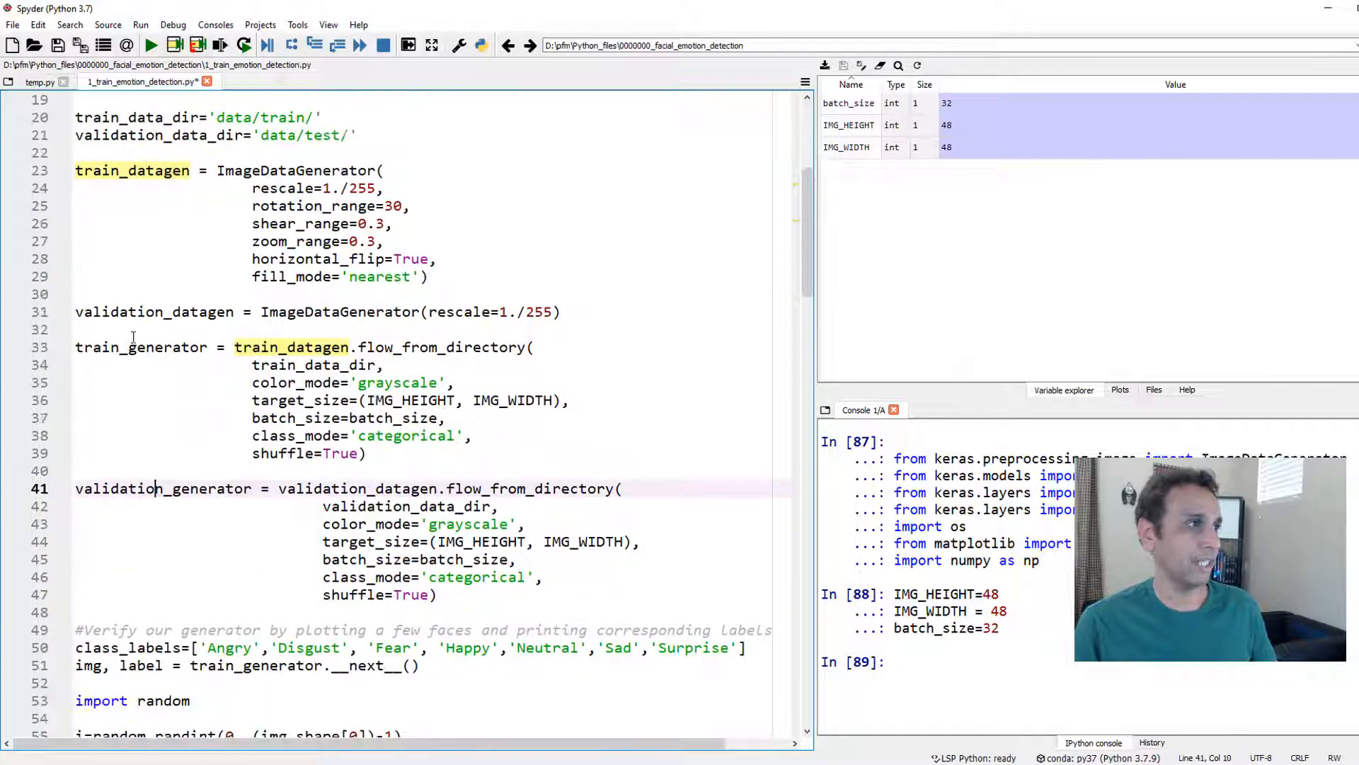
scroll(up, 3)
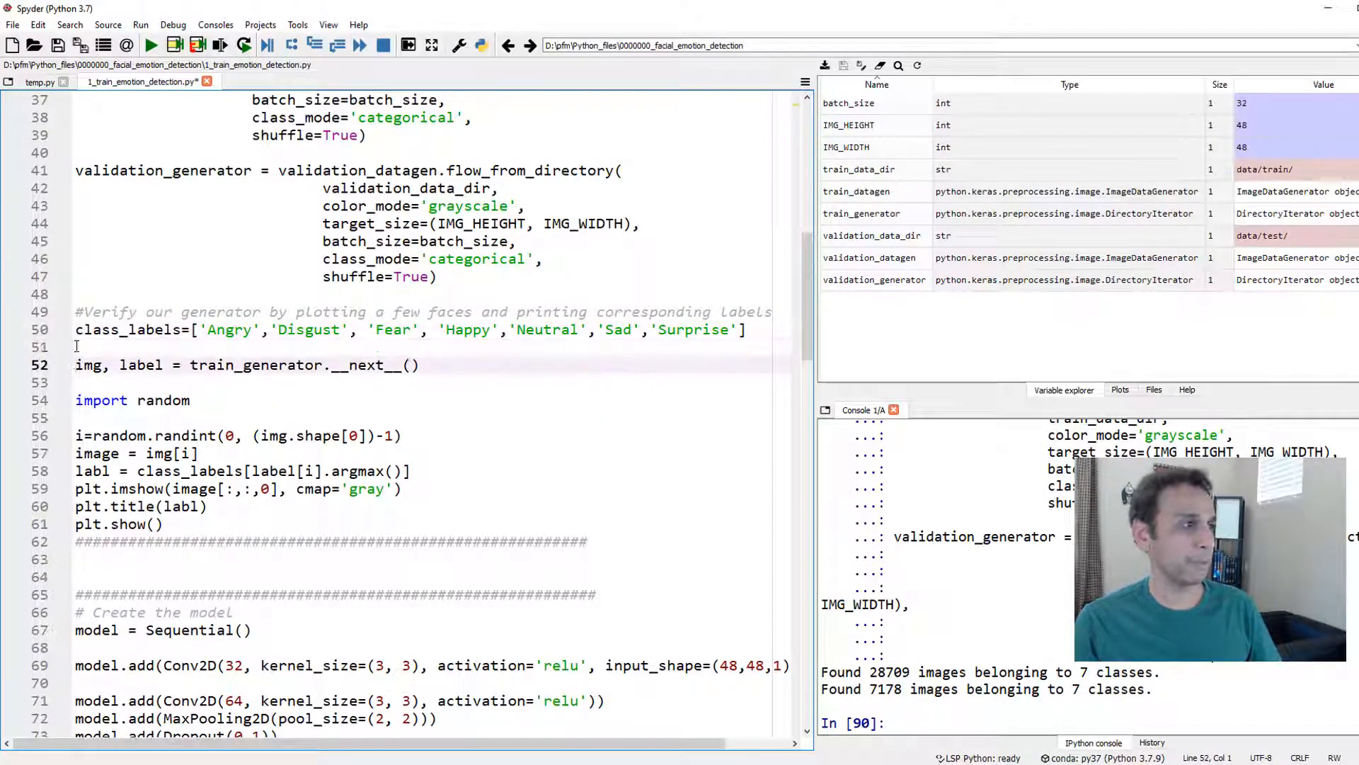
Step: Place the caret on the class_labels definition line to run it
click(135, 329)
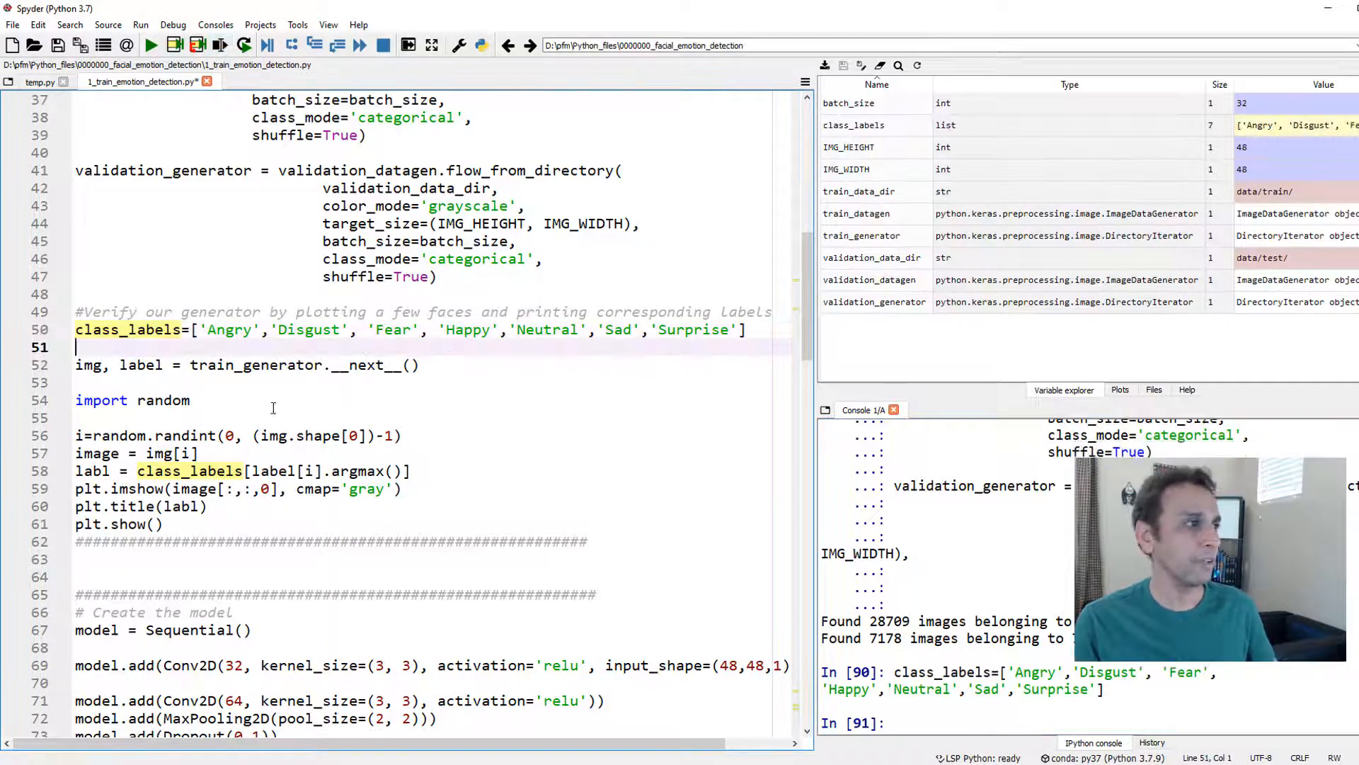
Step: Point out the train_generator definition and where validation_generator is used
click(251, 364)
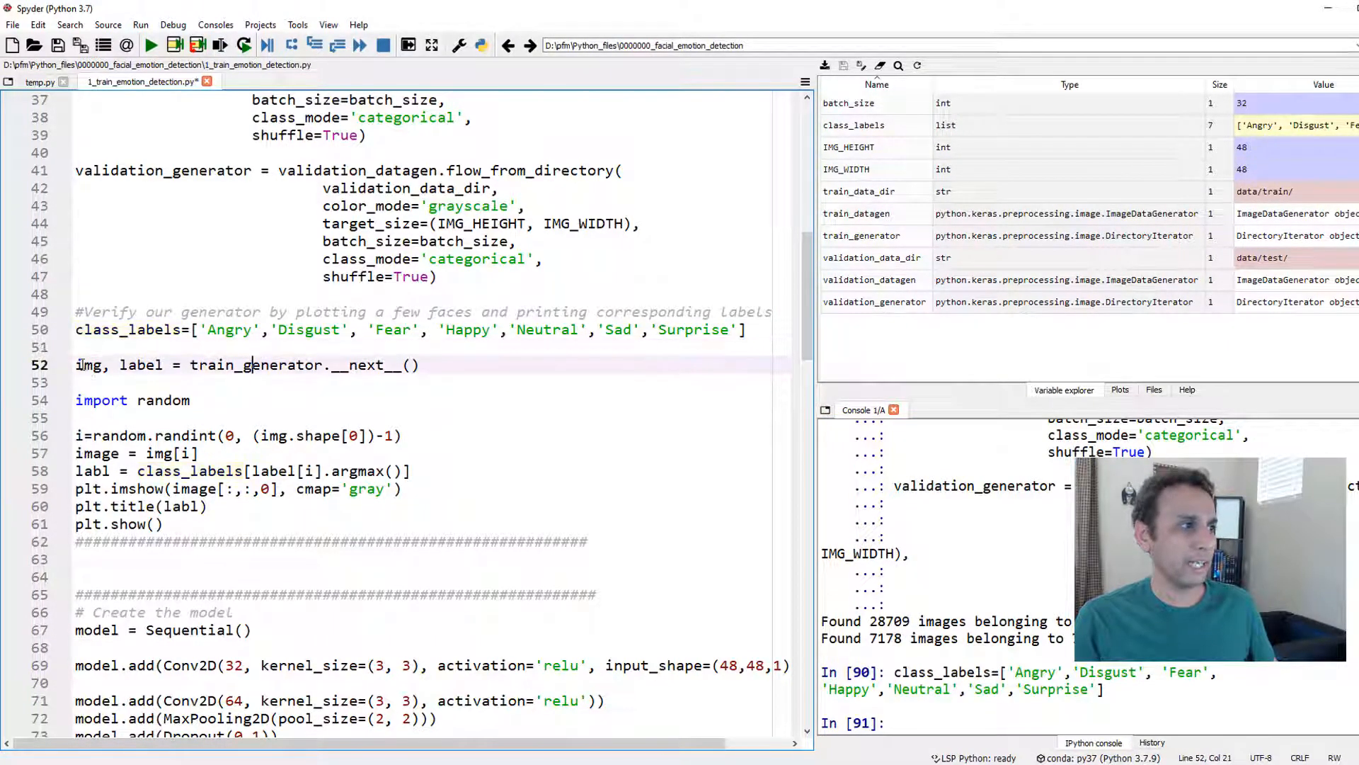
scroll(up, 3)
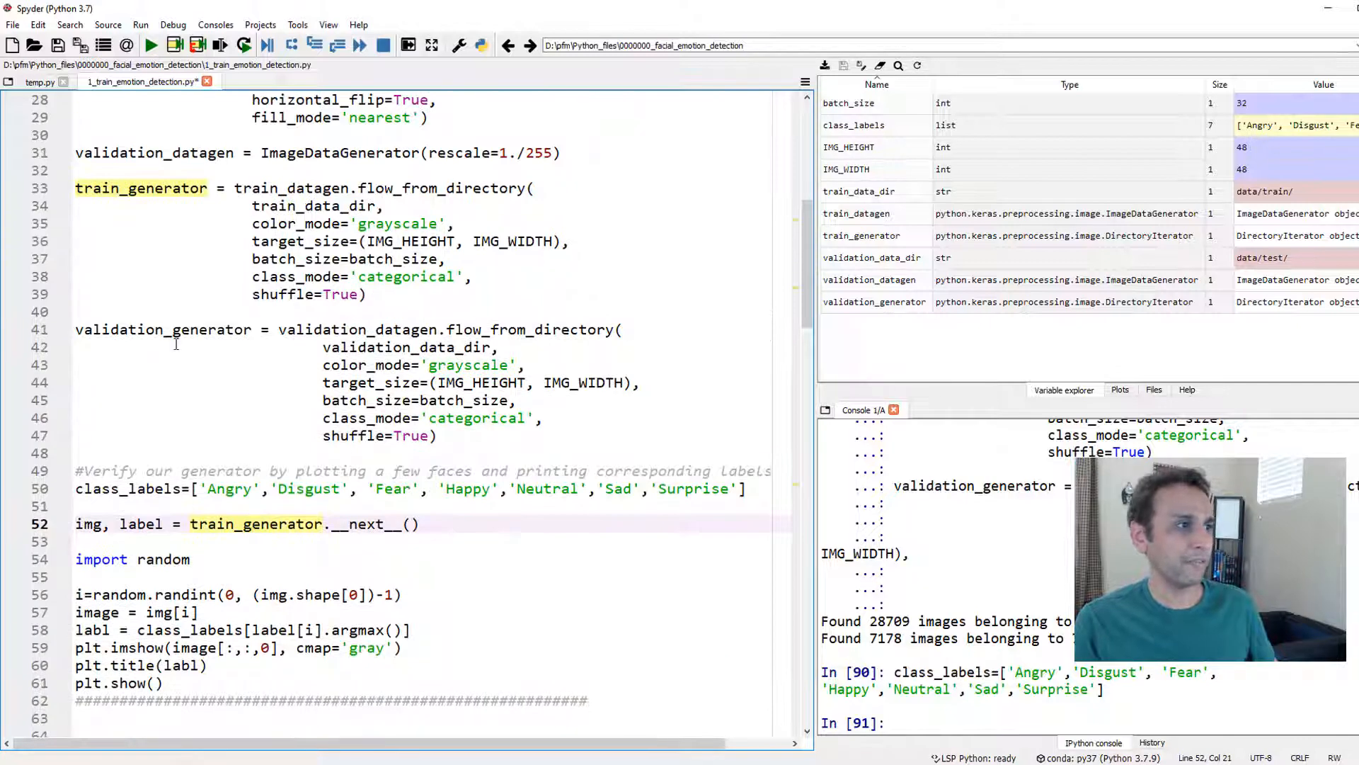
scroll(up, 3)
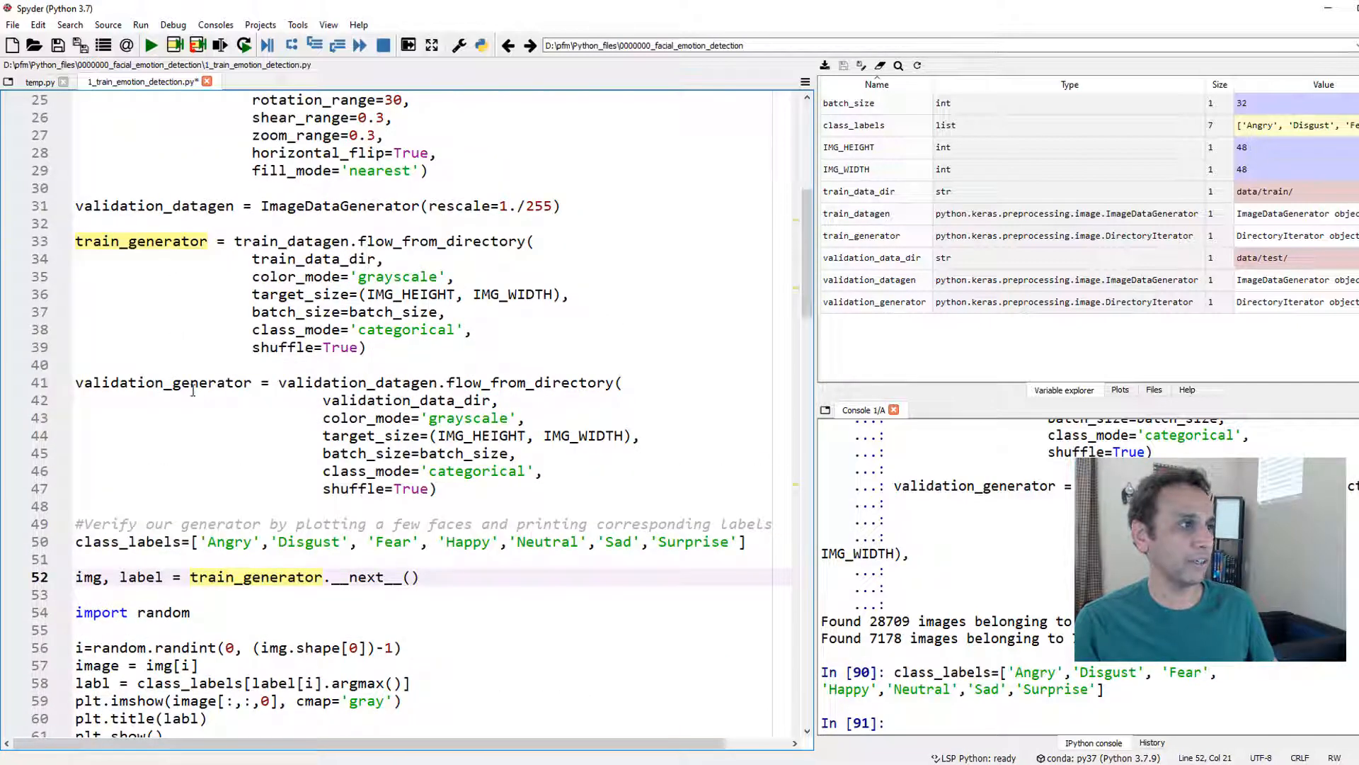
click(163, 383)
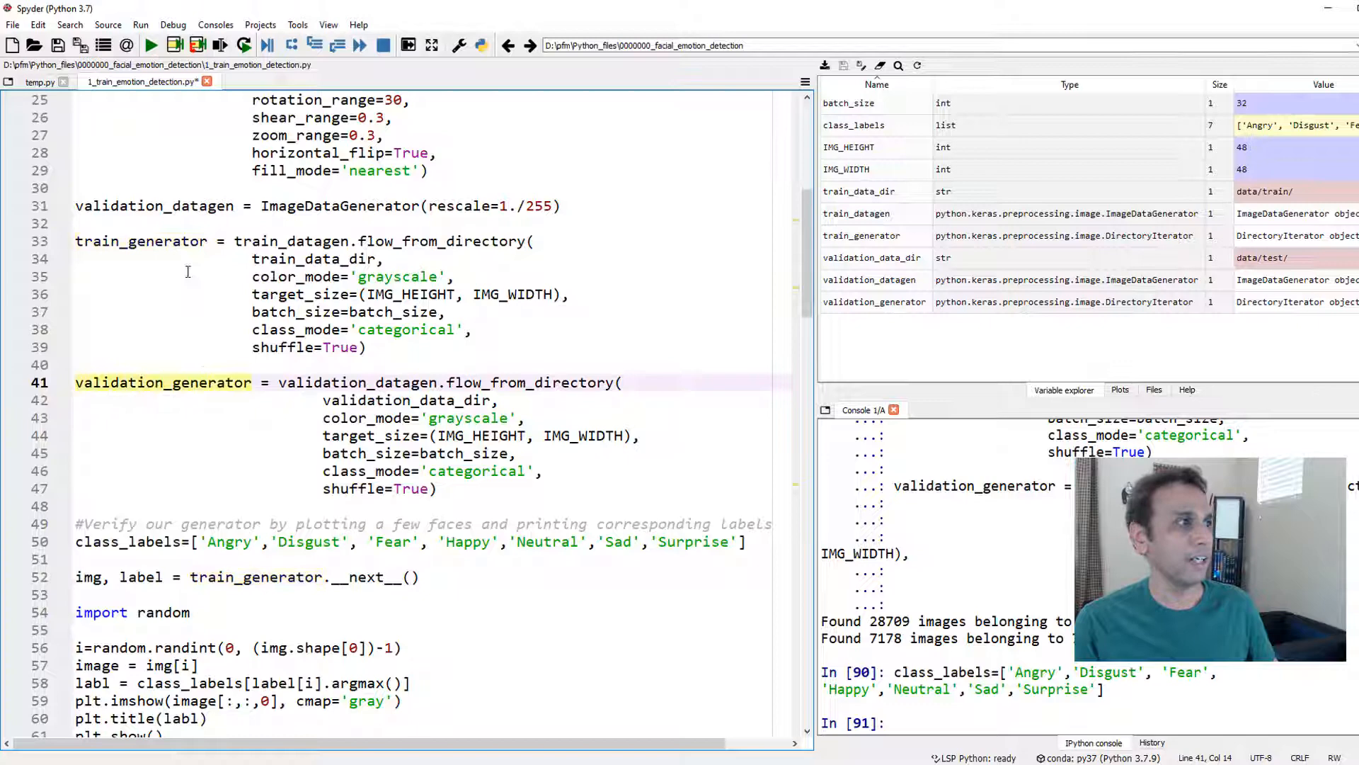
double_click(162, 240)
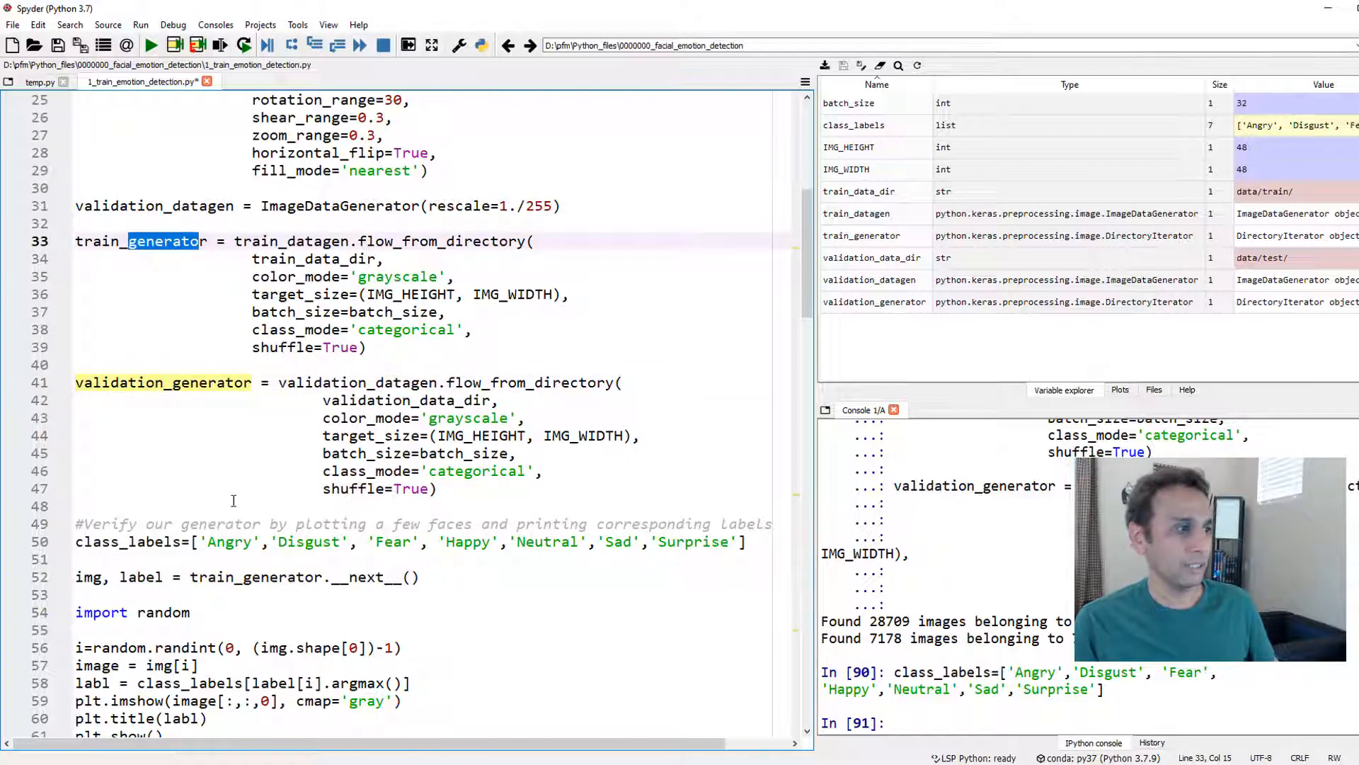
Step: Scroll back down and select the line that fetches a training batch
scroll(up, 3)
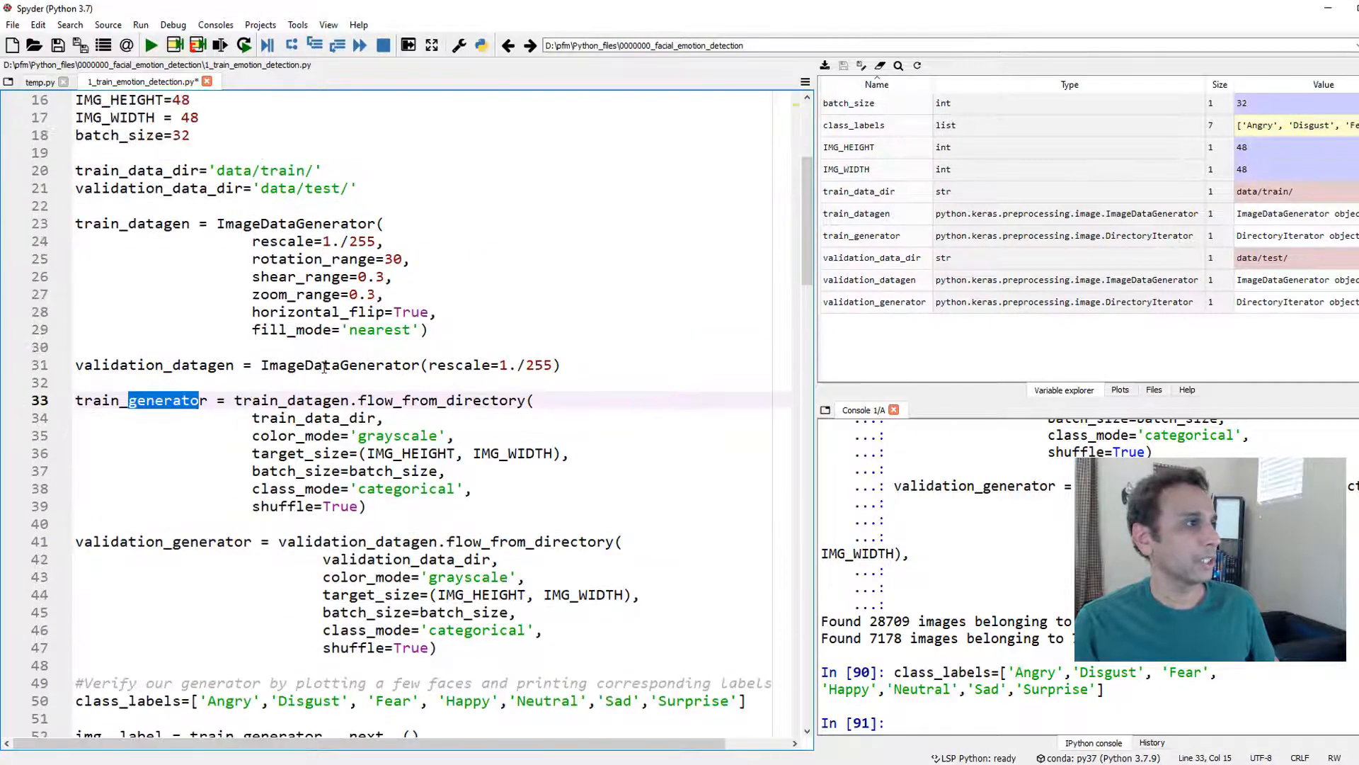
scroll(up, 3)
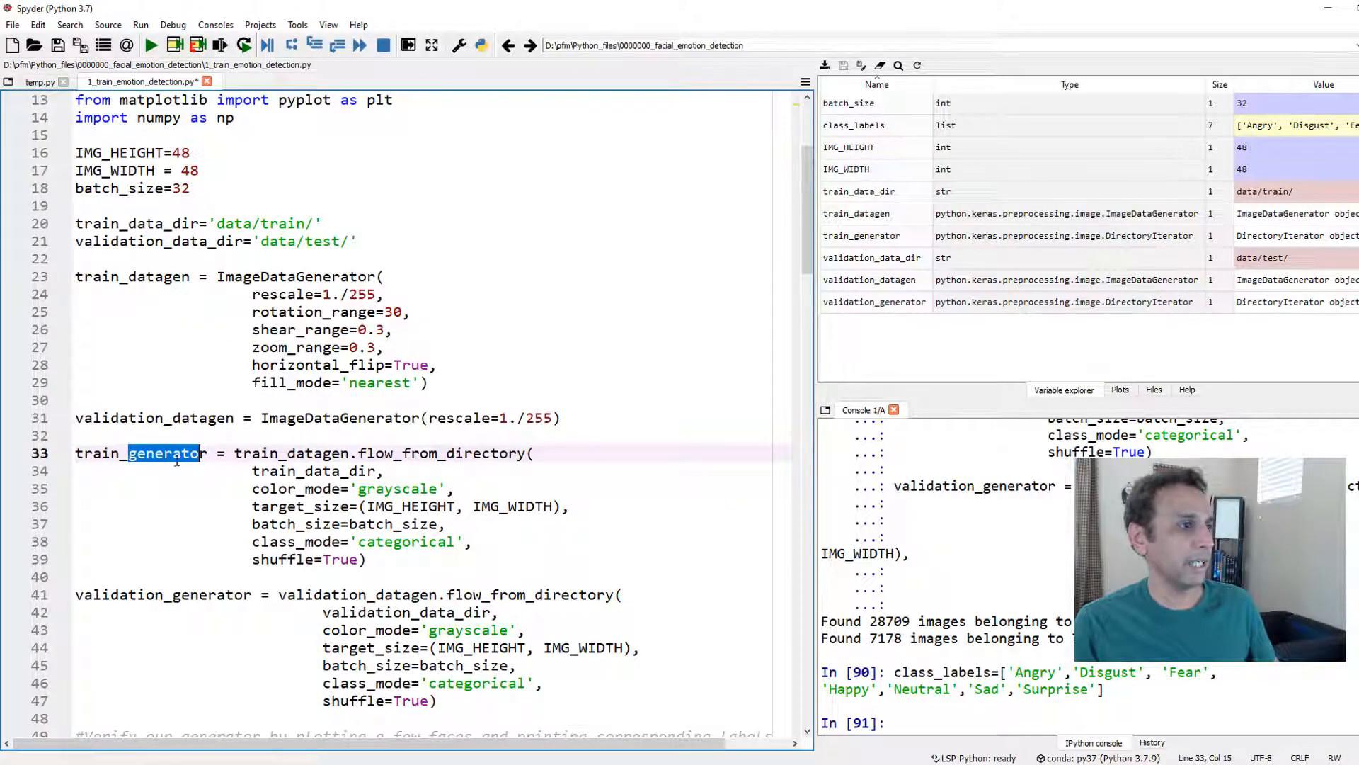
scroll(down, 3)
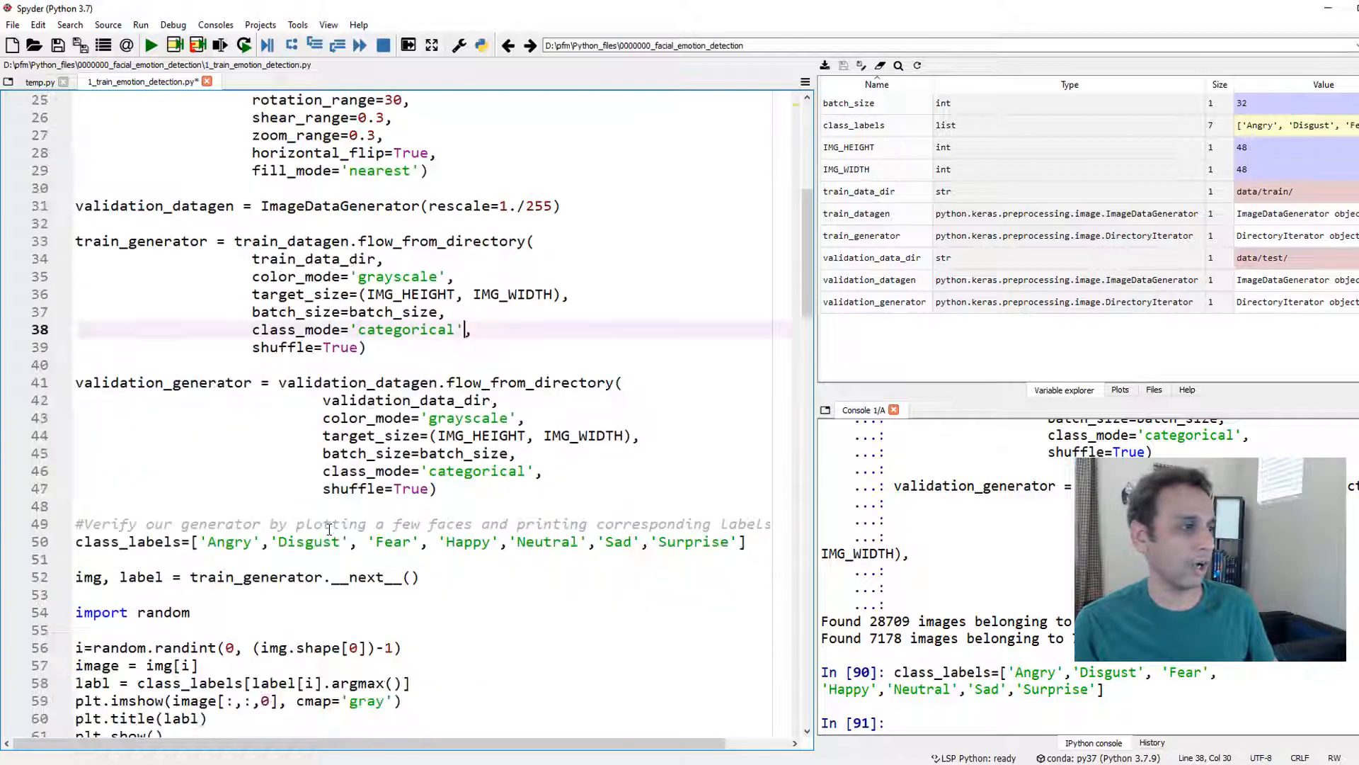
scroll(down, 3)
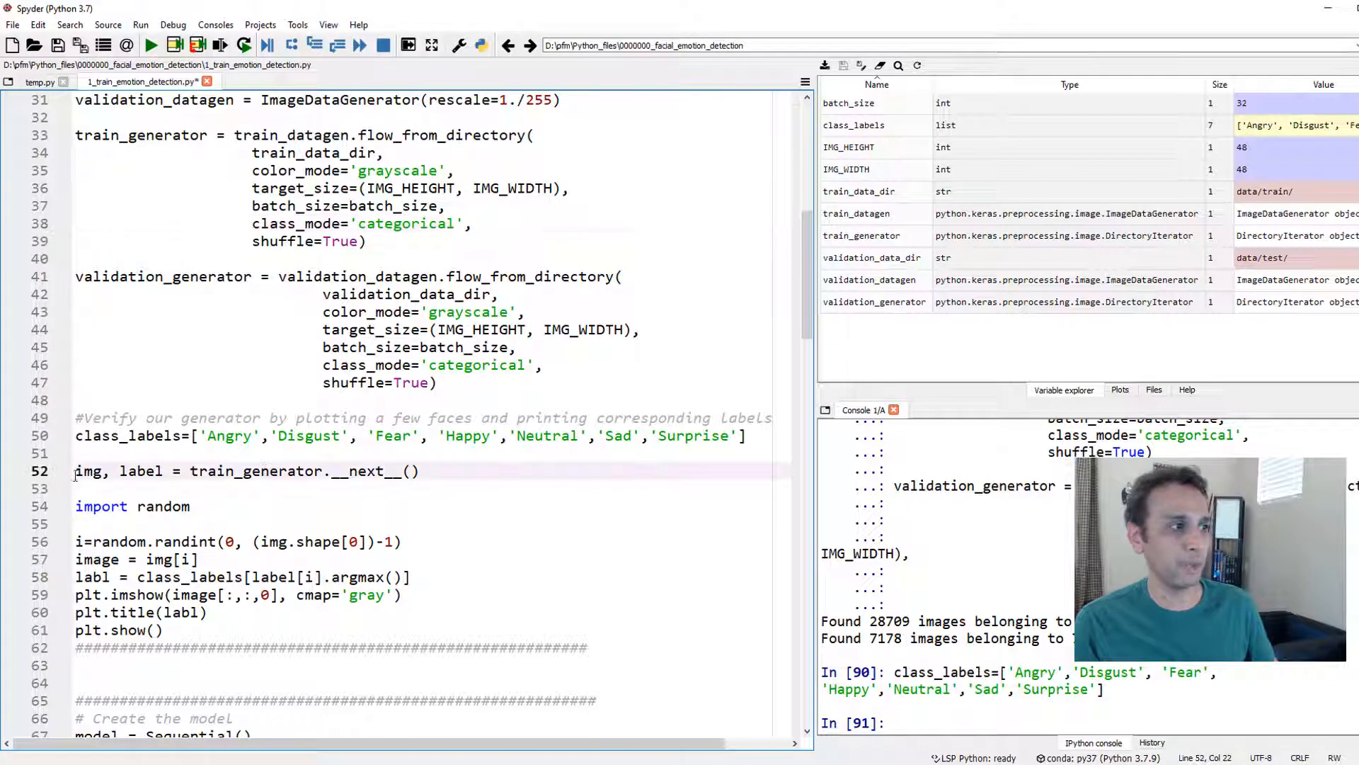
click(213, 471)
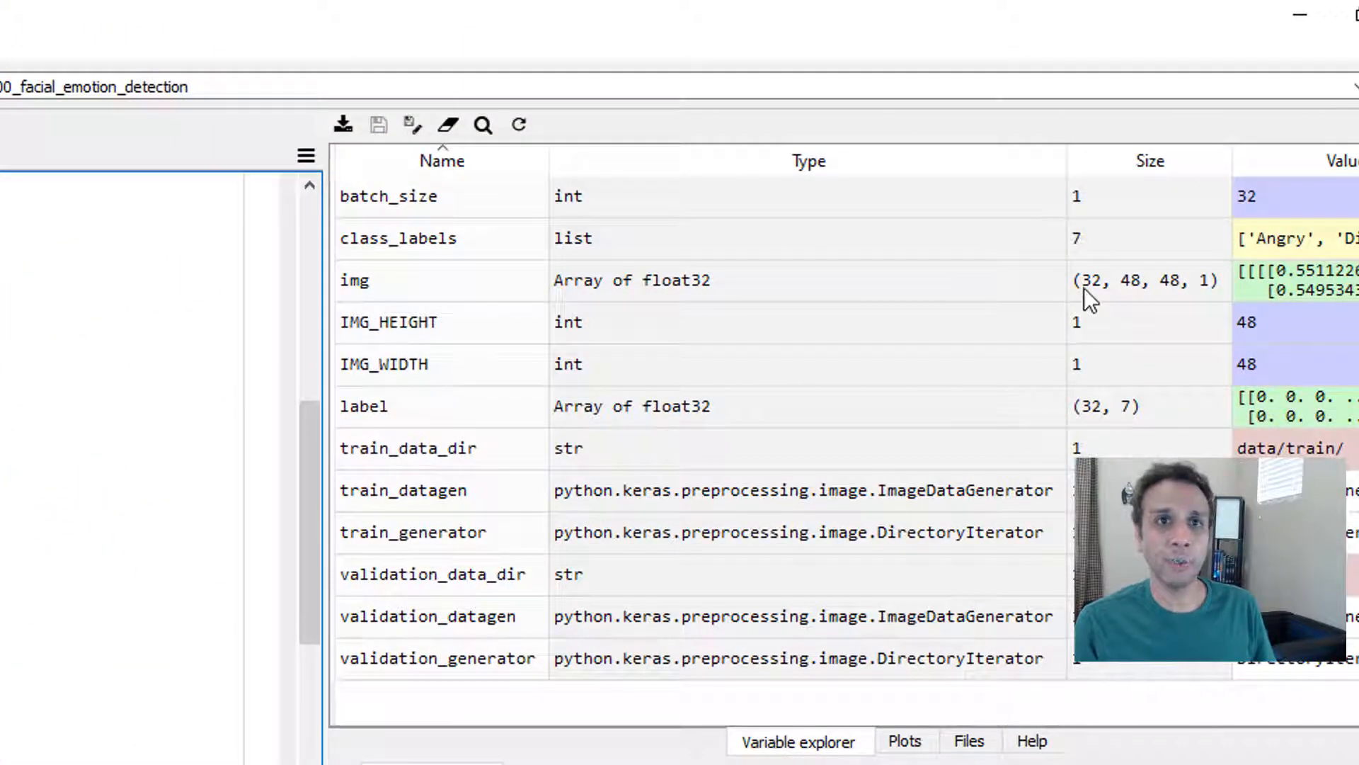
mouse_move(1213, 295)
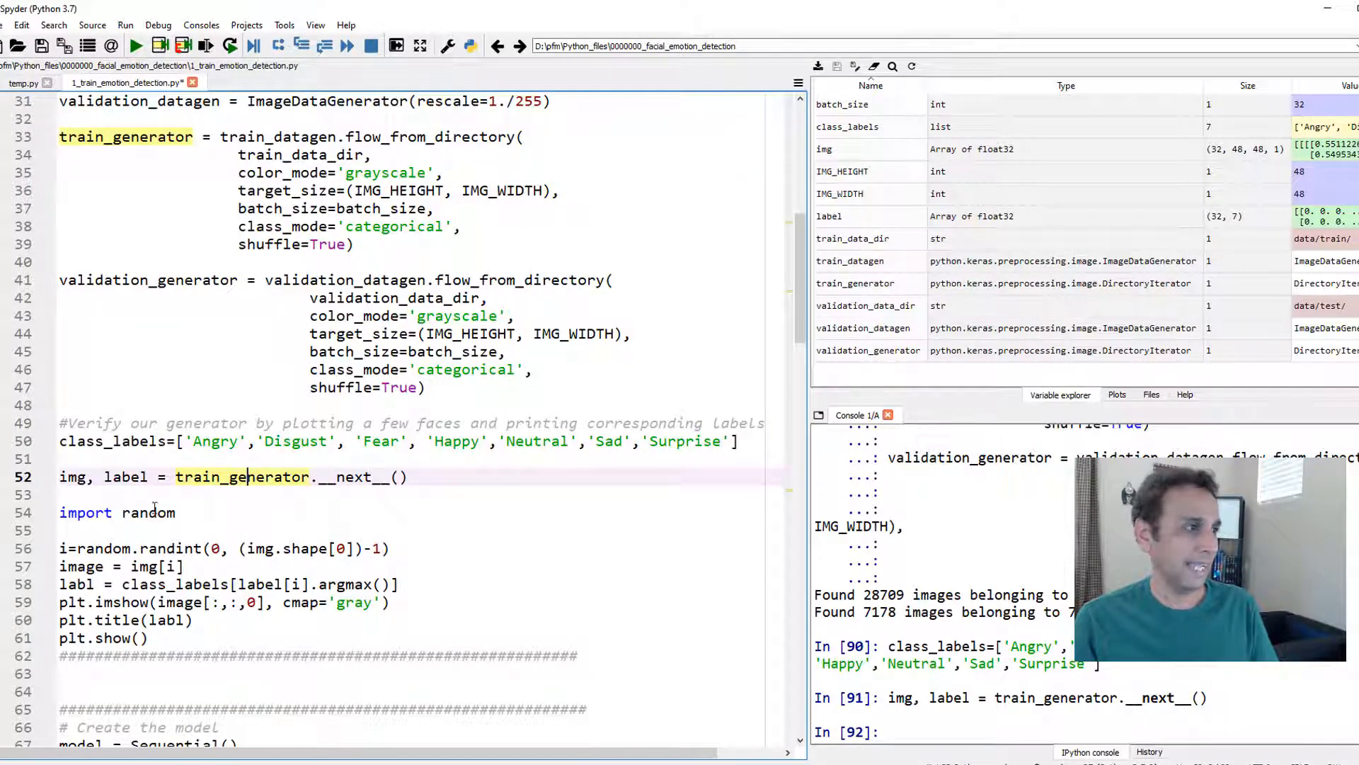
scroll(down, 3)
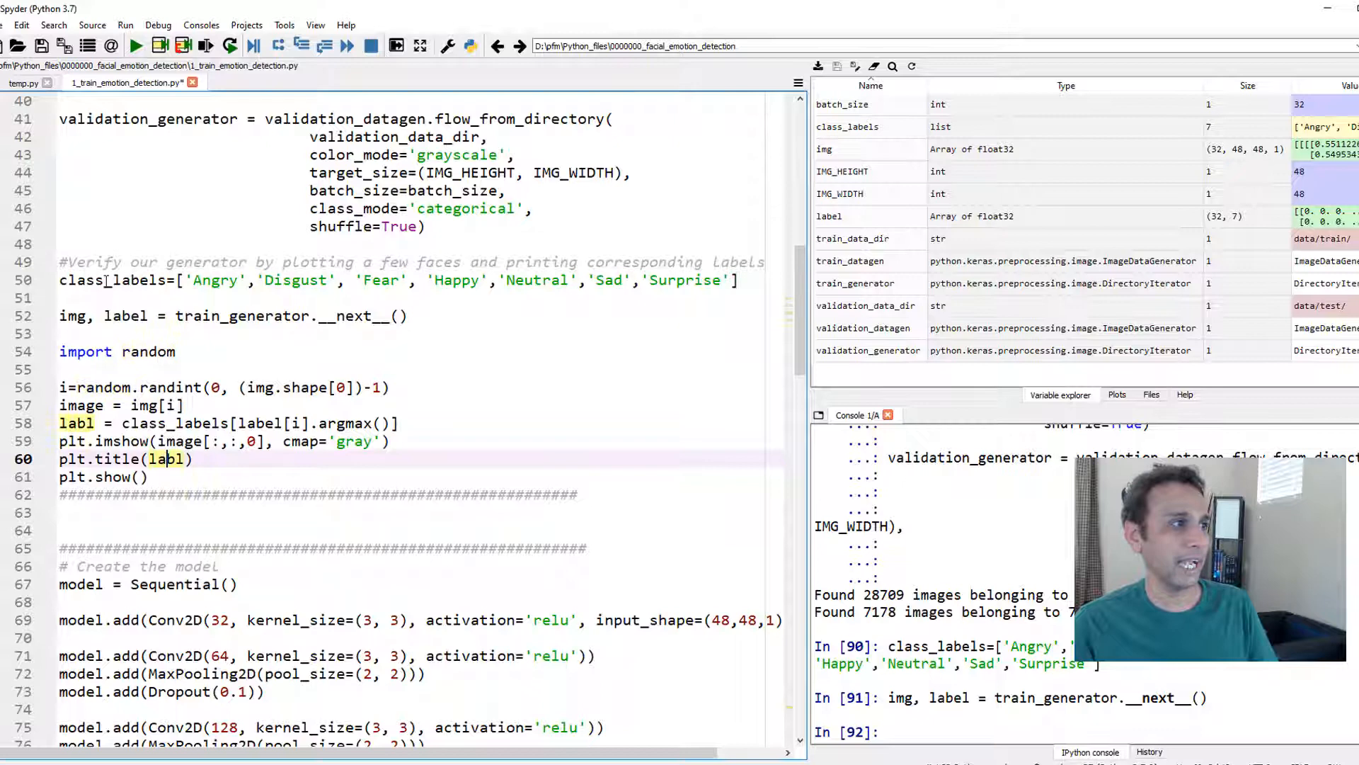
double_click(136, 280)
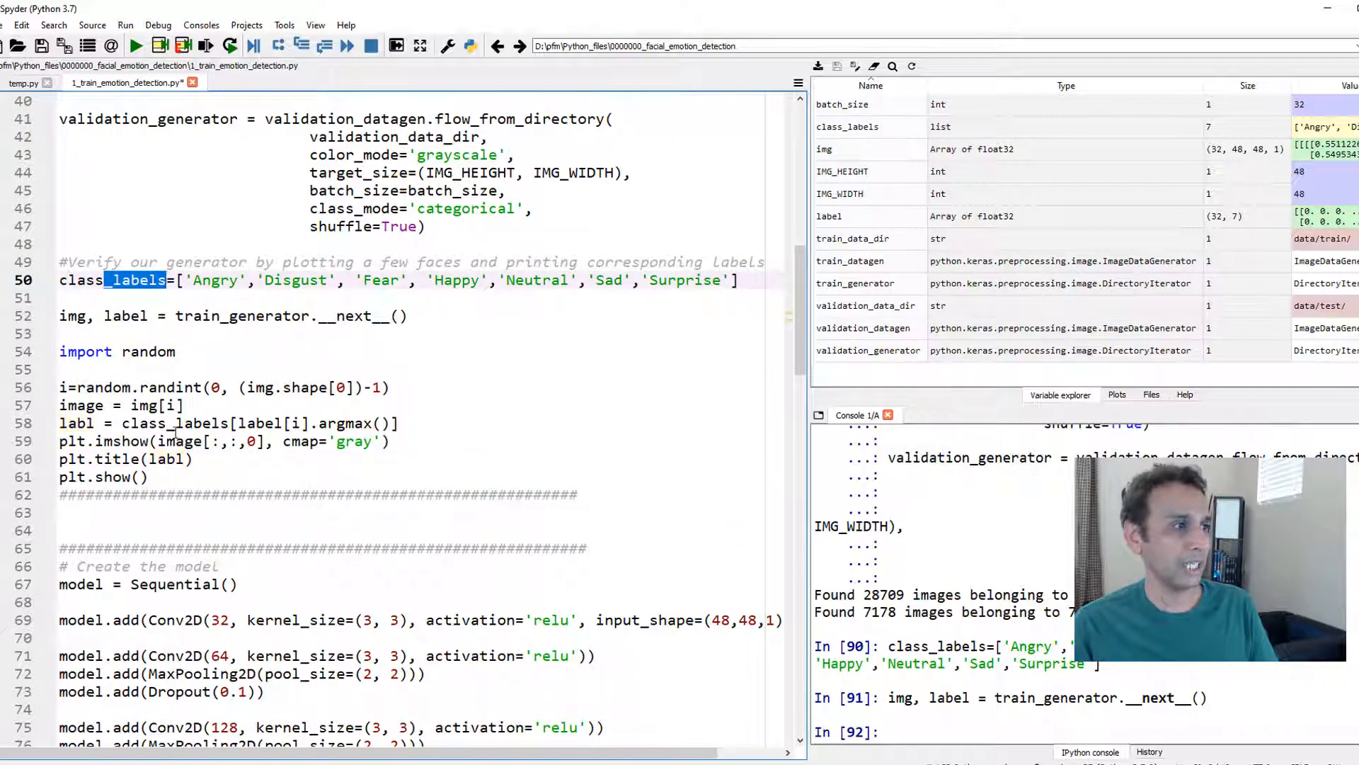
click(260, 424)
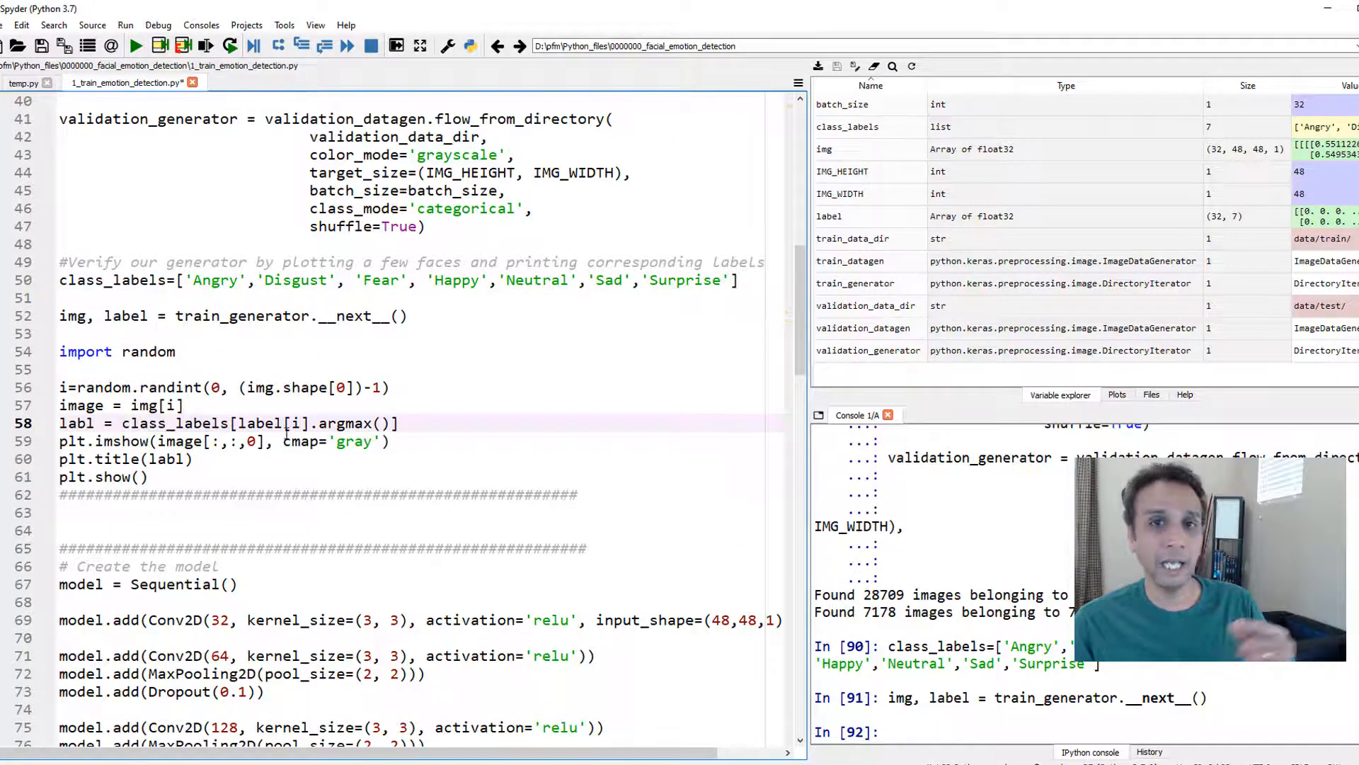
double_click(126, 315)
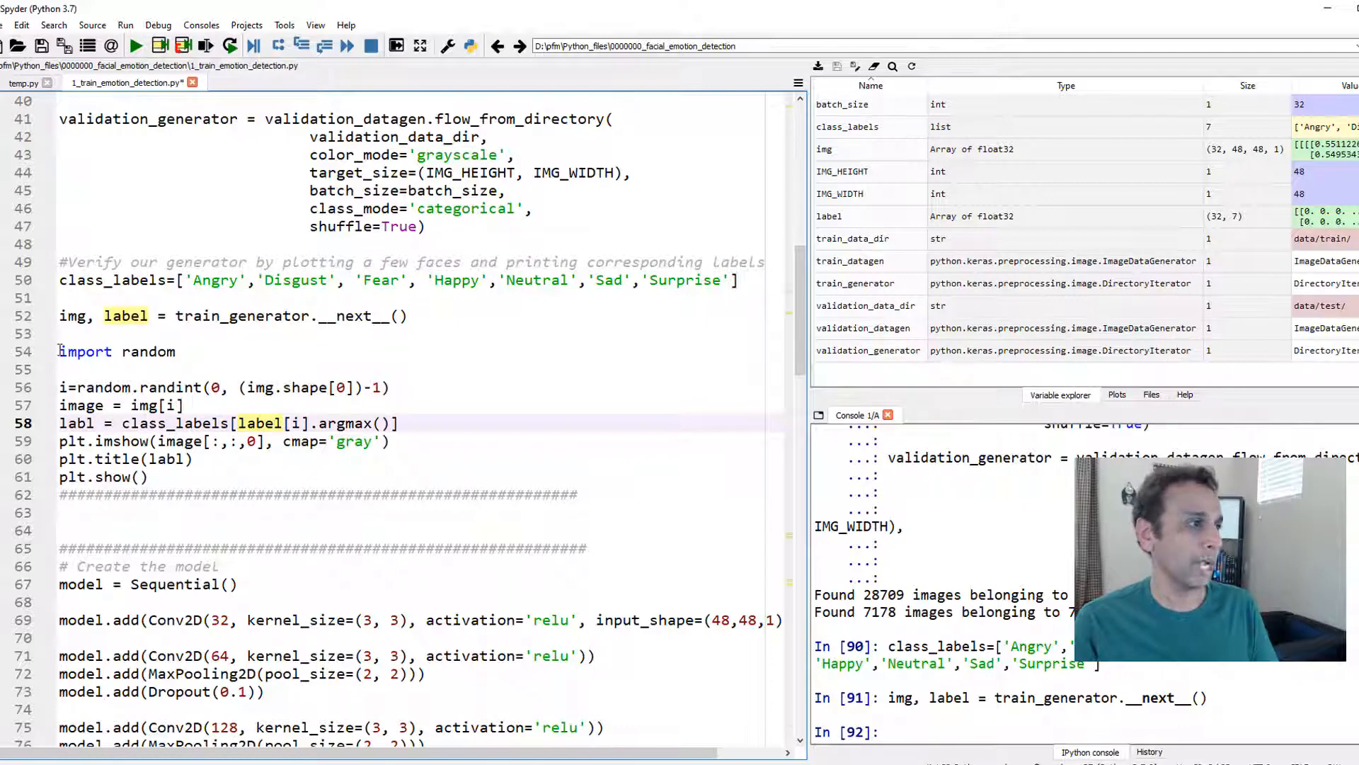
Step: Rerun the random-face plotting code repeatedly, viewing faces labelled Fear, Neutral, Angry and Sad
click(206, 46)
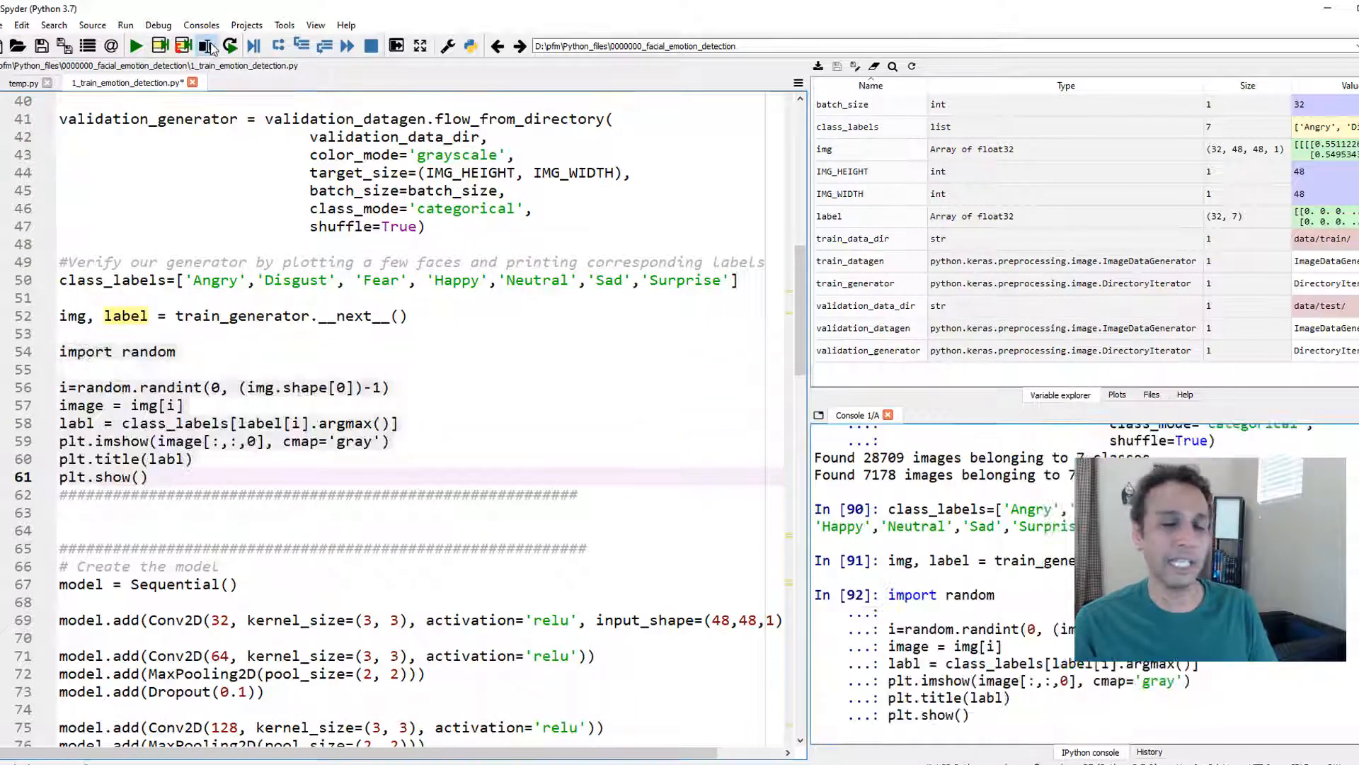
click(206, 46)
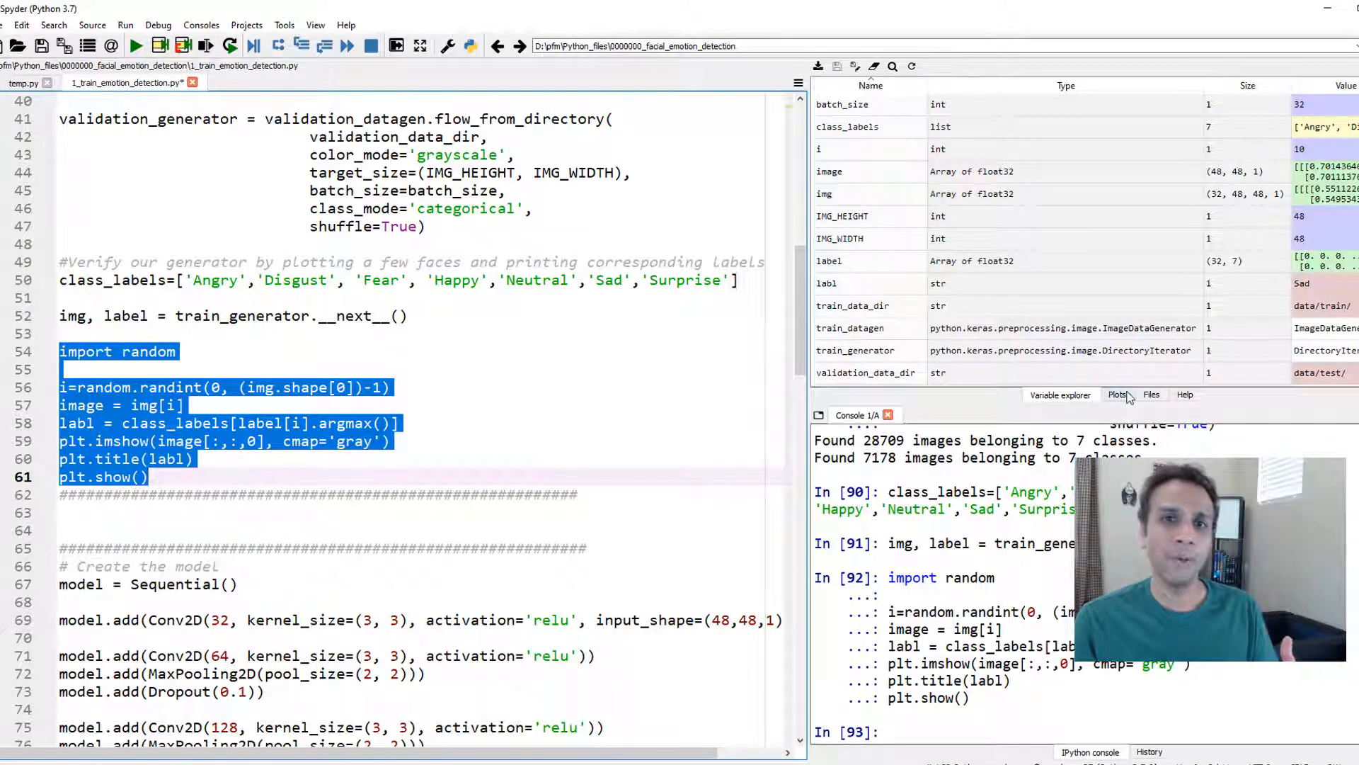
click(1117, 395)
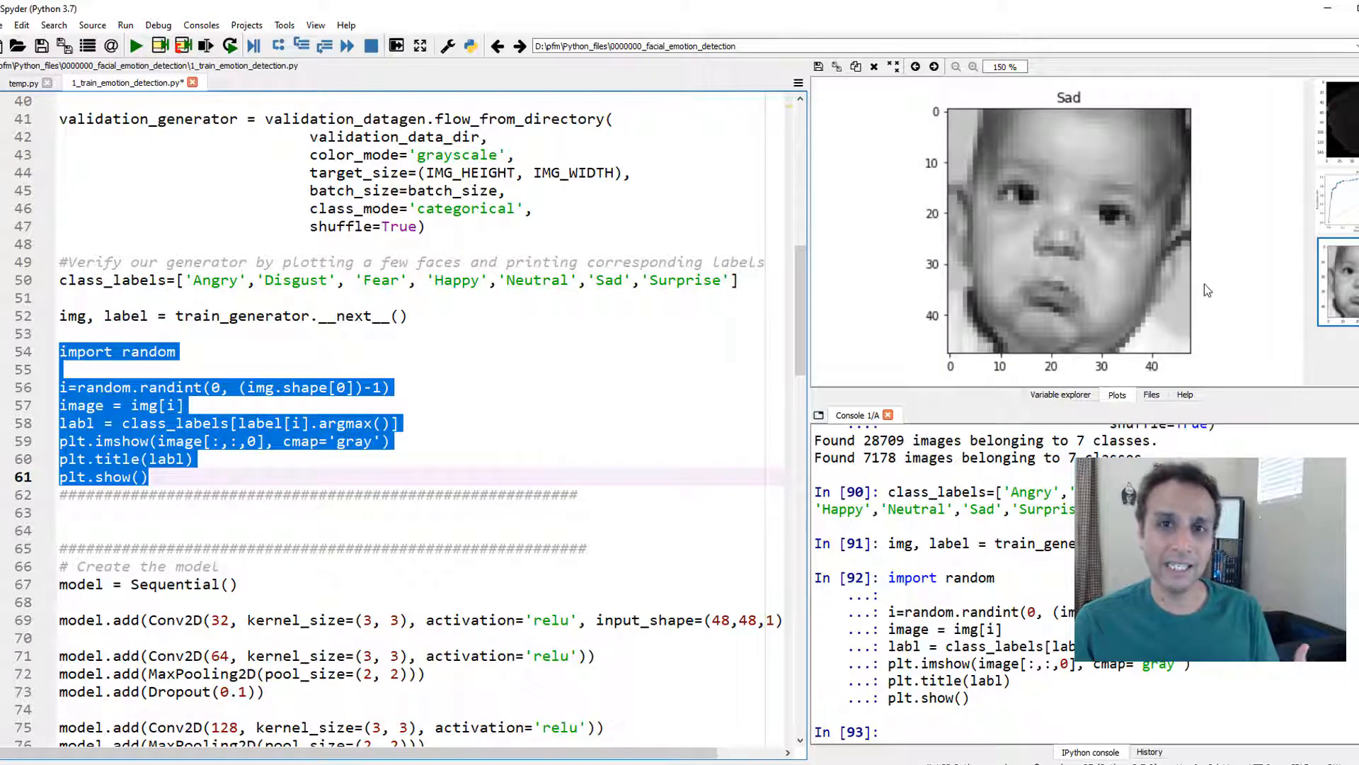
mouse_move(1118, 247)
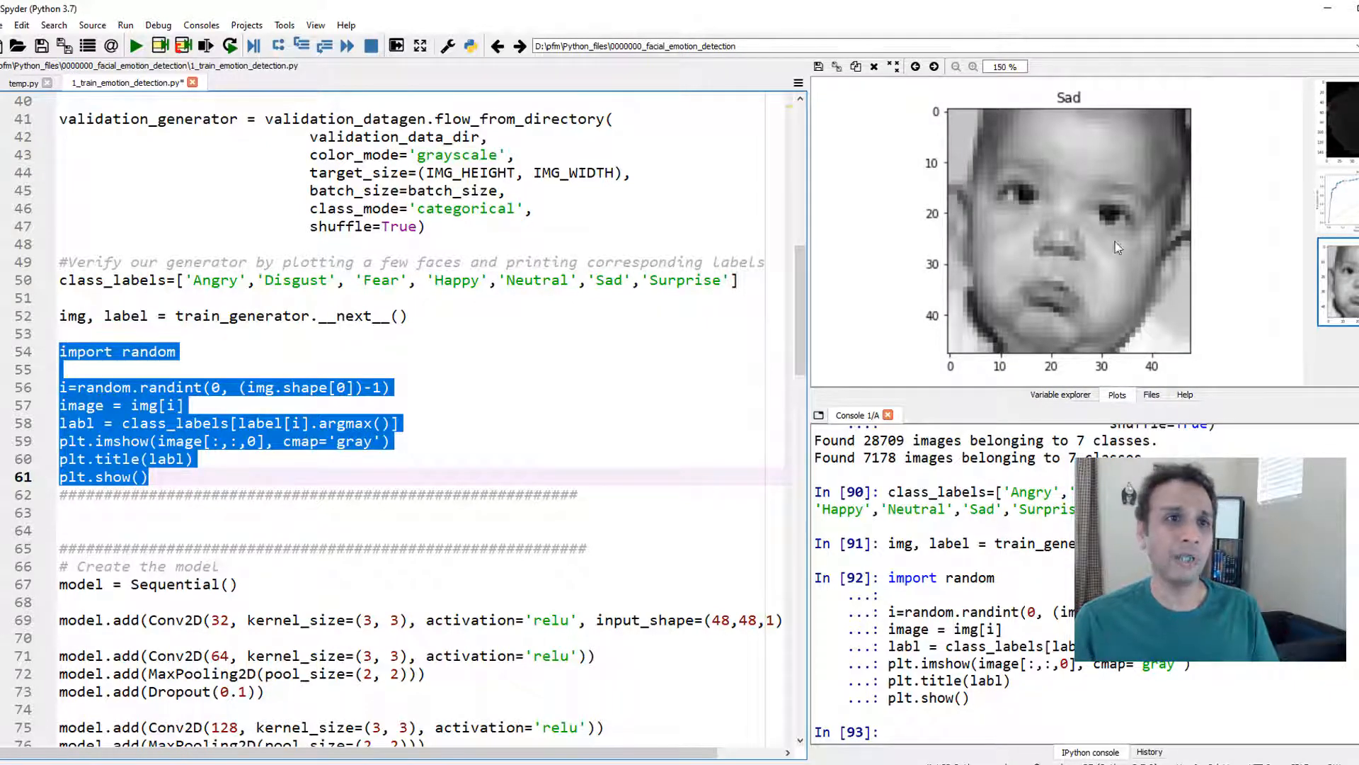
click(205, 46)
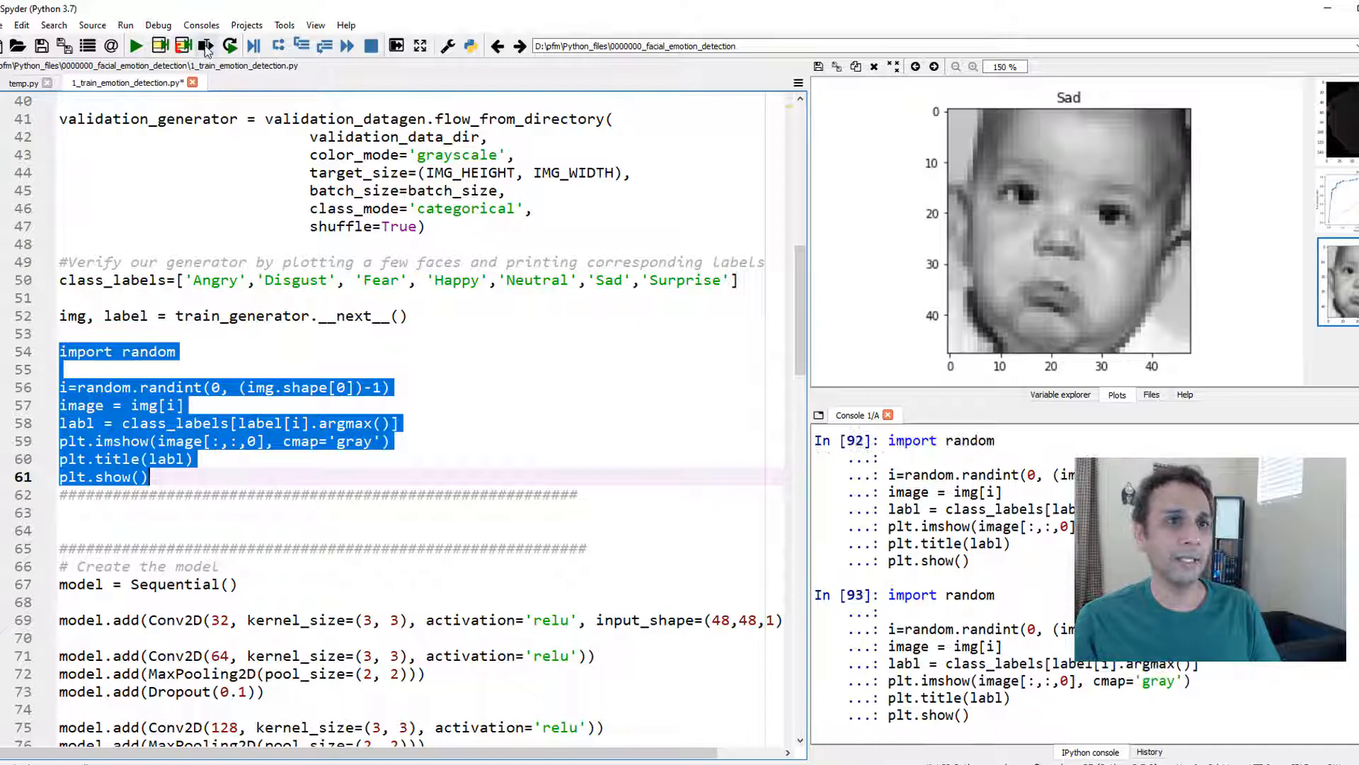
click(205, 46)
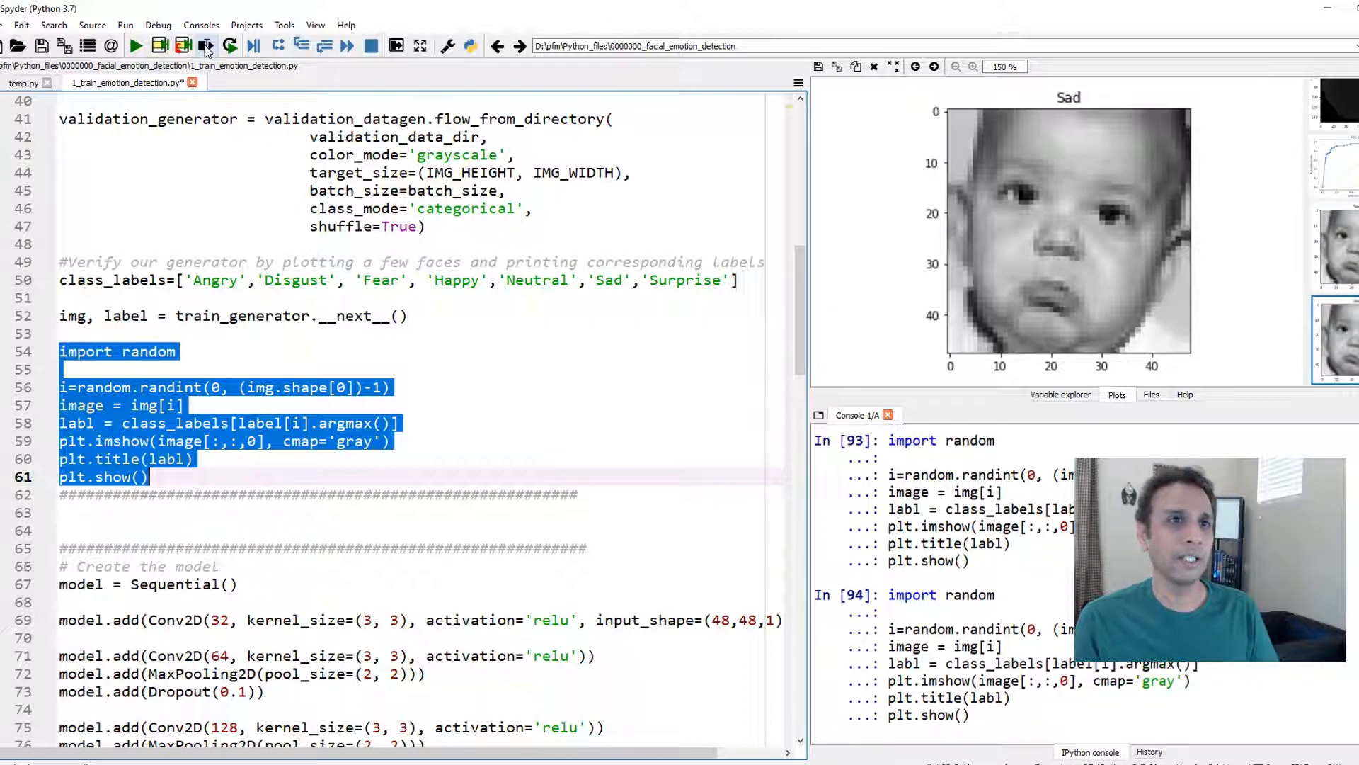
click(205, 46)
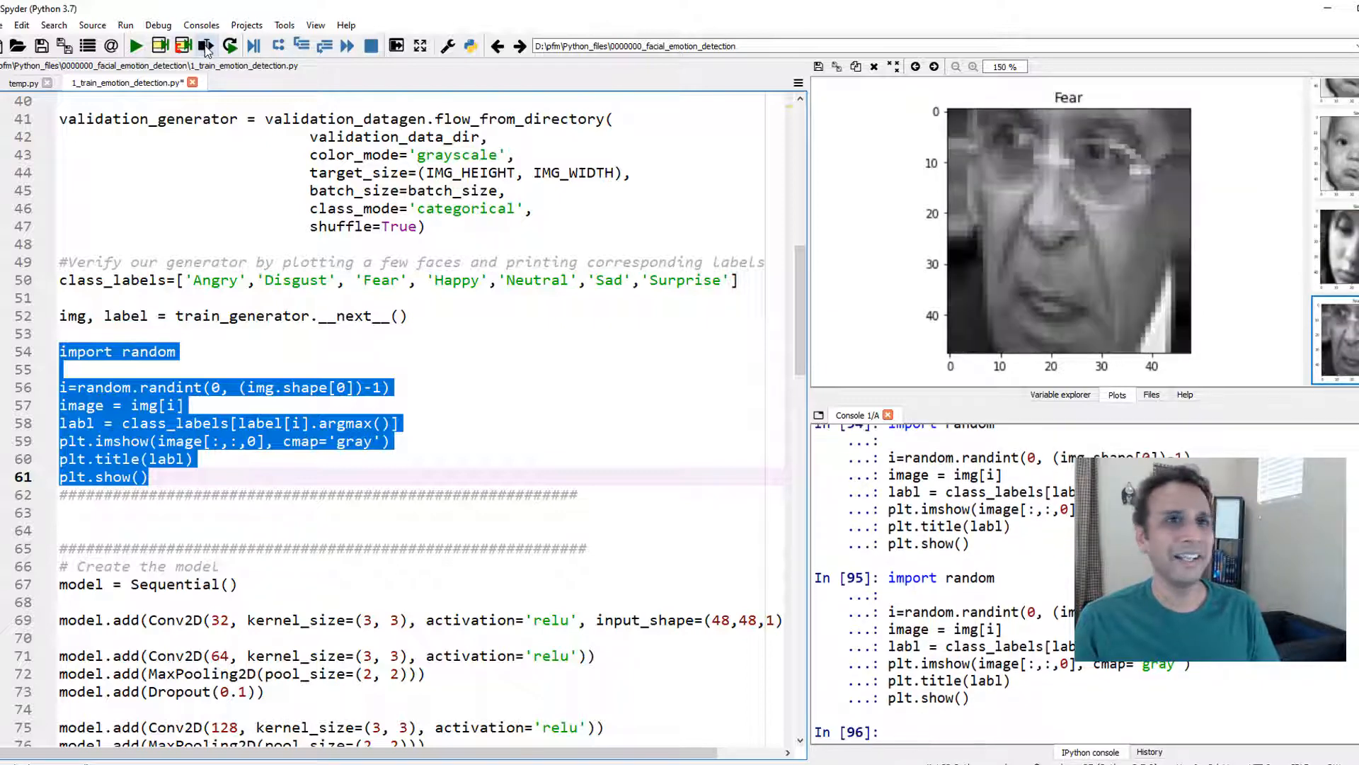
click(205, 46)
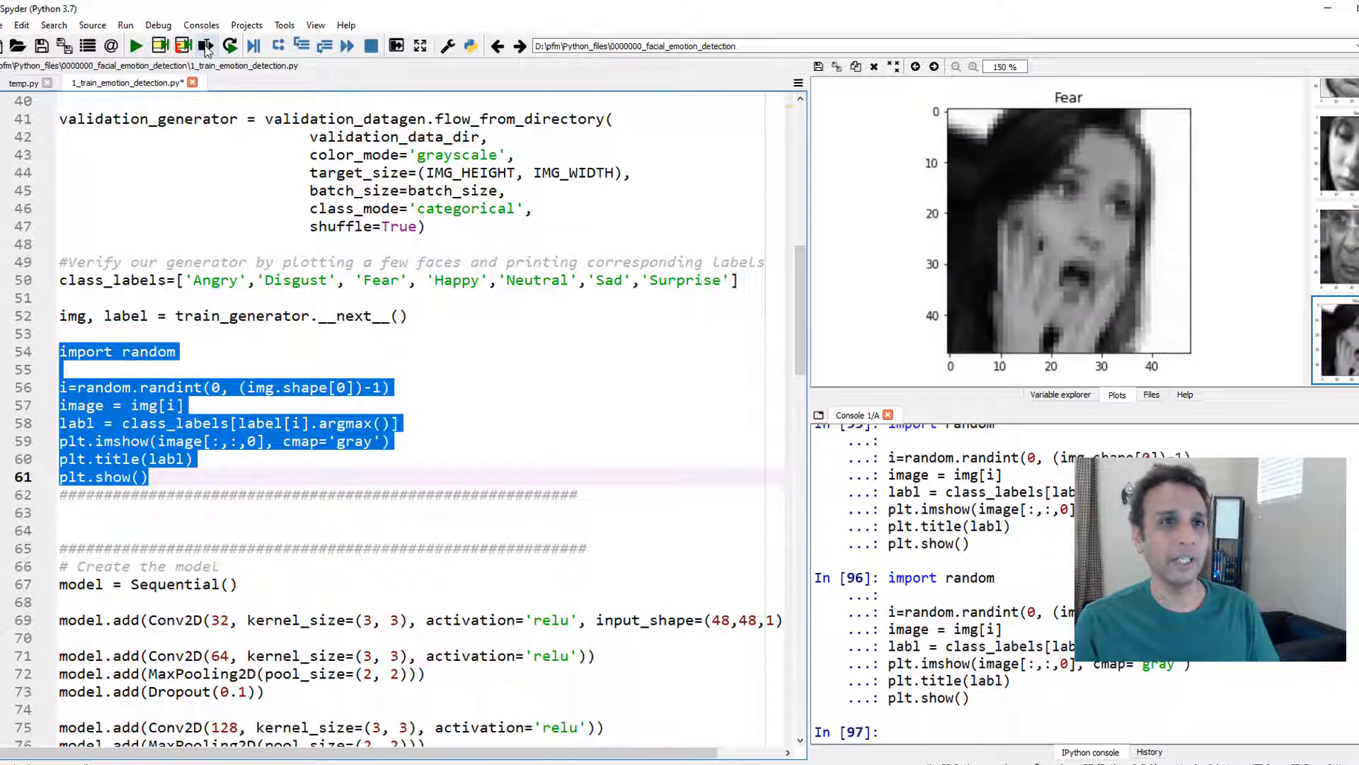
click(205, 46)
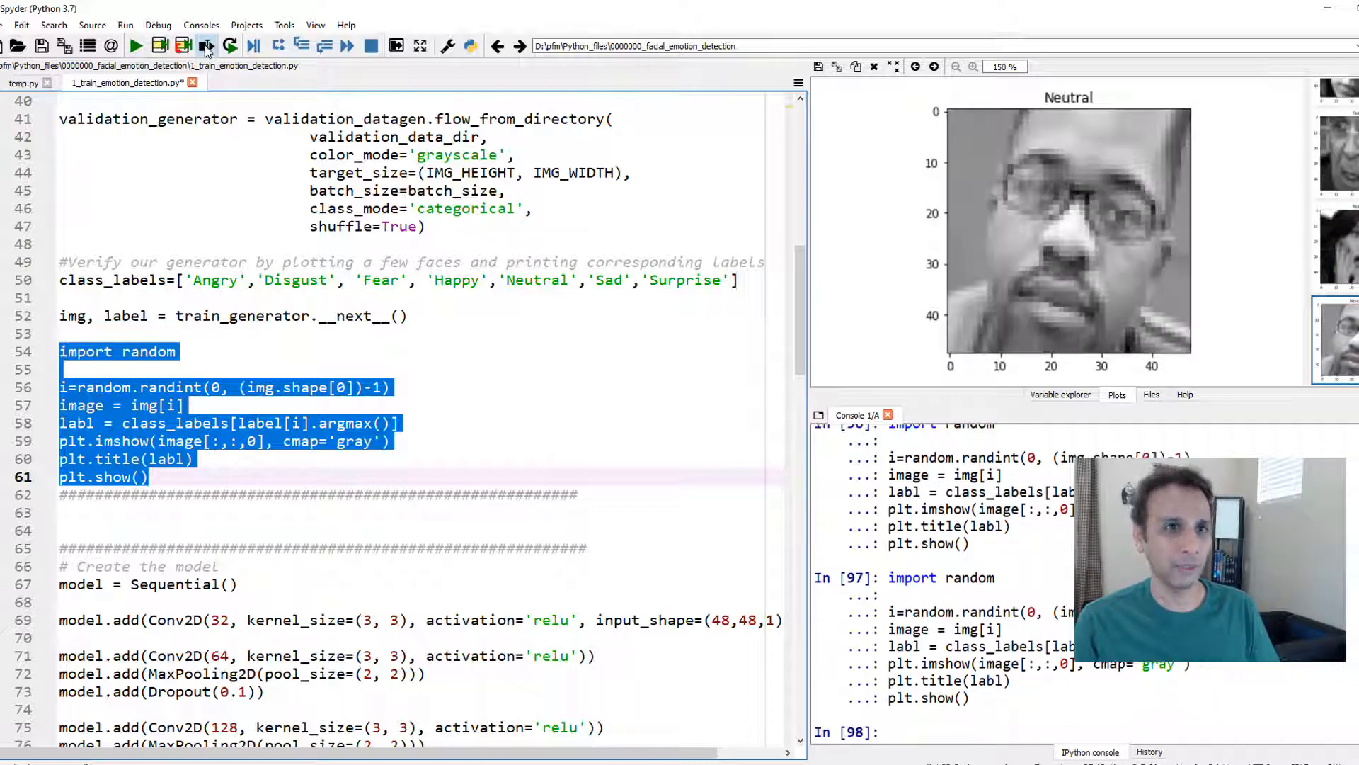
click(206, 46)
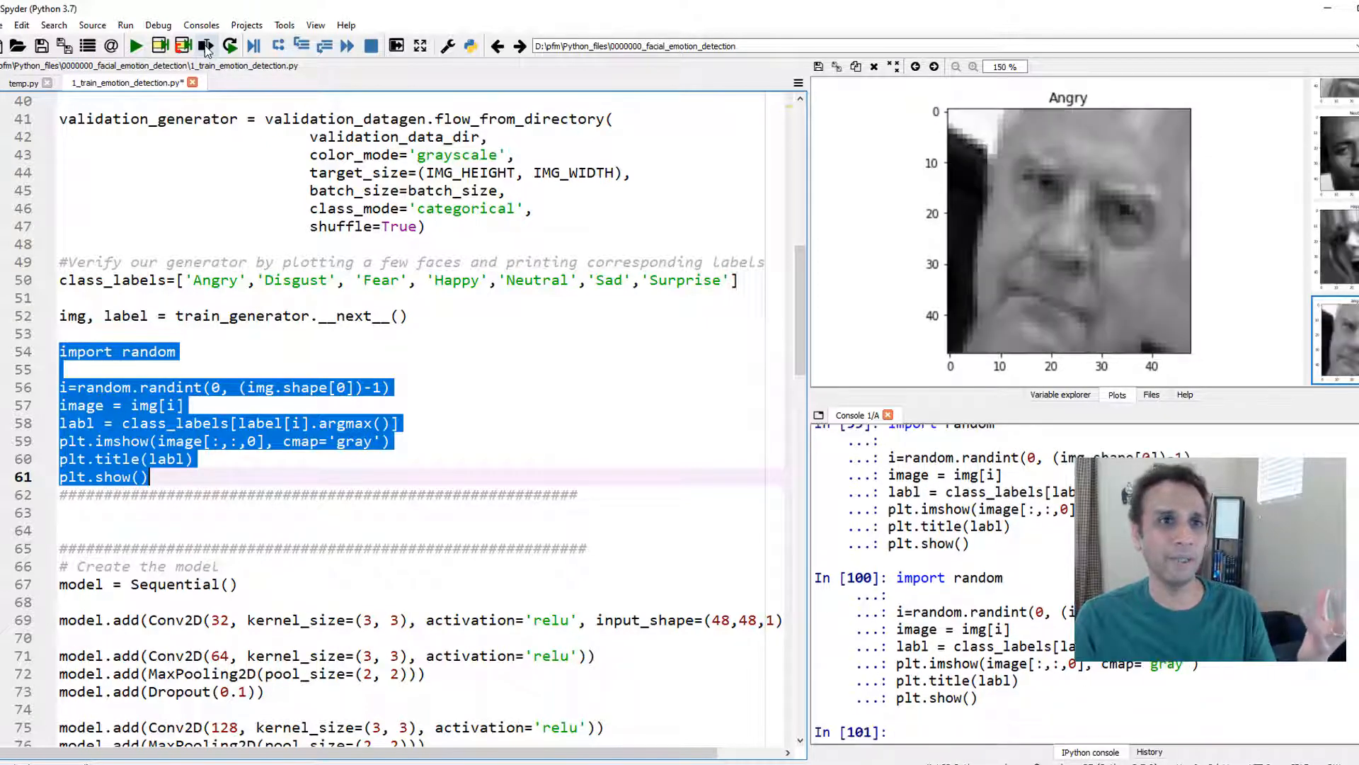
click(205, 46)
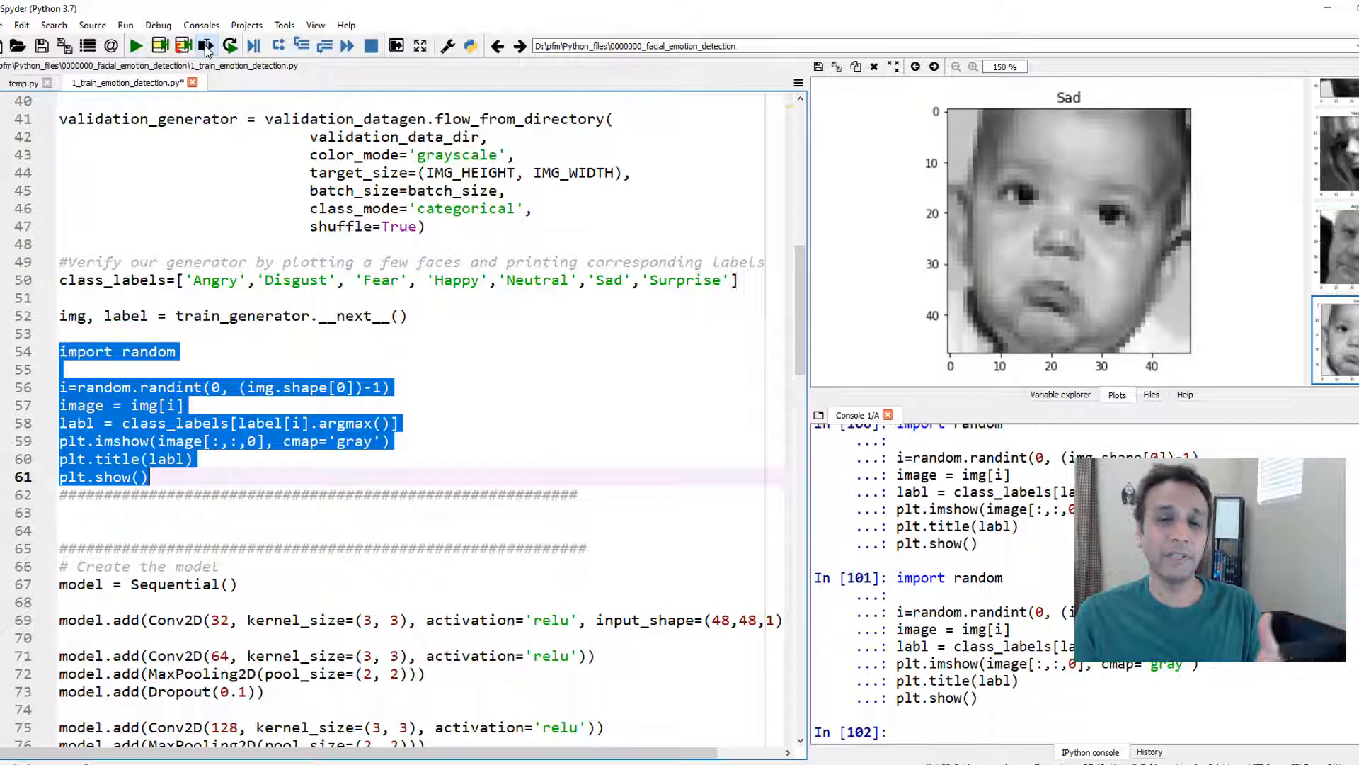
click(205, 46)
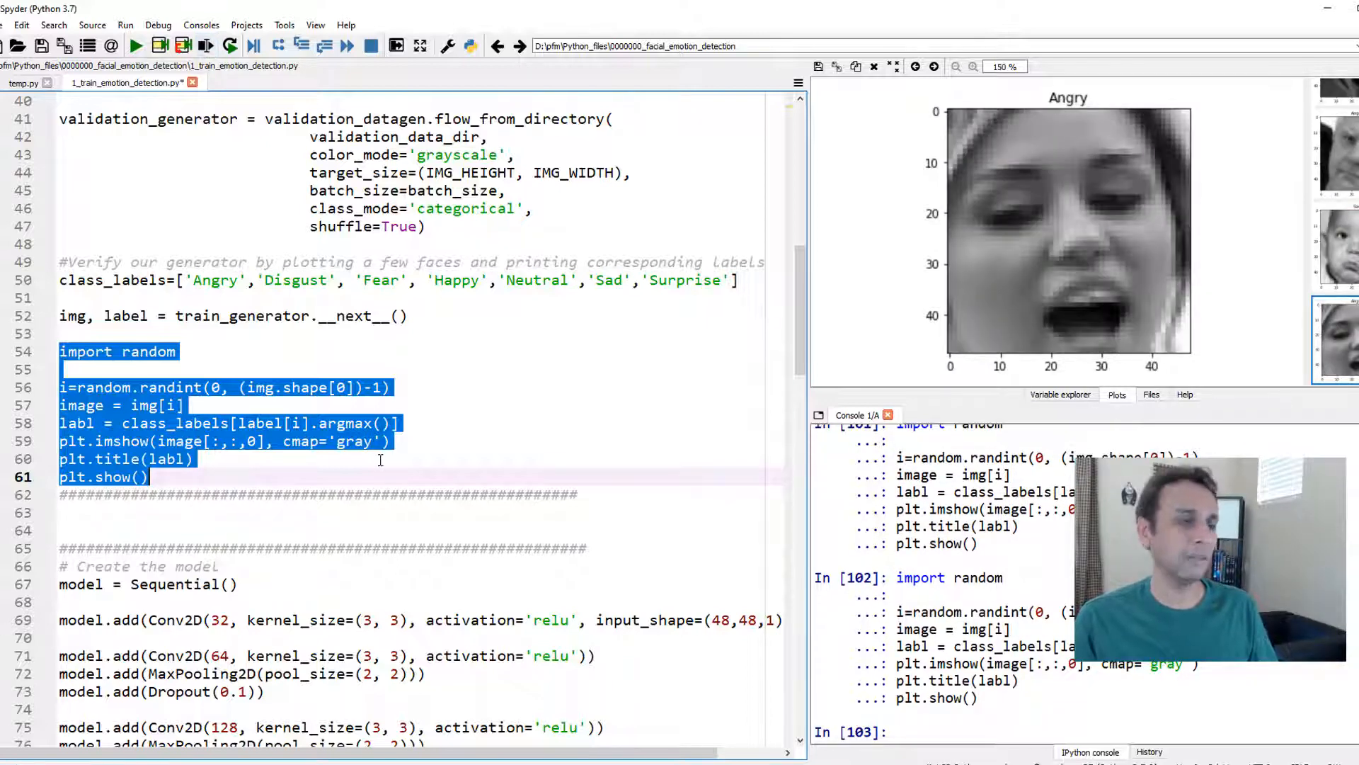
Step: Highlight the Dense layer's 512 units and the MaxPooling2D layers in the model
scroll(down, 3)
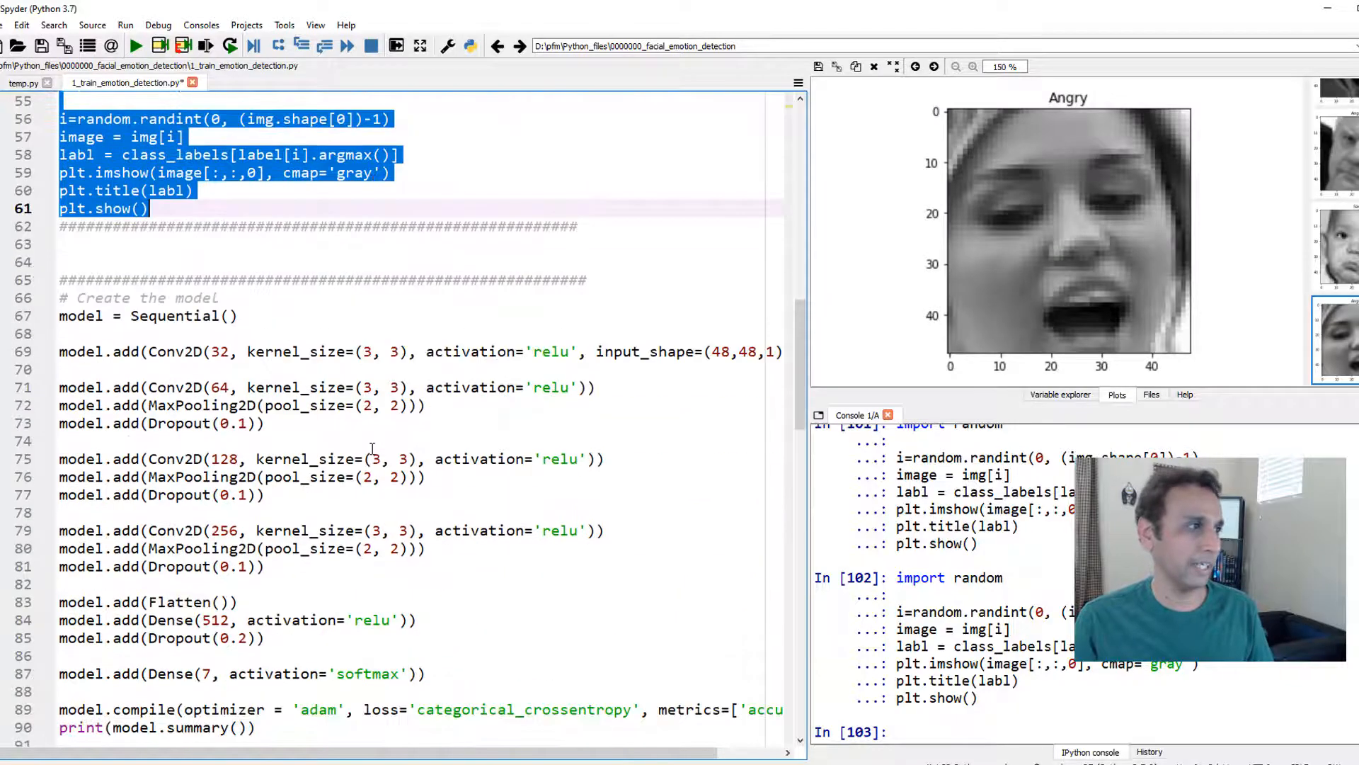
scroll(down, 3)
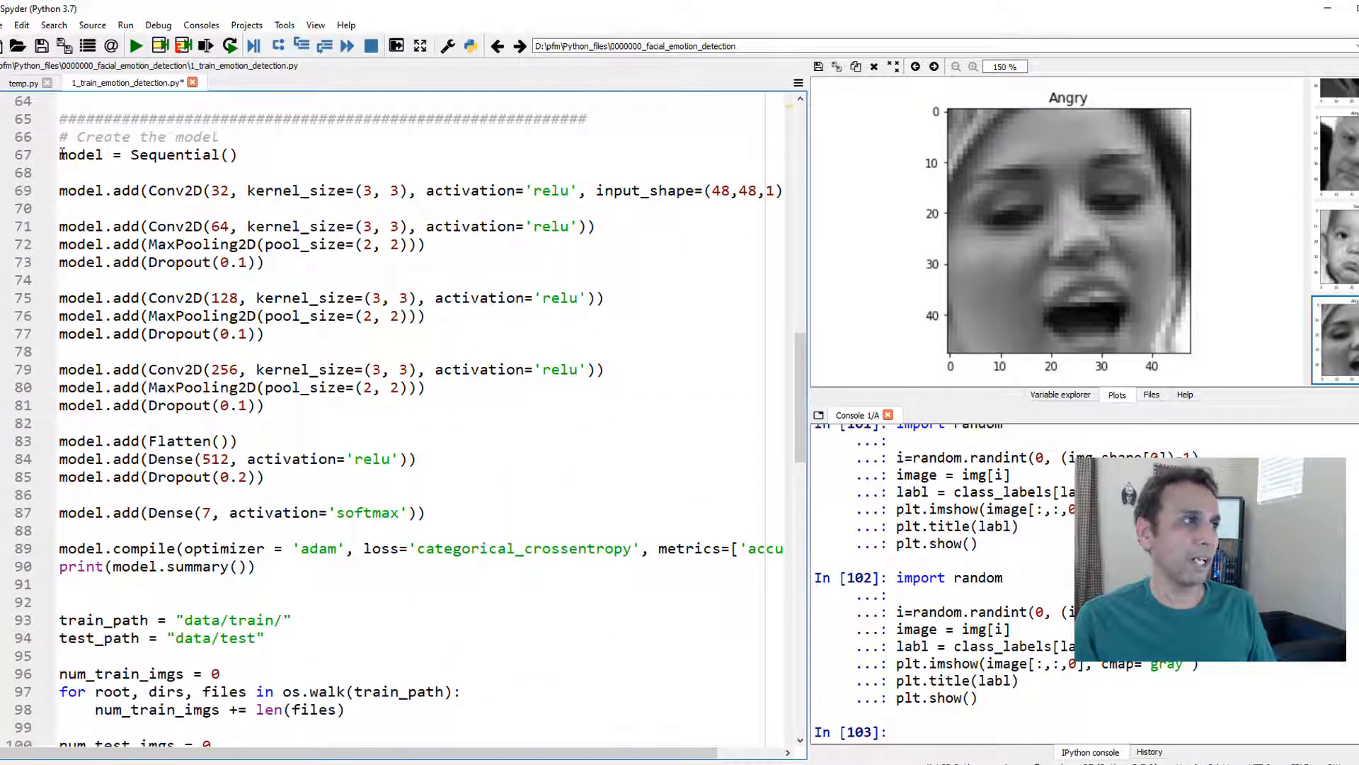
double_click(184, 189)
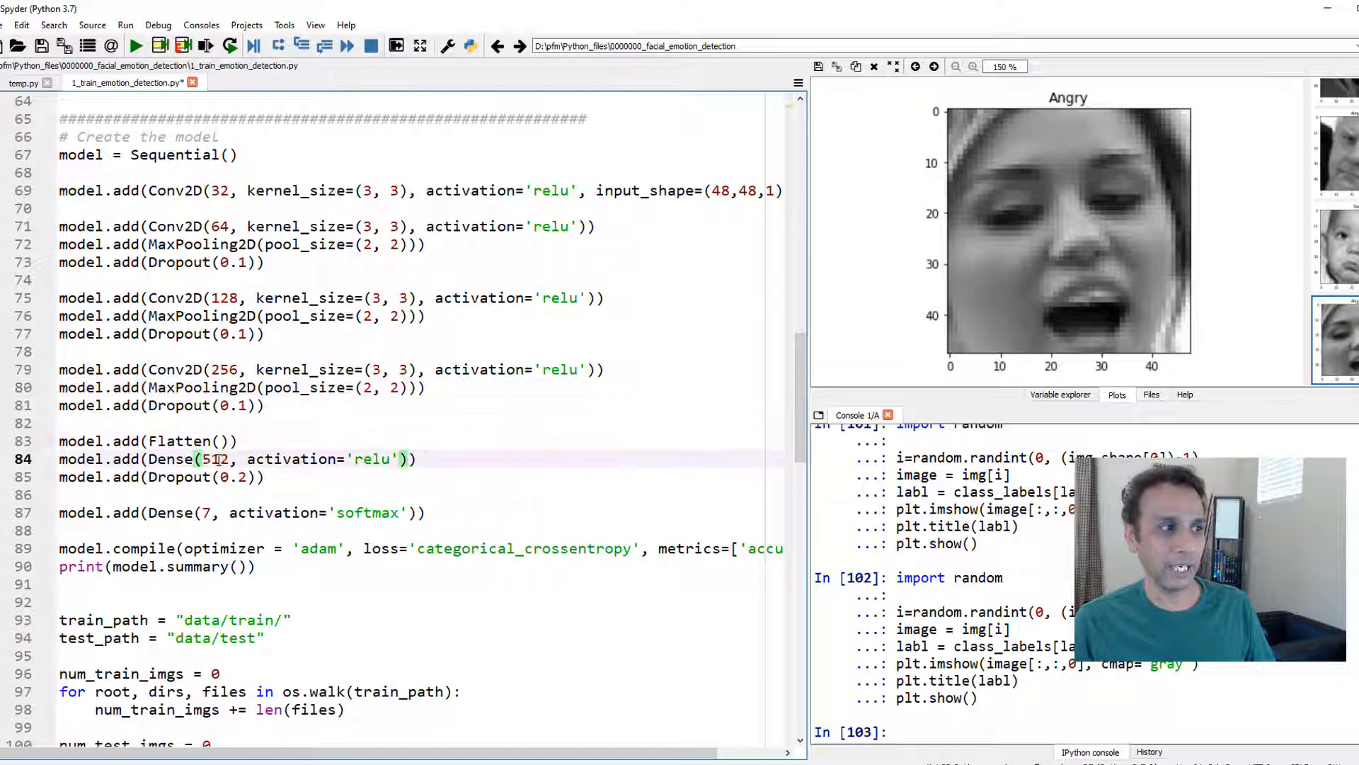
double_click(211, 459)
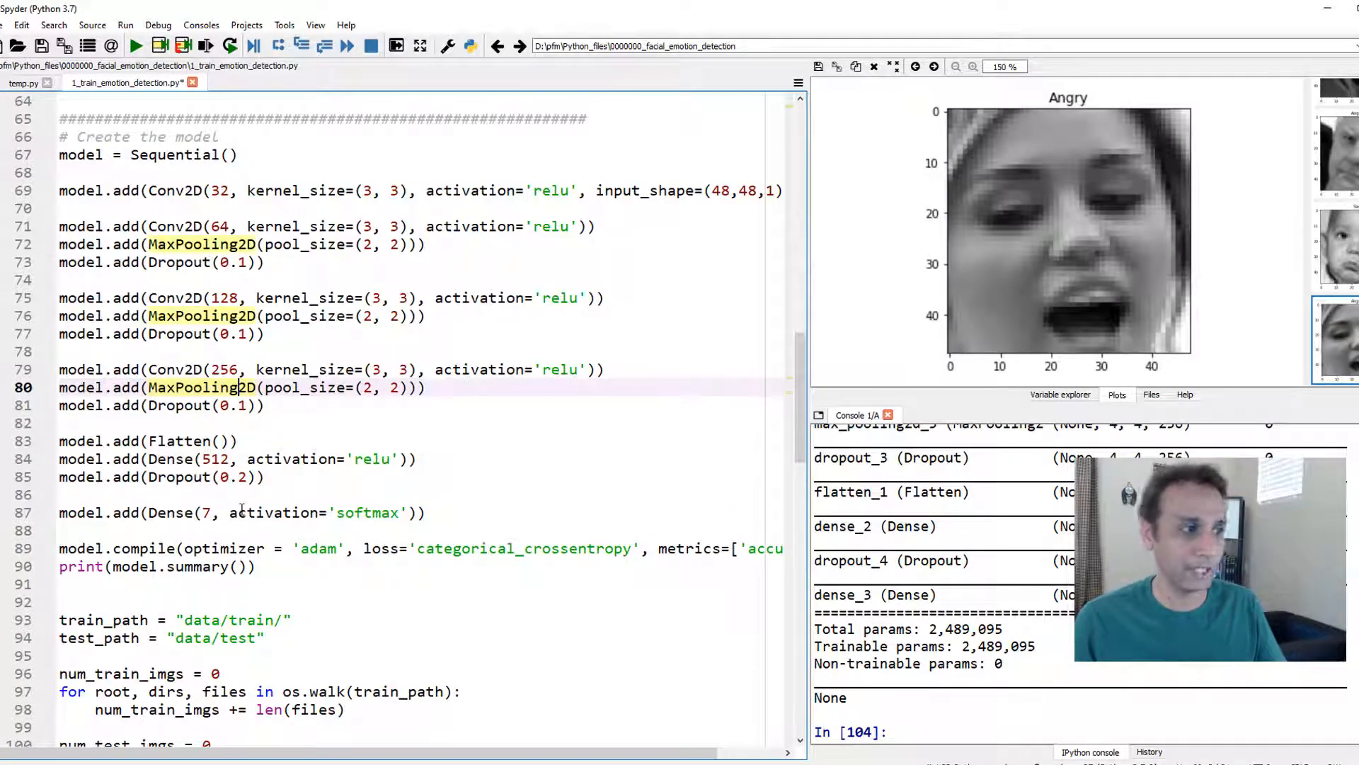
Step: Run the data path, image-count and epochs=50 settings code
scroll(down, 3)
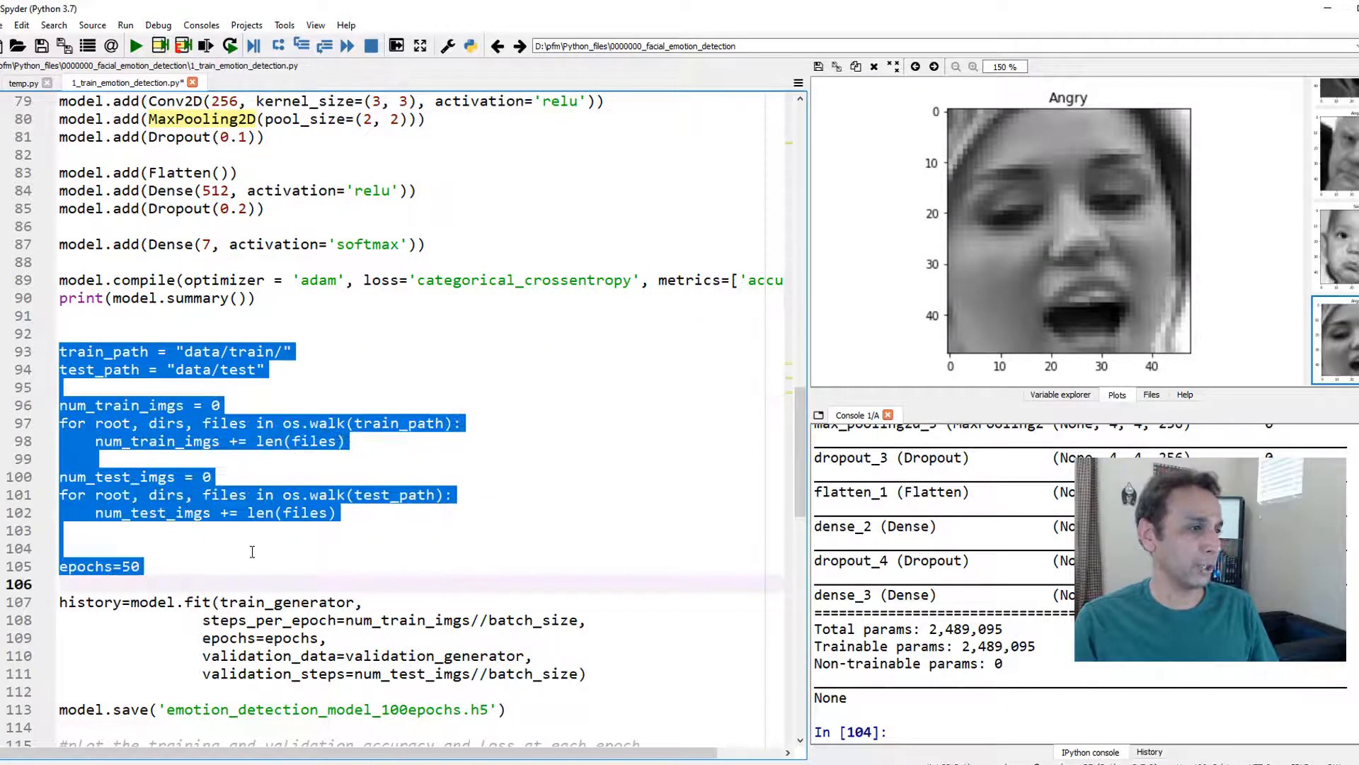
click(206, 46)
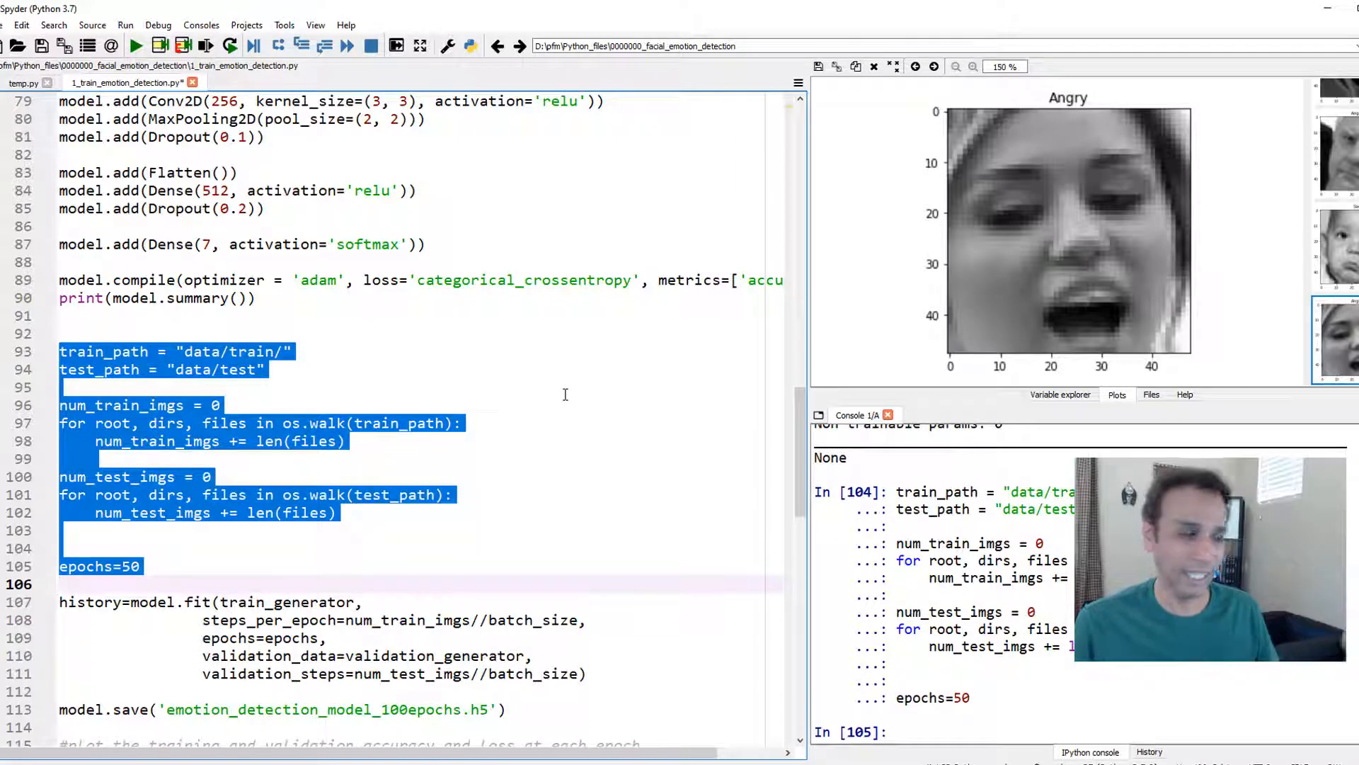
scroll(down, 3)
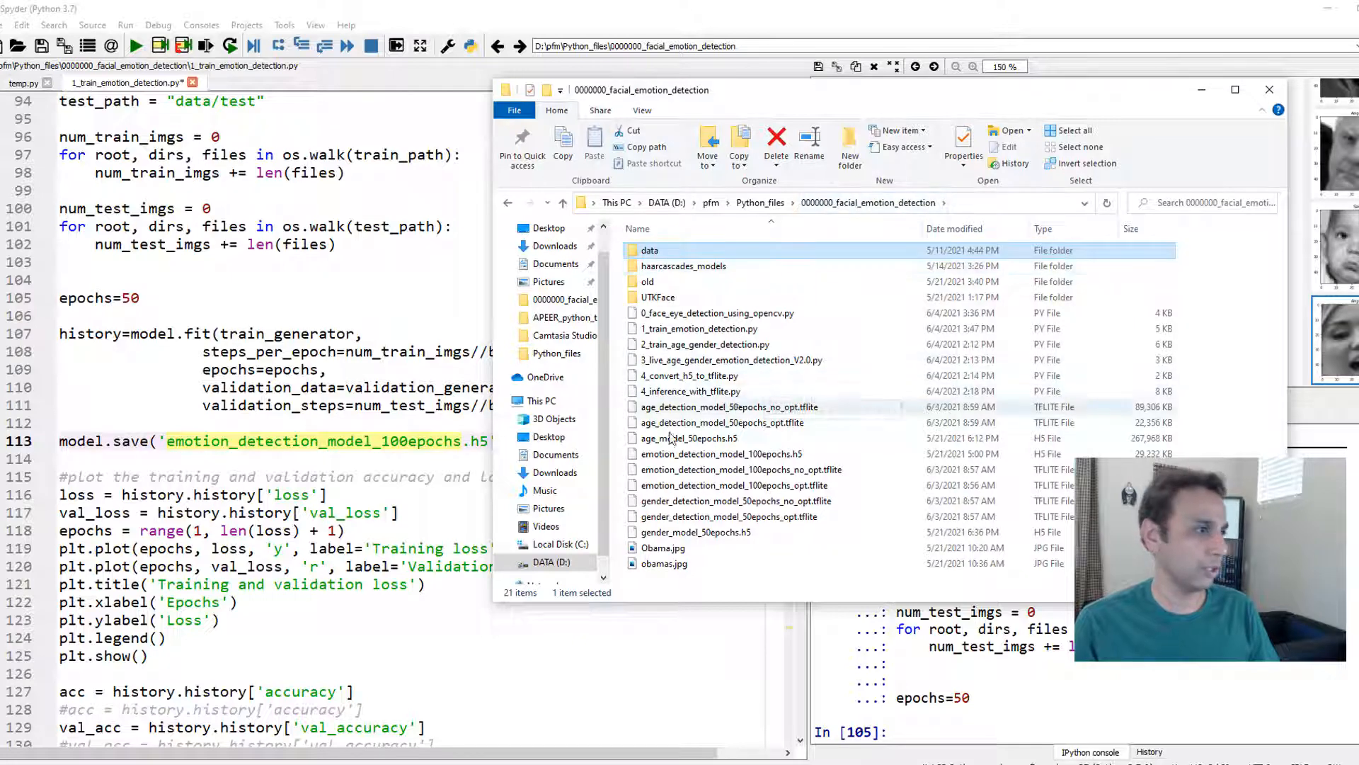
mouse_move(737, 469)
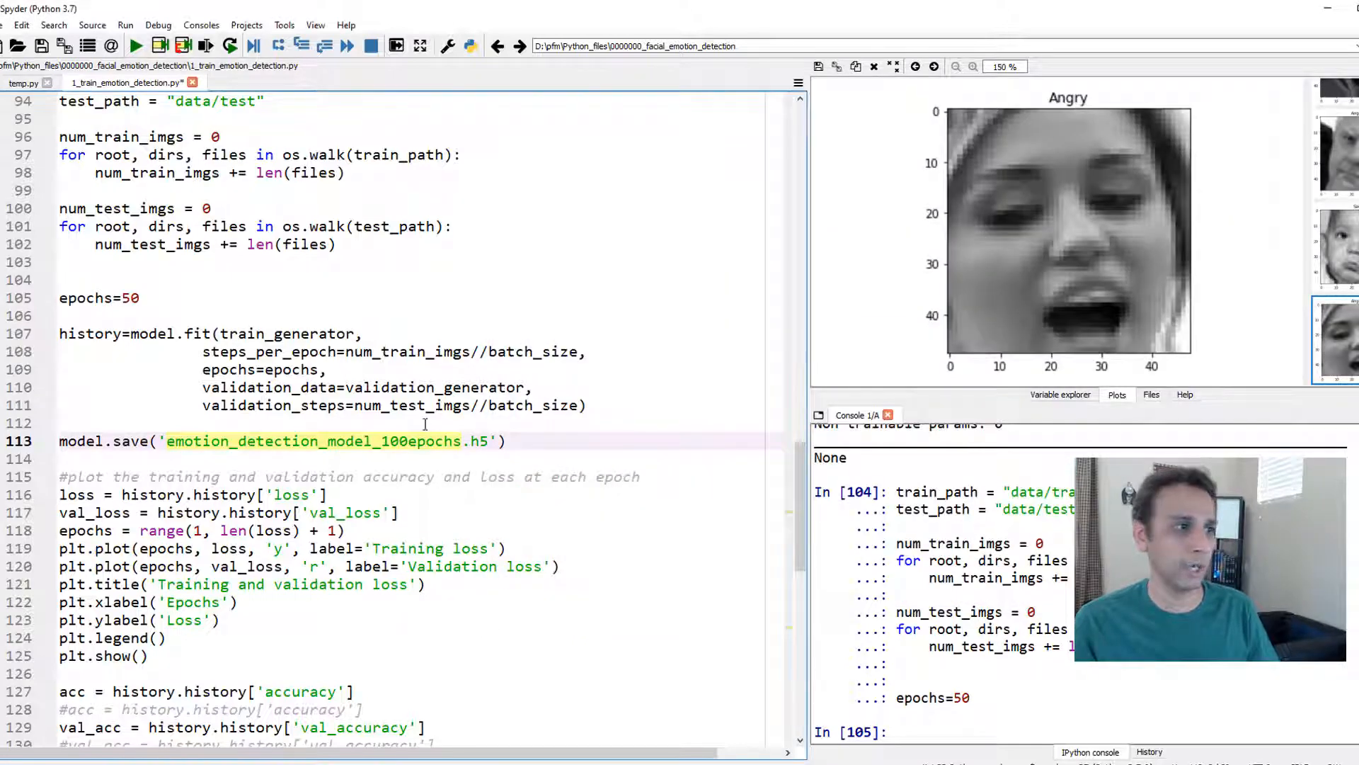
scroll(down, 3)
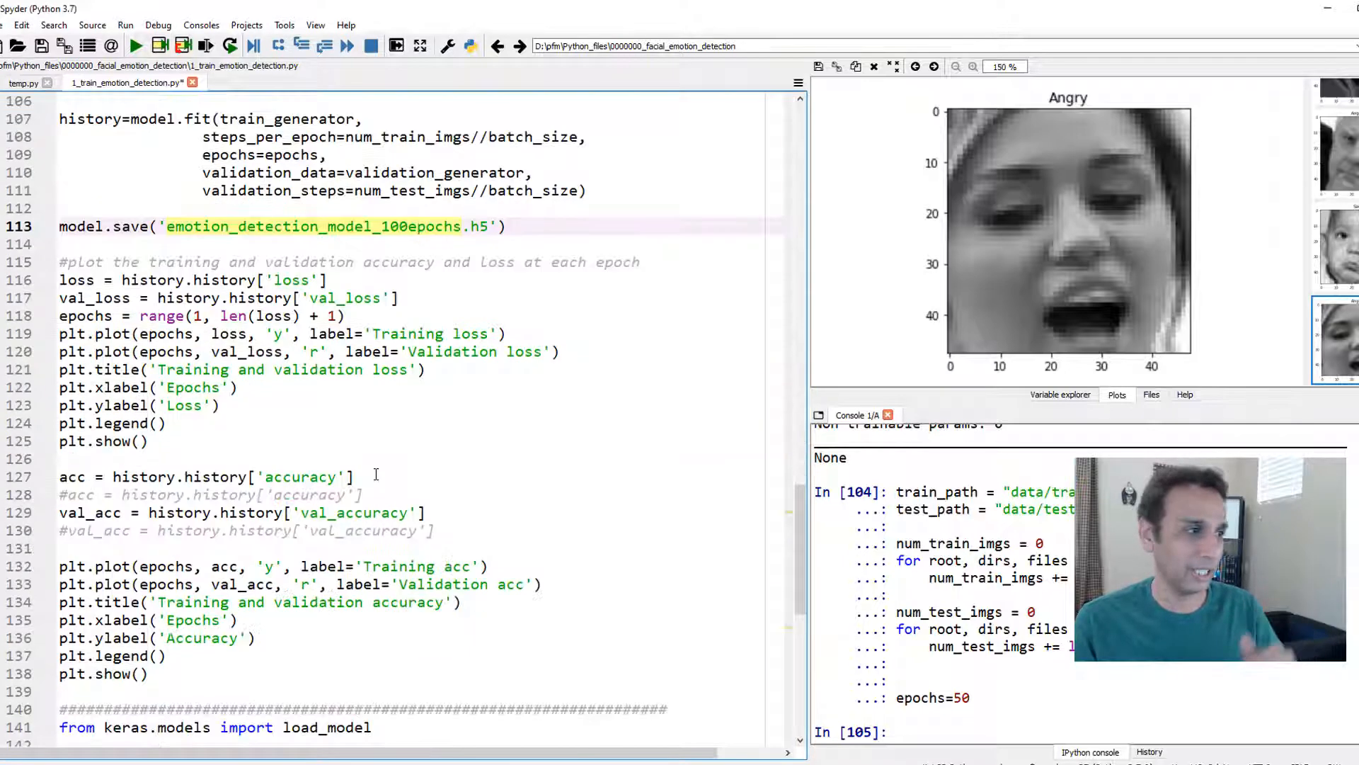
Step: Run lines 141 and 145 to import load_model and load the 100-epoch model
scroll(down, 3)
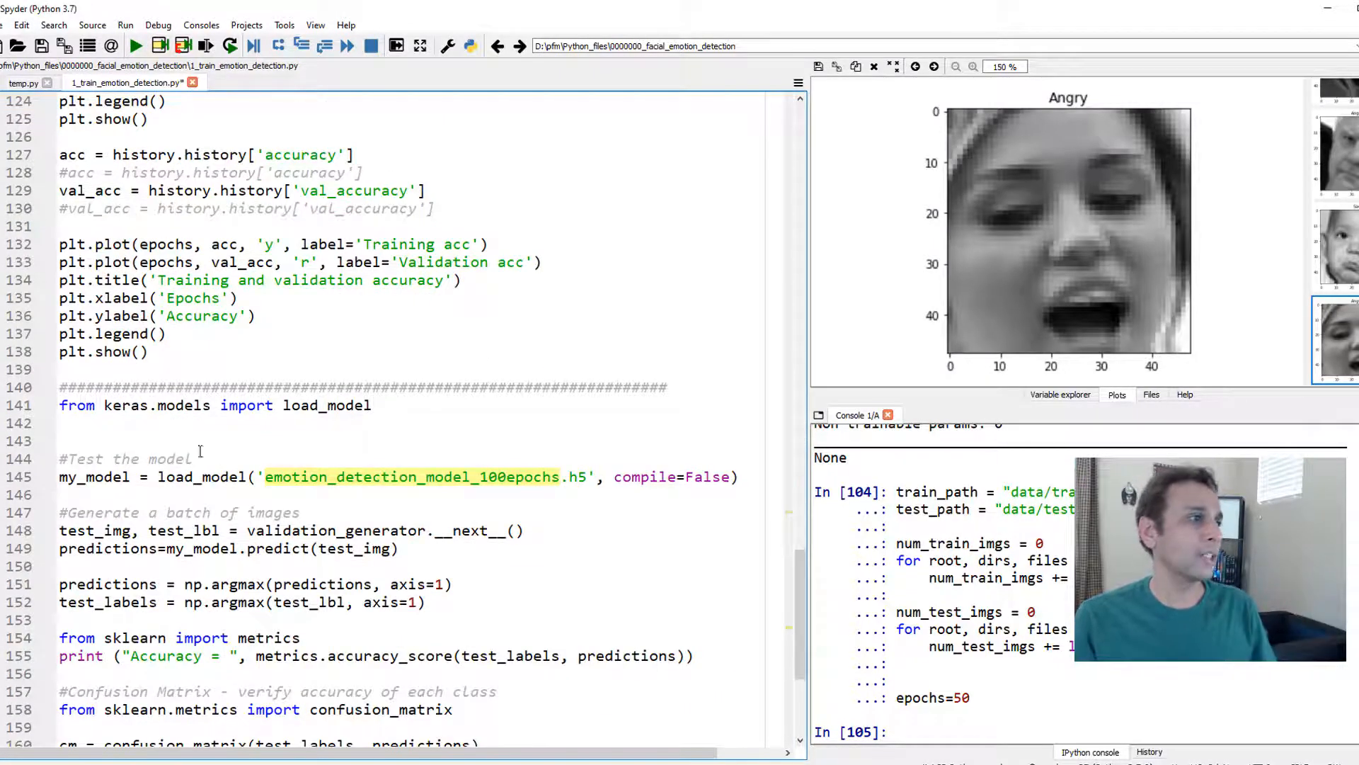
click(205, 46)
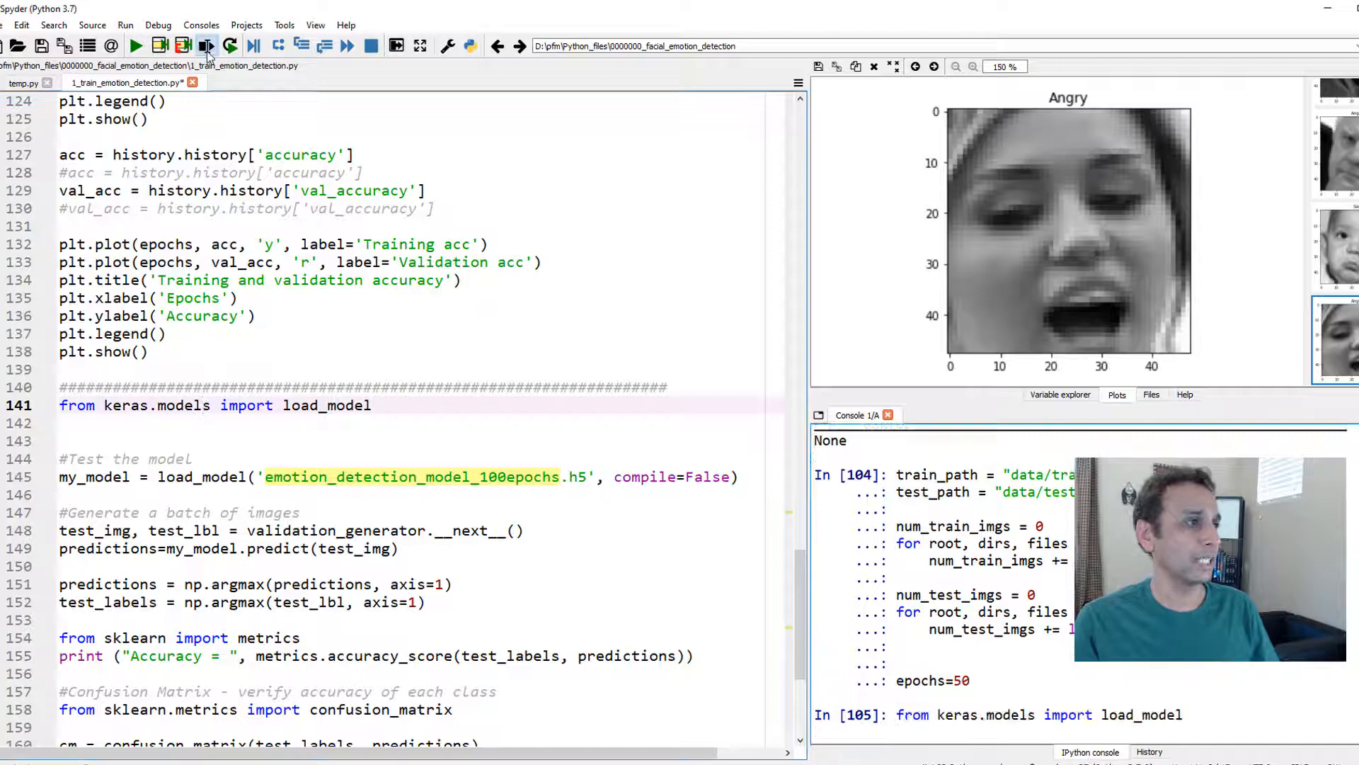
click(206, 46)
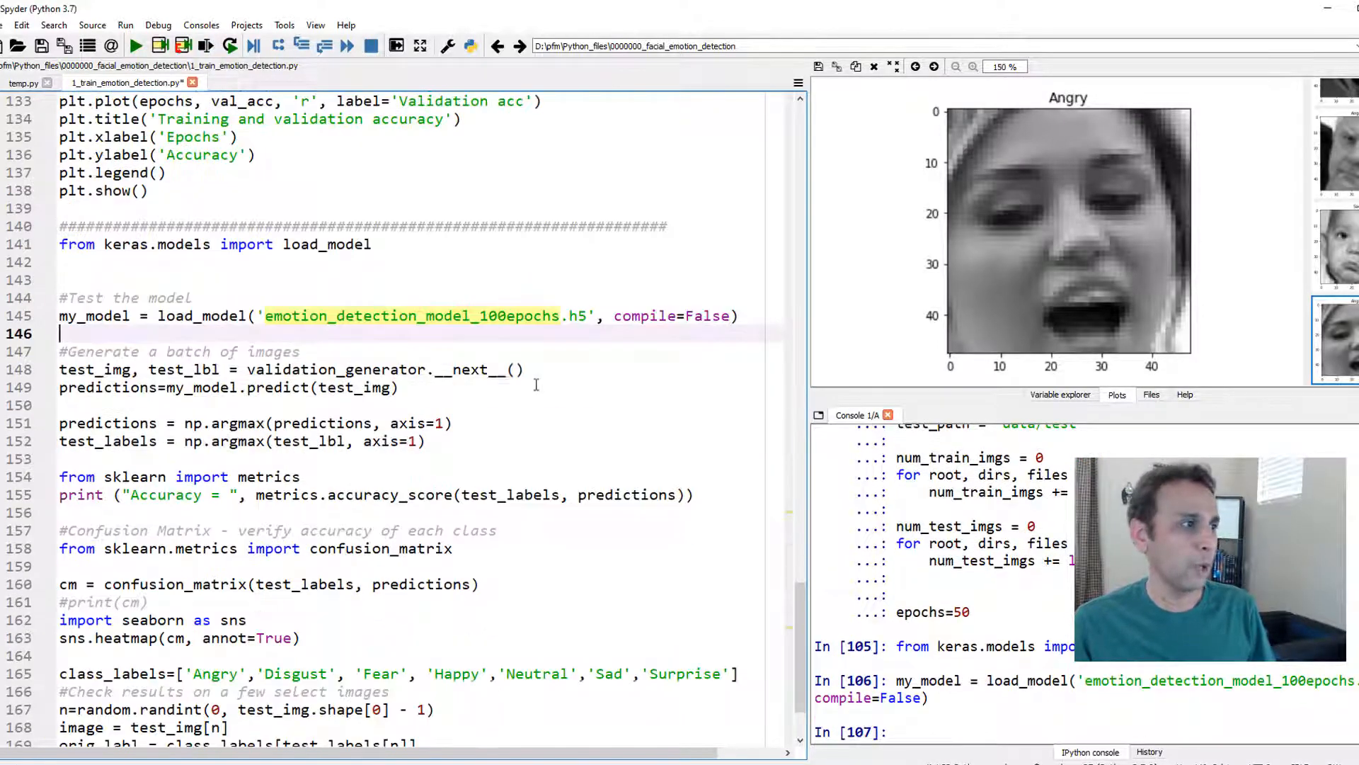
scroll(down, 3)
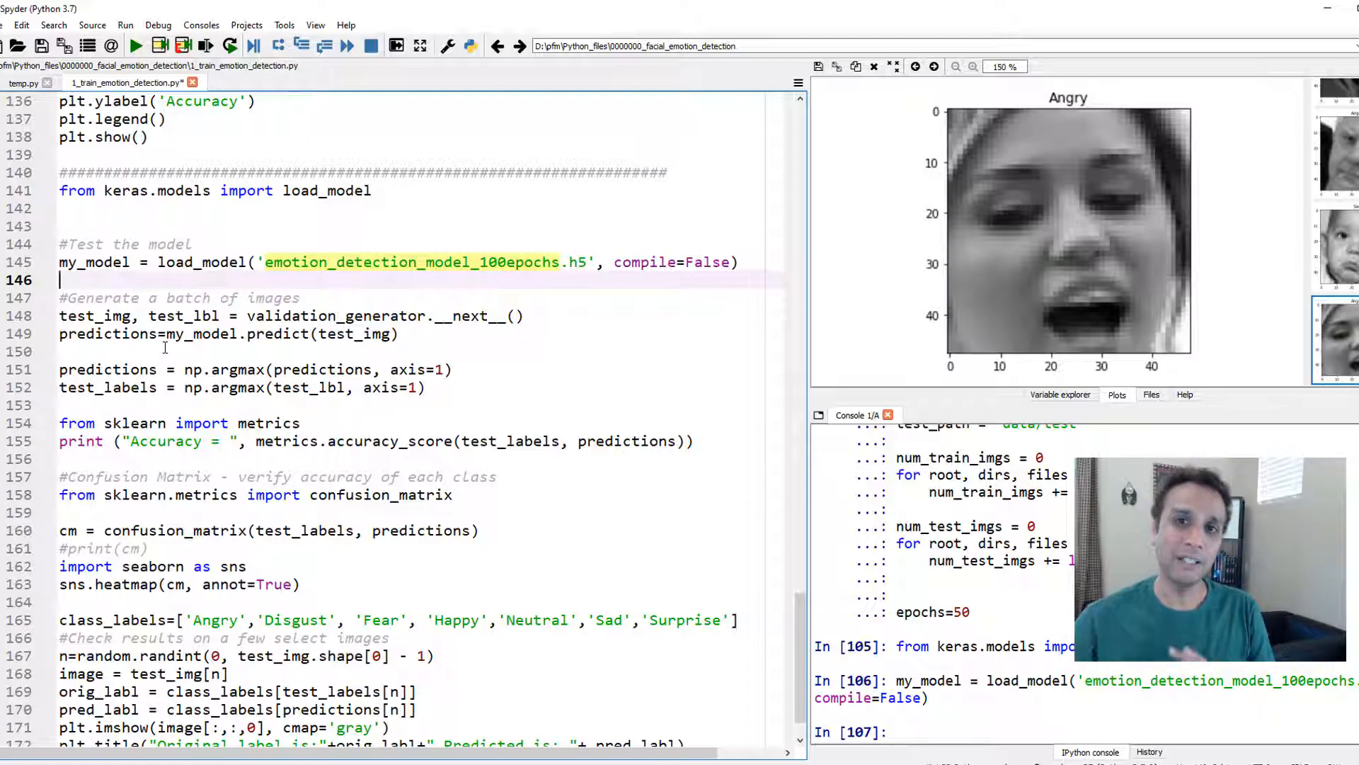
scroll(down, 3)
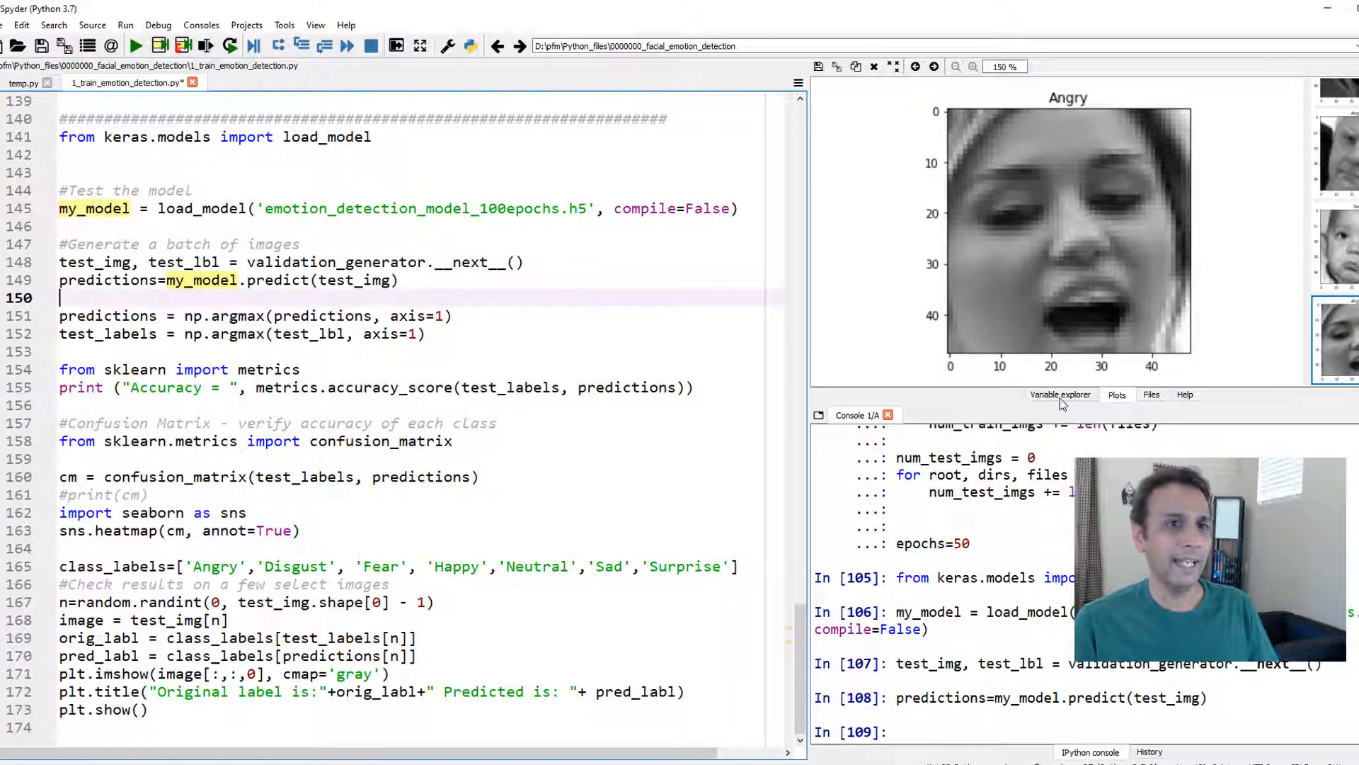
Step: Run the batch prediction and class-index conversion lines 148–152 one by one
click(1060, 395)
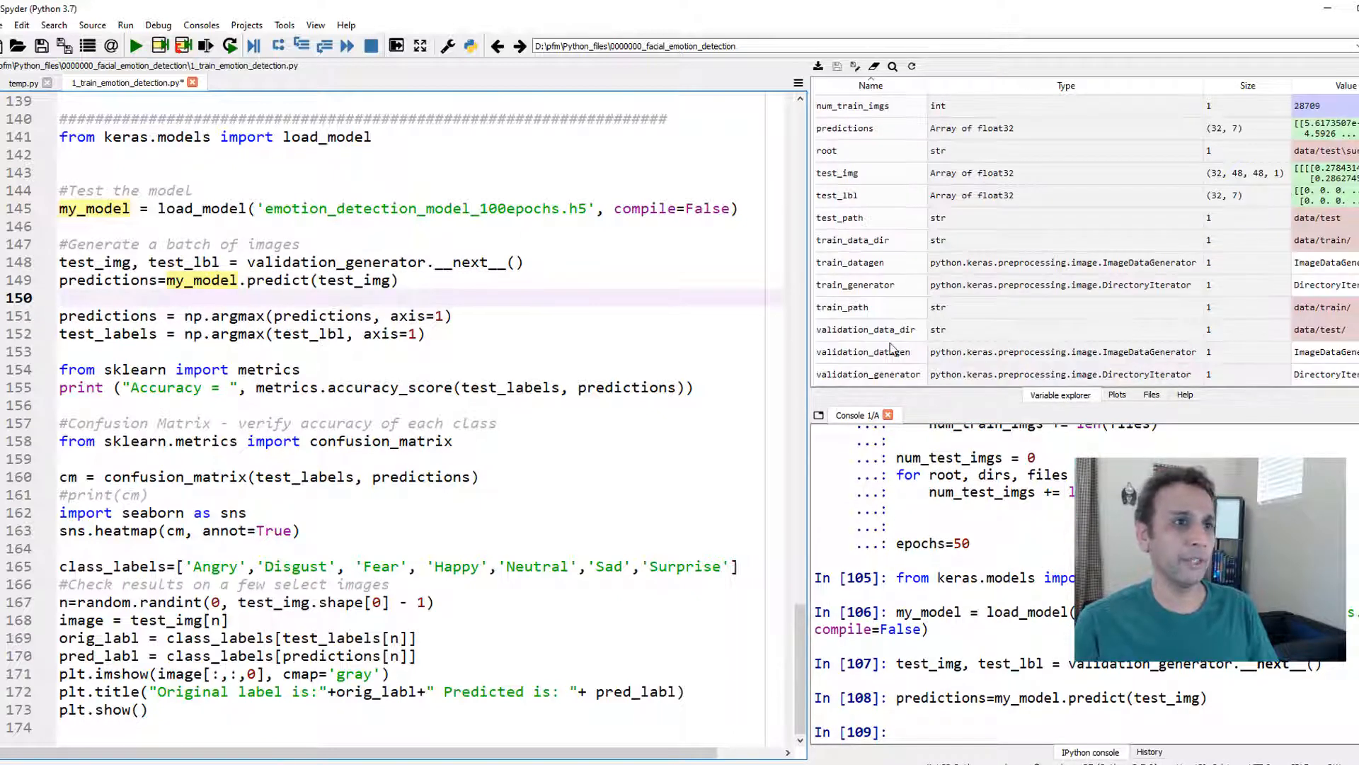
mouse_move(1220, 137)
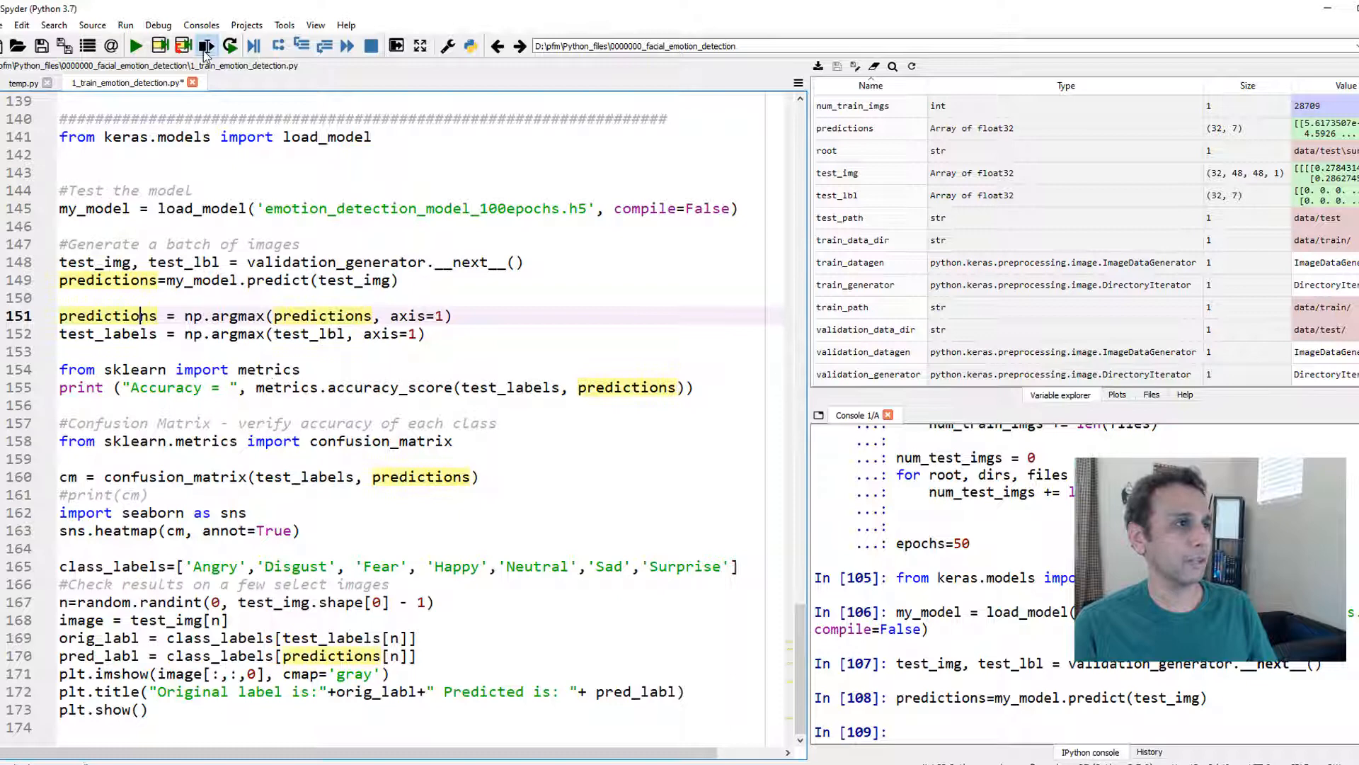
click(205, 46)
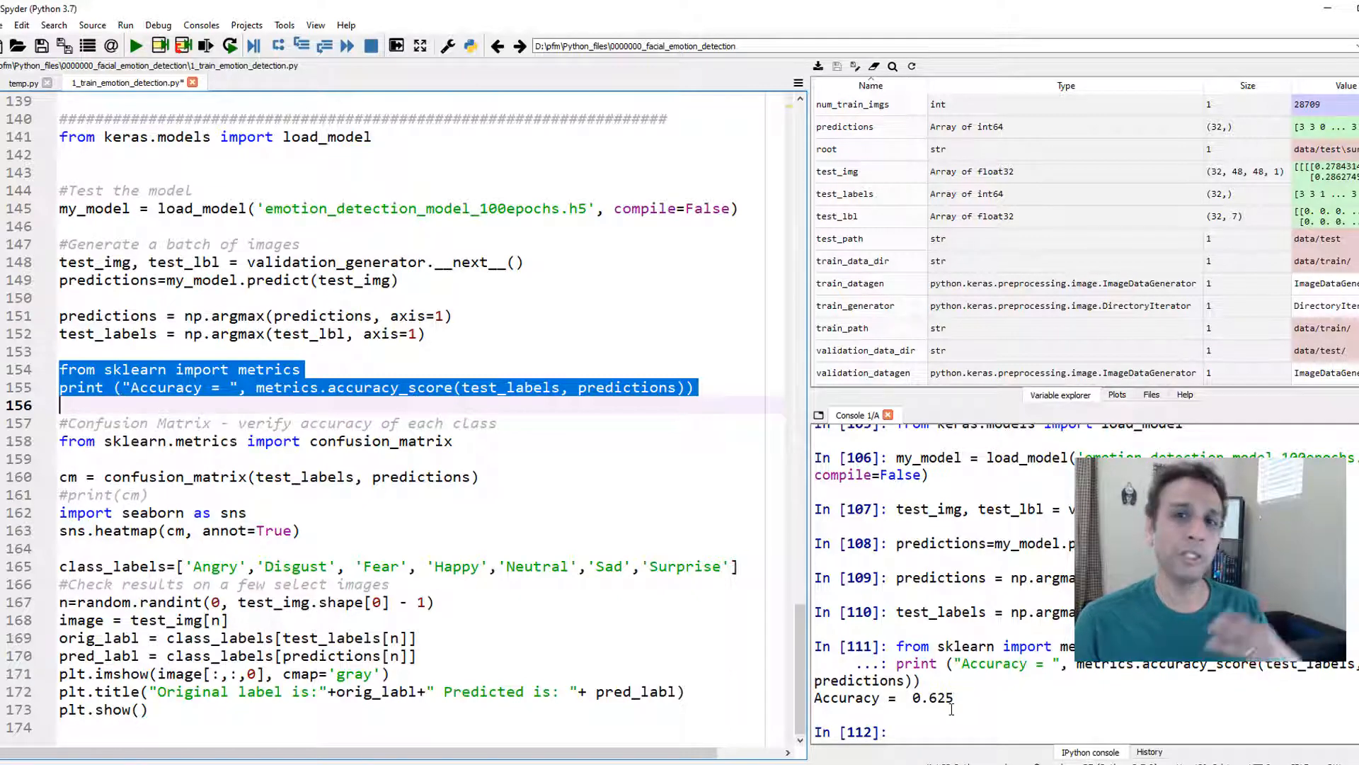
Step: Scroll up through the model and training code, then back down to the confusion-matrix section
scroll(up, 3)
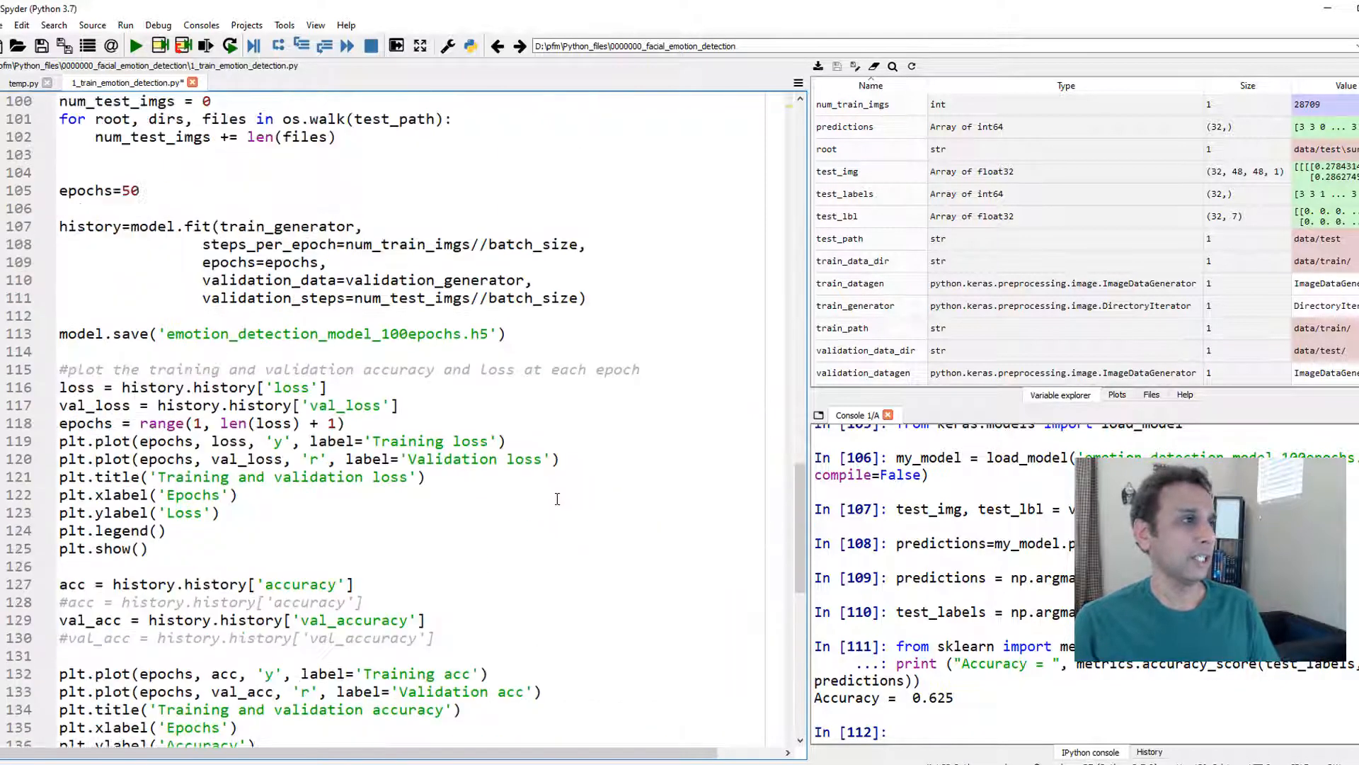
scroll(up, 3)
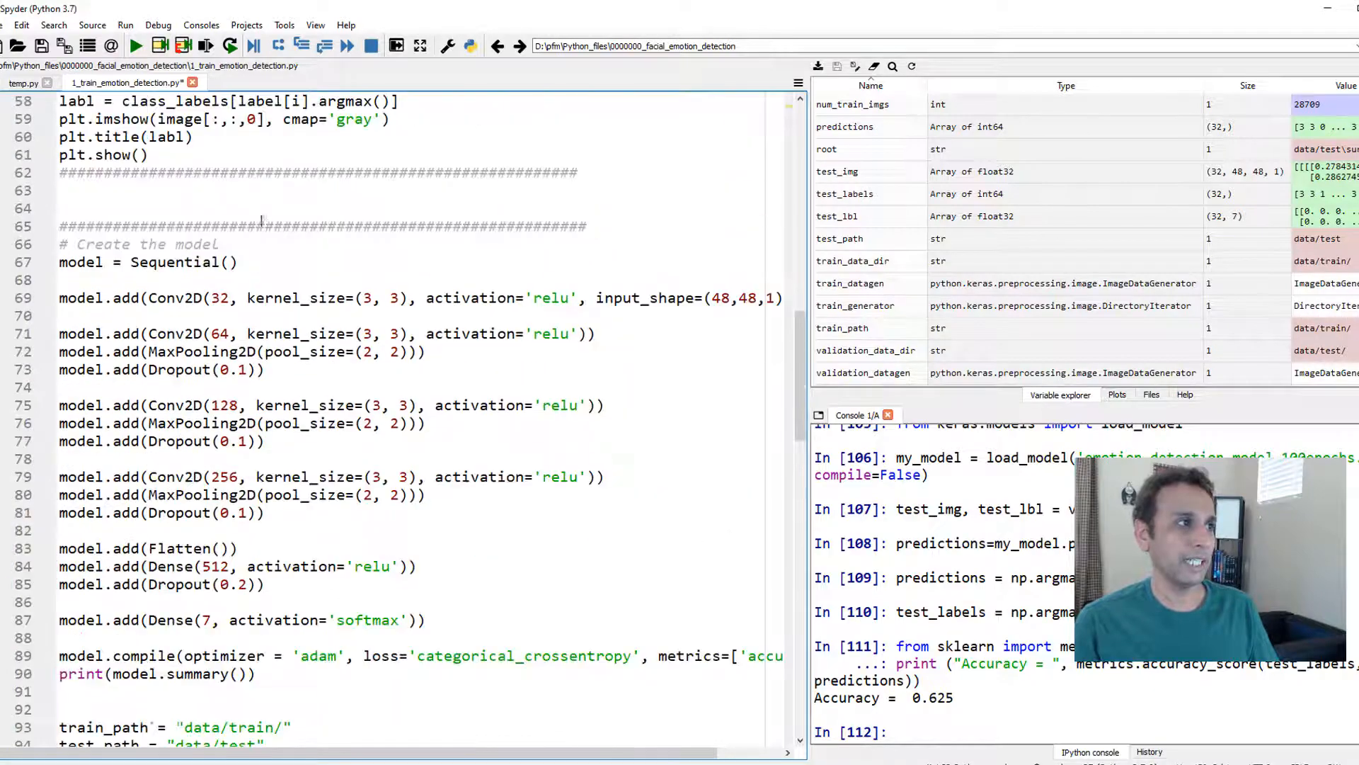
scroll(down, 3)
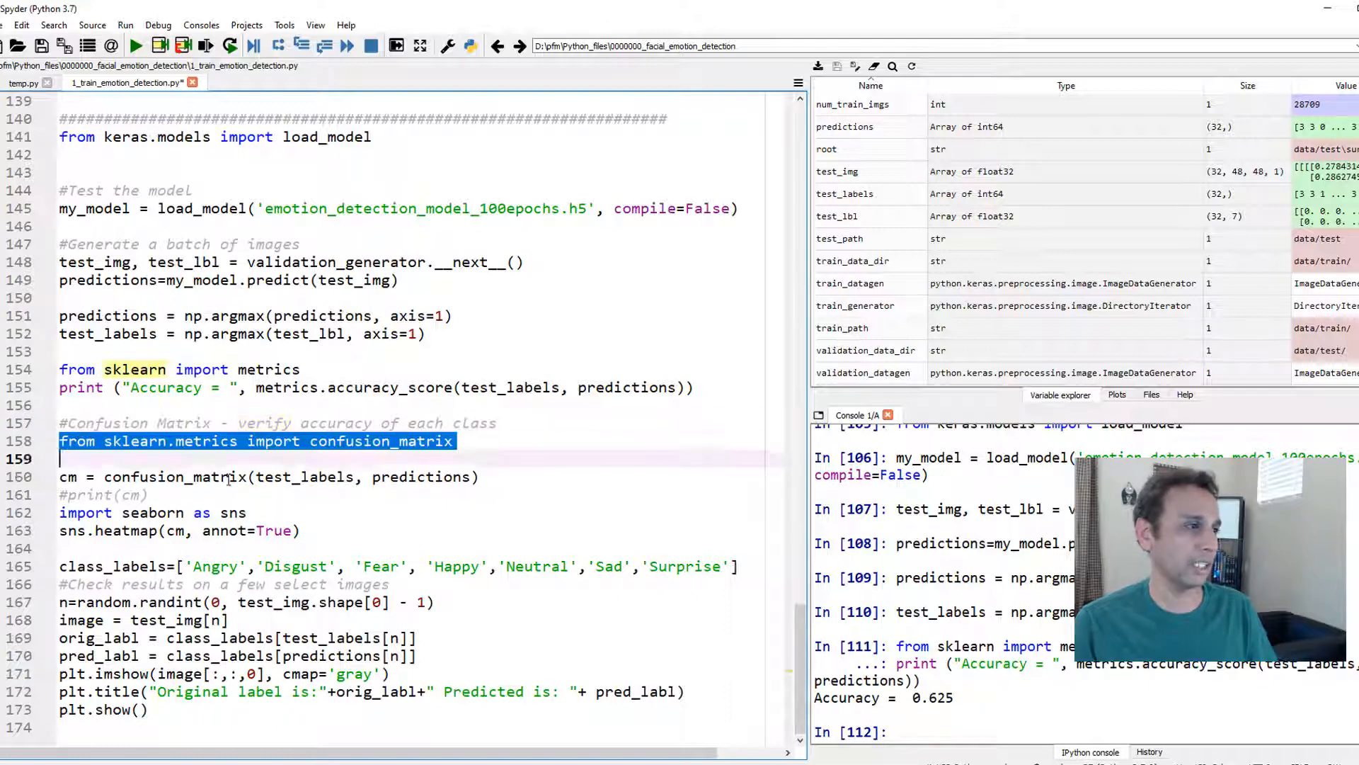
Step: Run the confusion-matrix code and view the seven-class seaborn heatmap in Plots
click(205, 46)
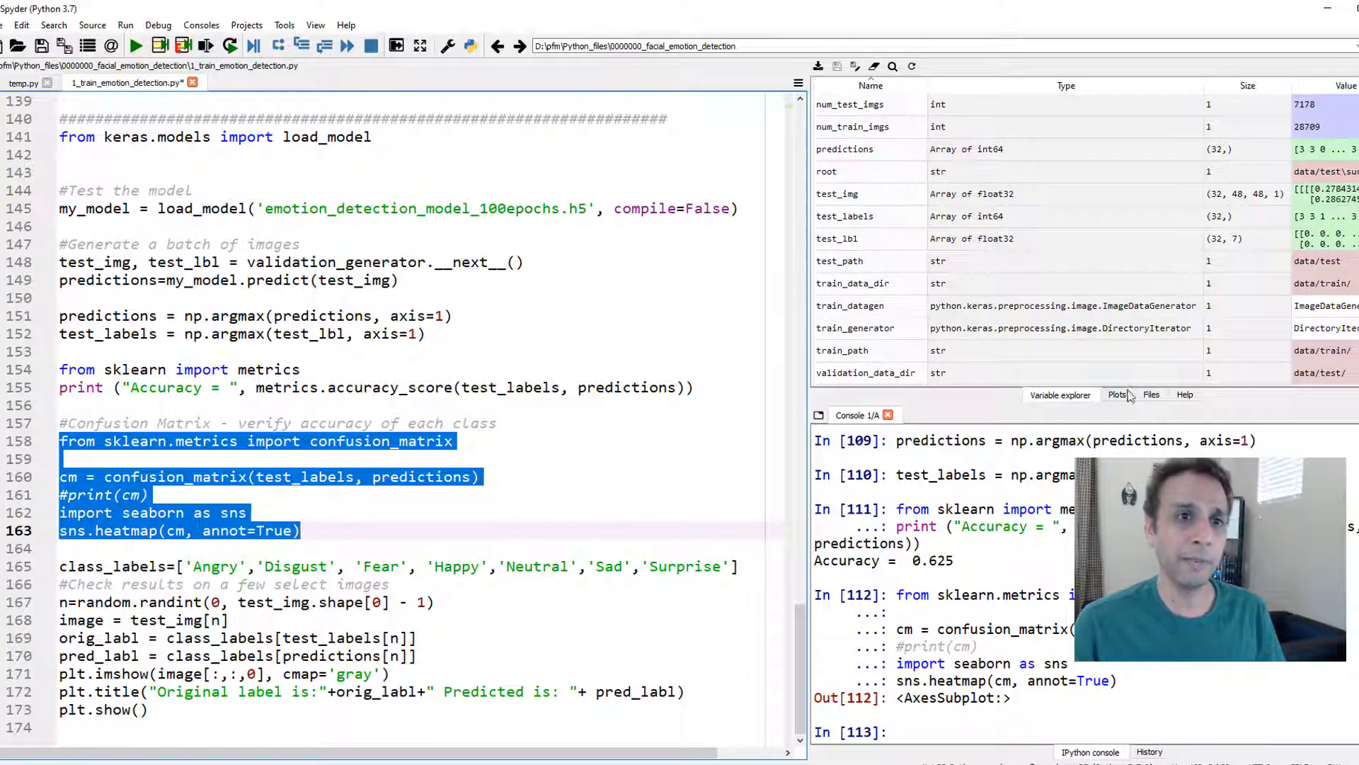
click(1115, 394)
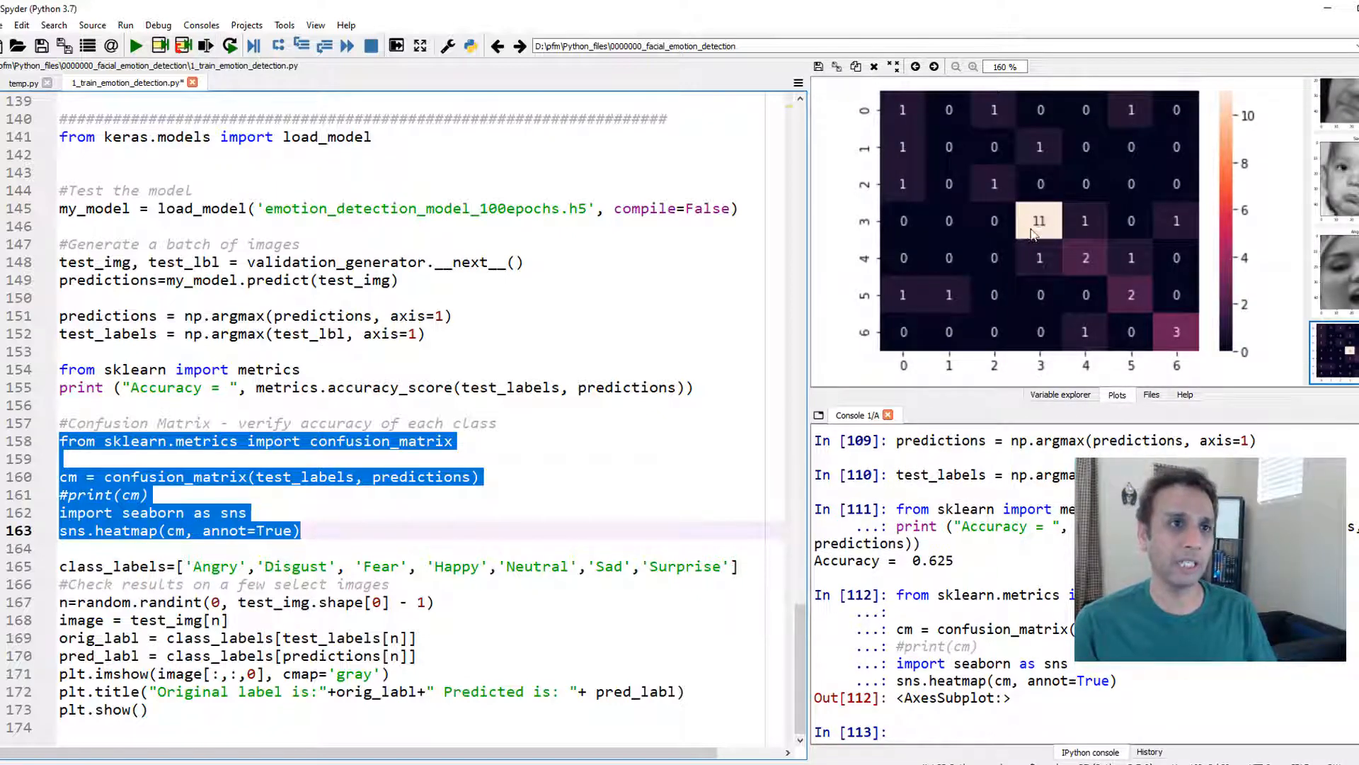
mouse_move(1011, 228)
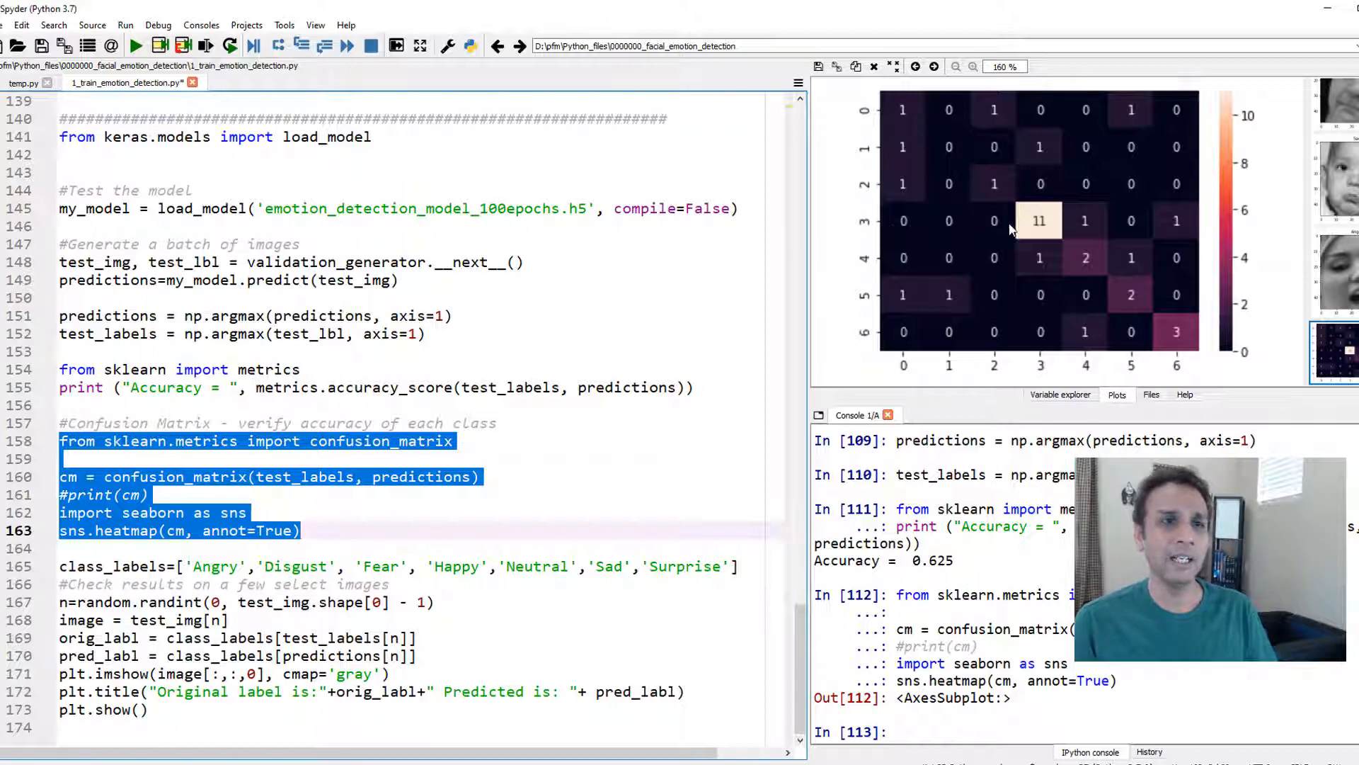
mouse_move(1177, 321)
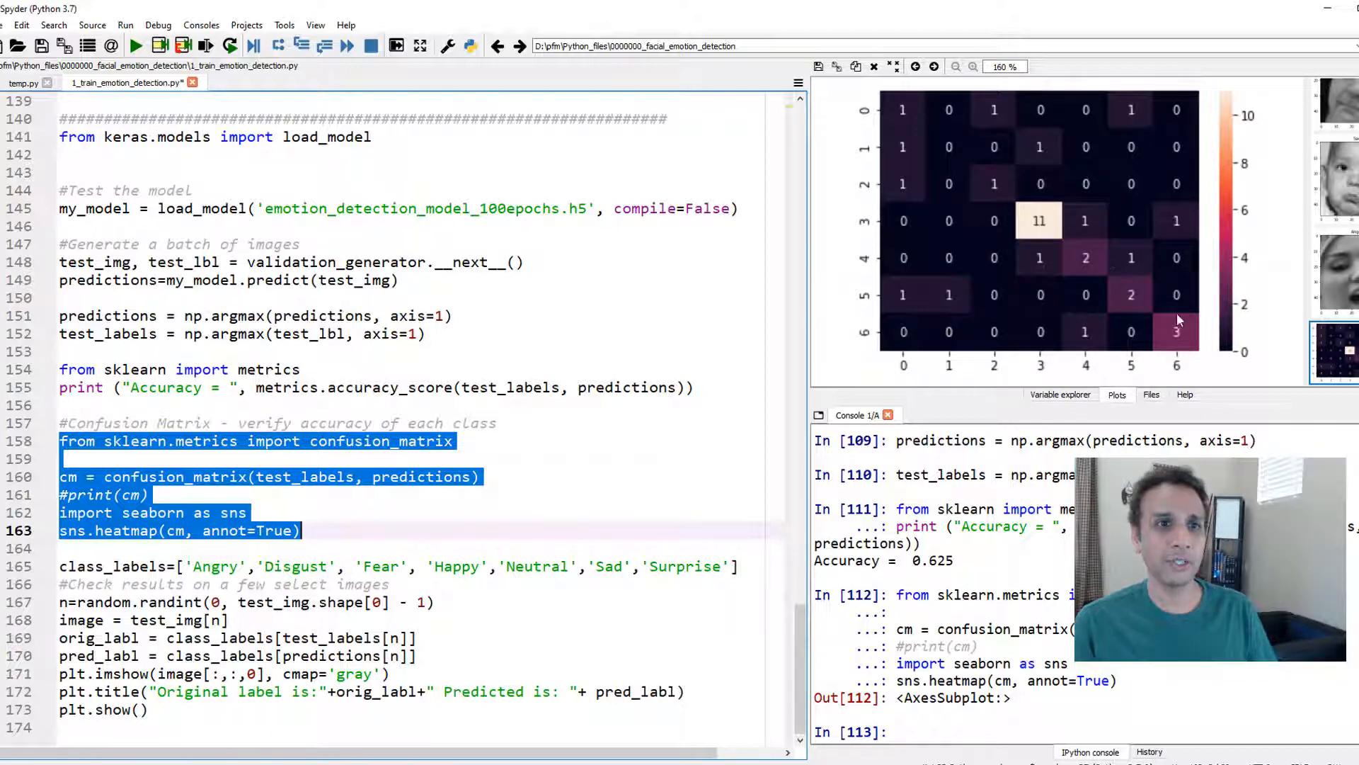
mouse_move(904, 193)
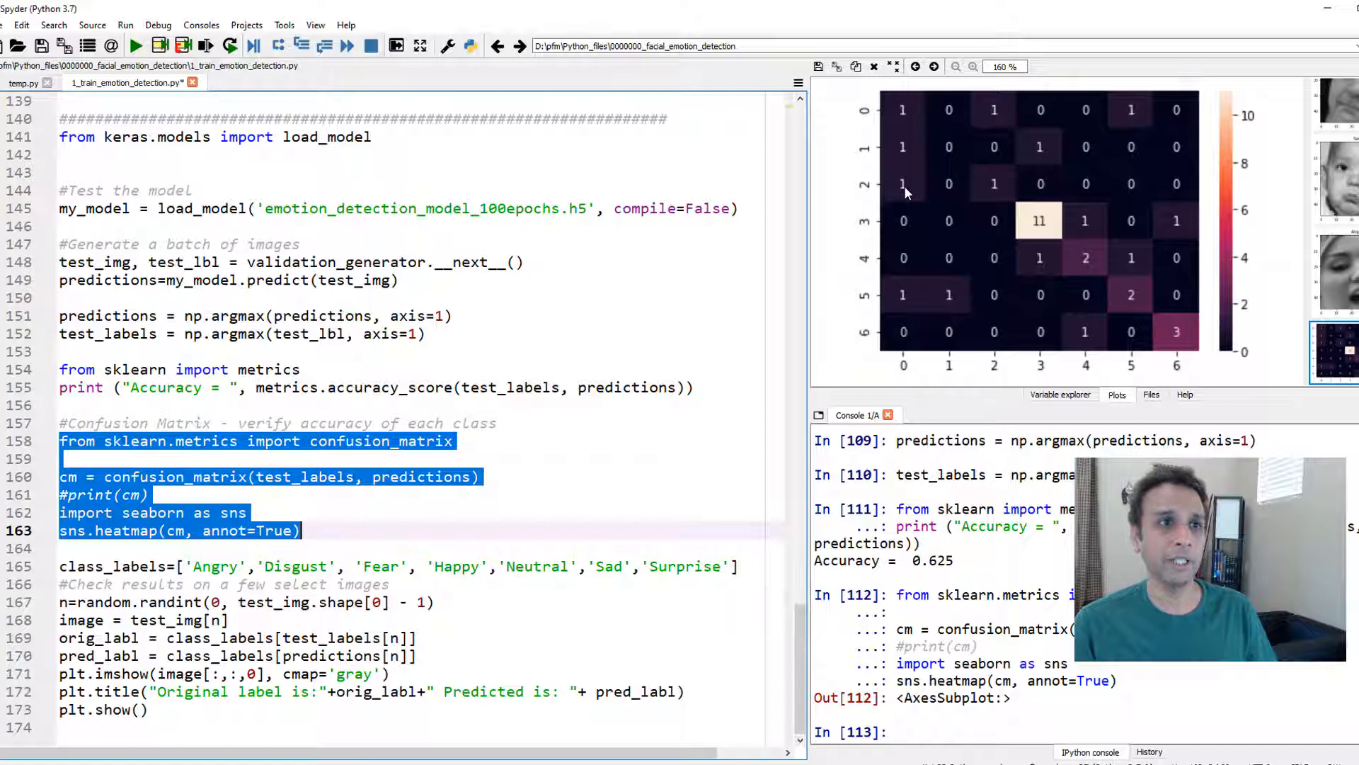
mouse_move(949, 310)
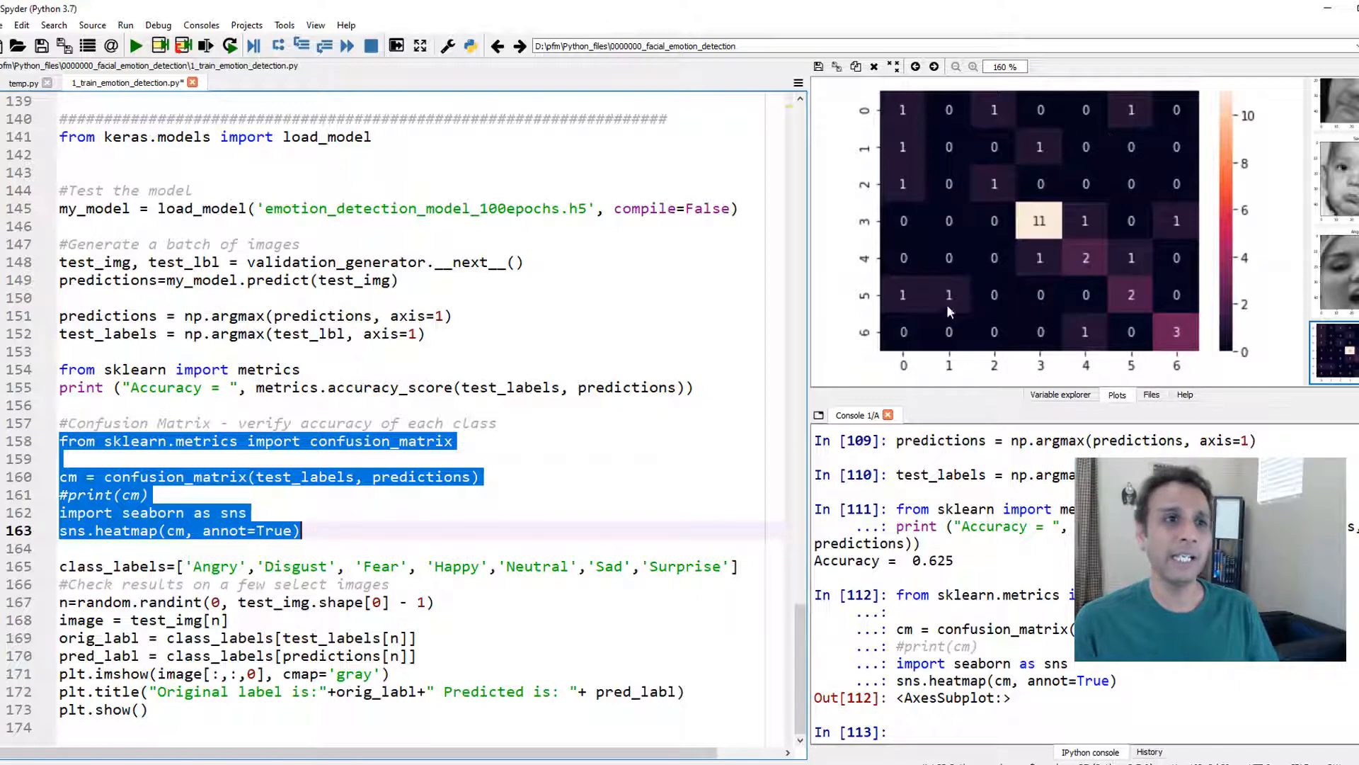
mouse_move(961, 310)
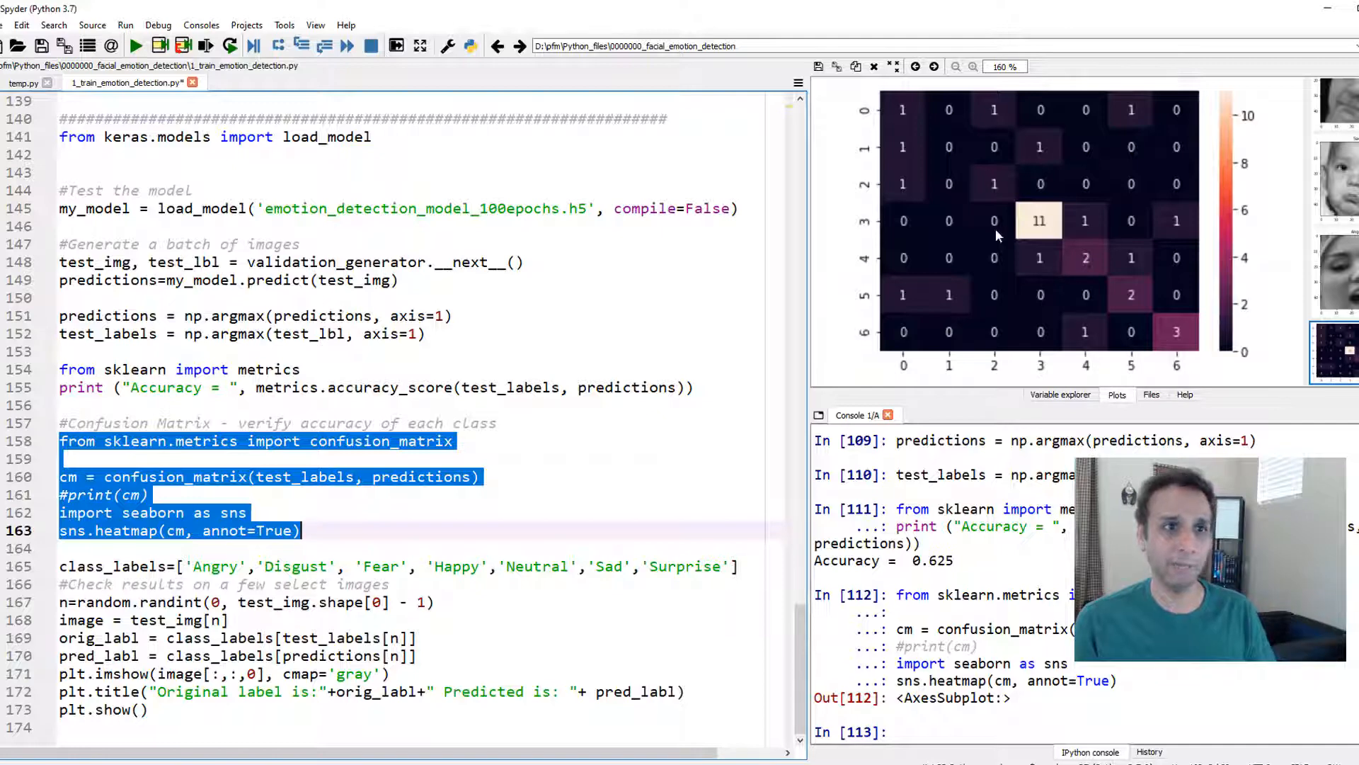
click(299, 476)
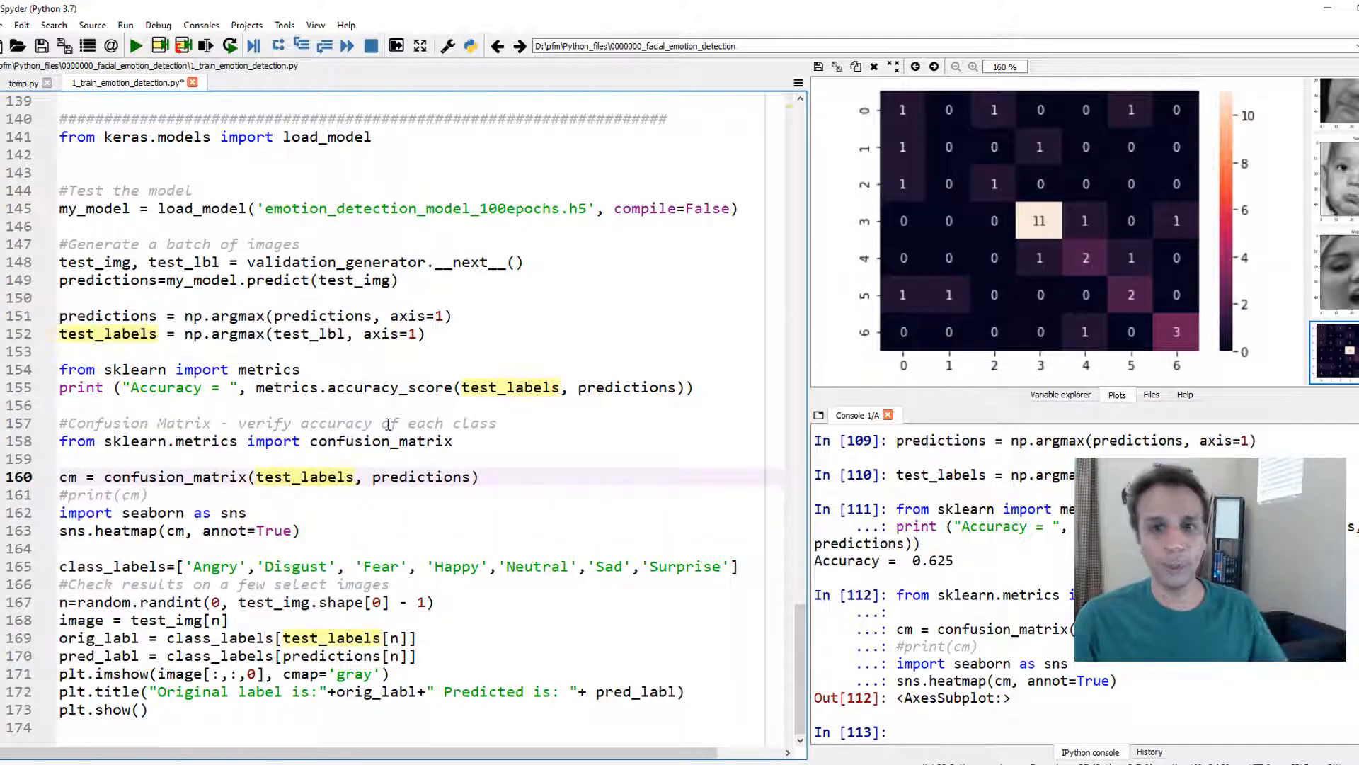
mouse_move(382, 440)
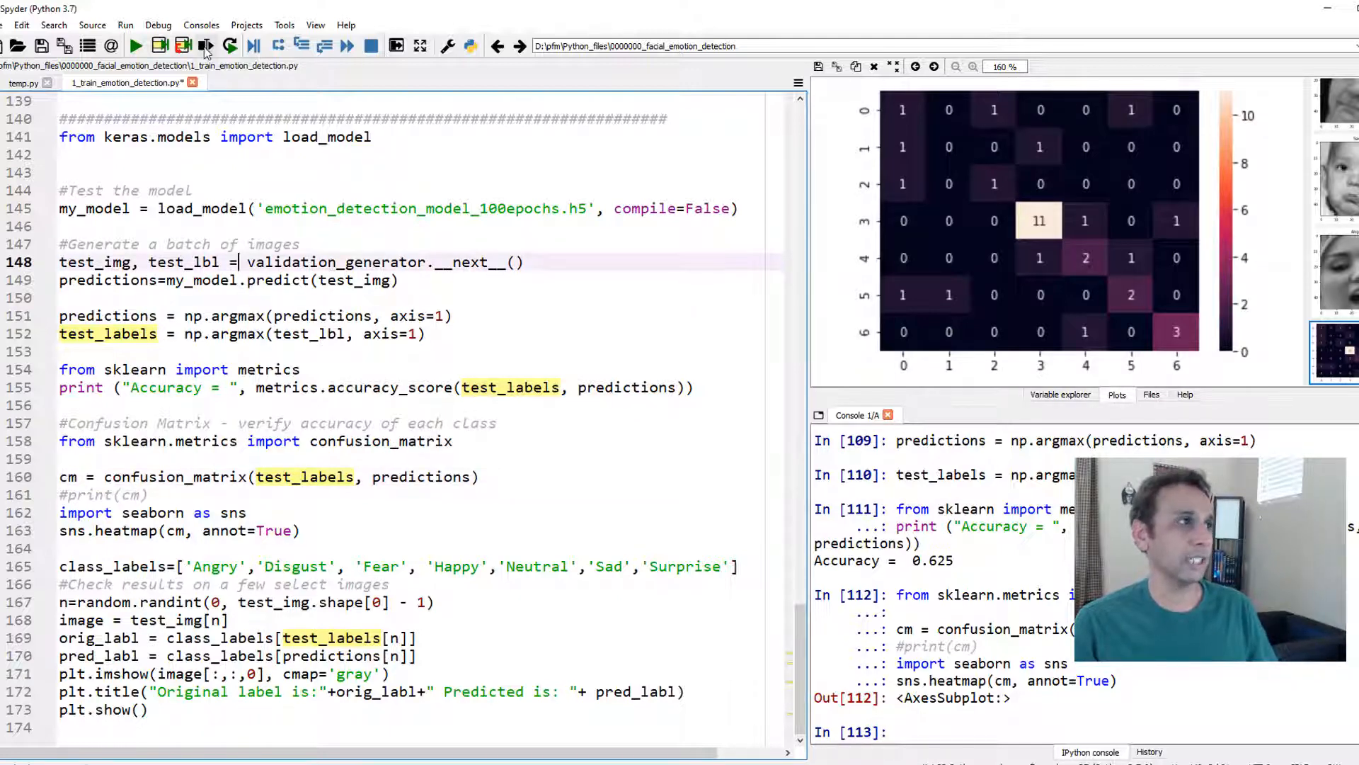
Step: Rerun evaluation on a fresh batch (accuracy 0.6875), then run the class_labels line
click(205, 46)
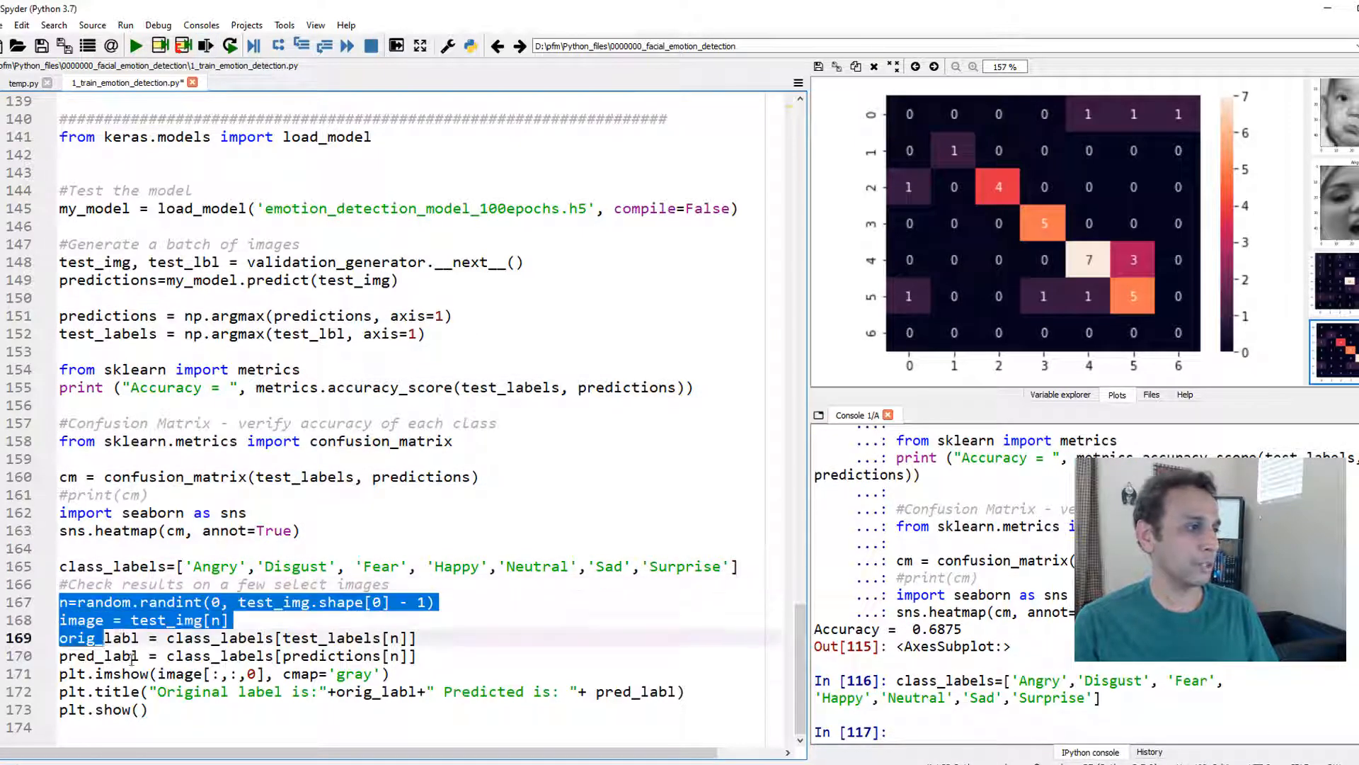
click(205, 46)
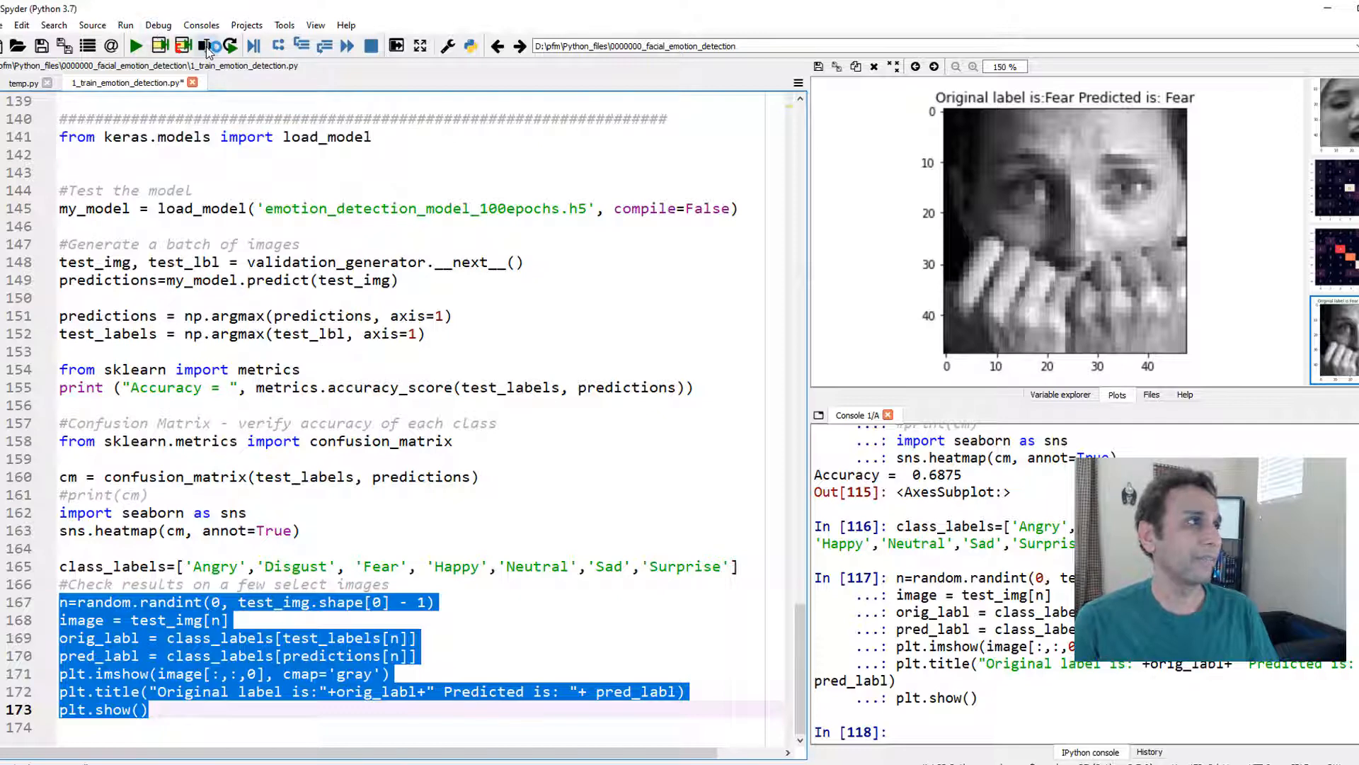
Step: Repeatedly run the sample-prediction block, plotting random faces with original and predicted emotions
click(205, 46)
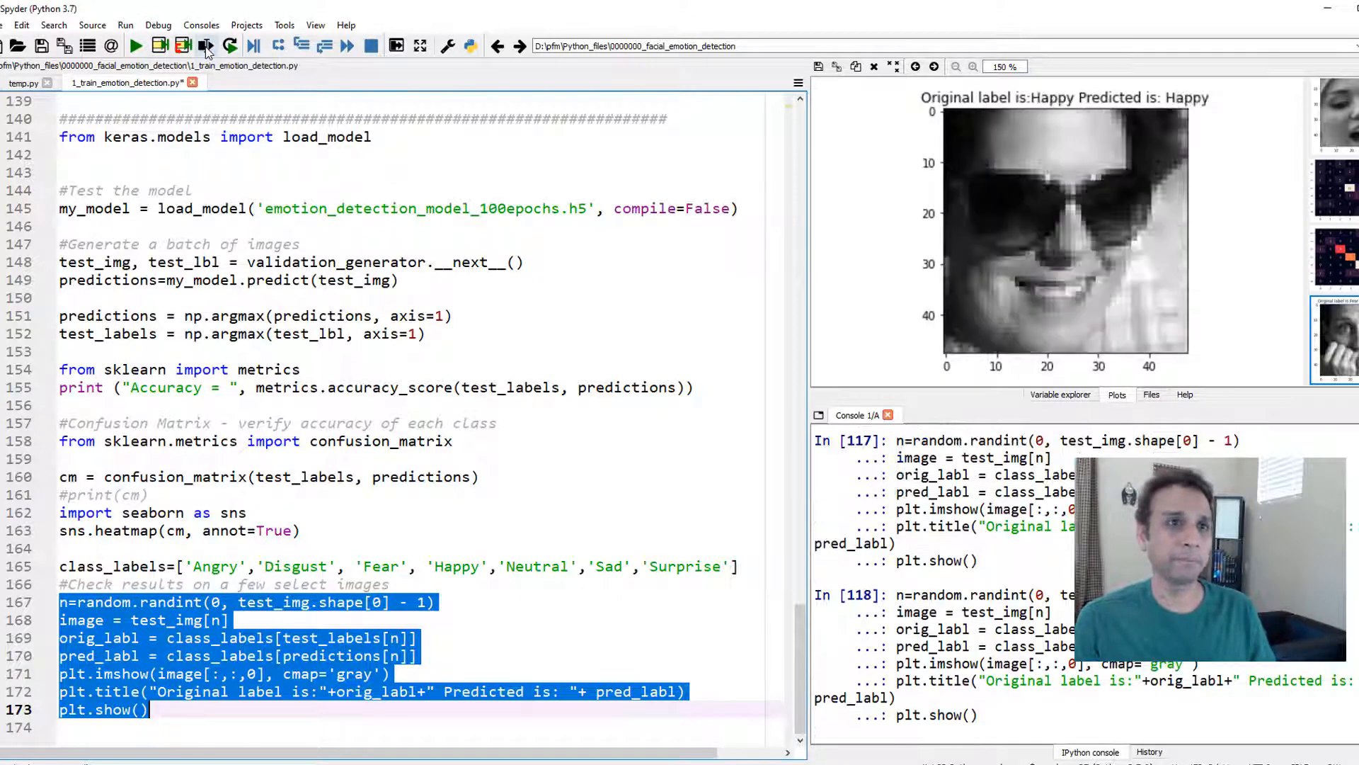
click(205, 46)
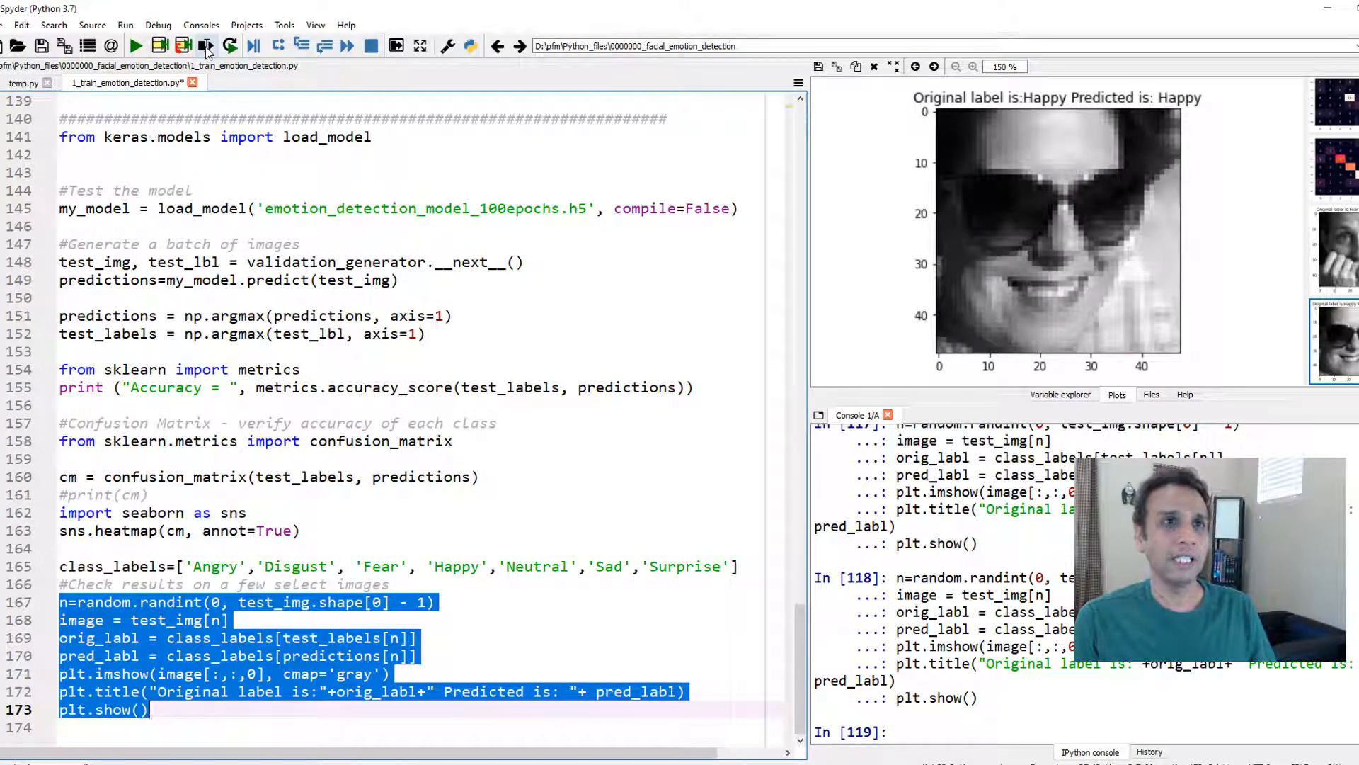
click(206, 46)
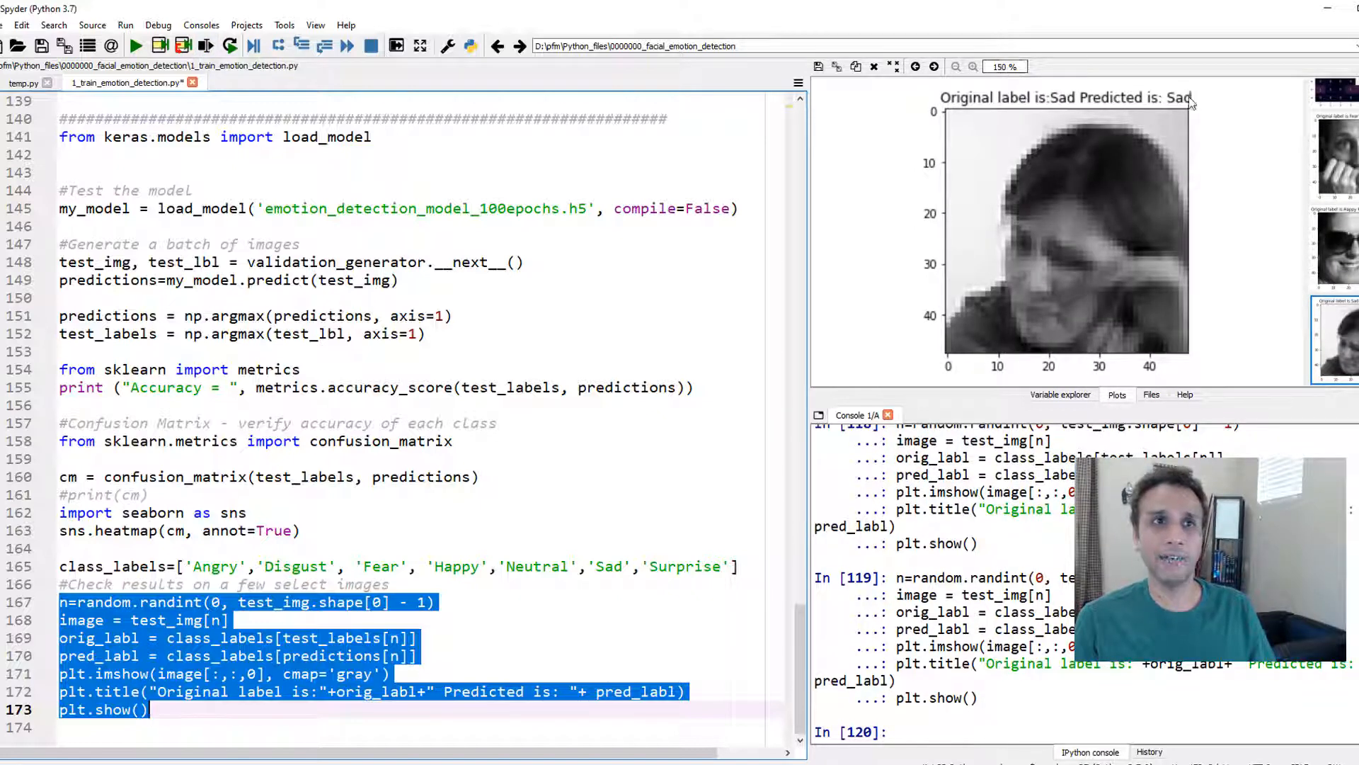
click(206, 46)
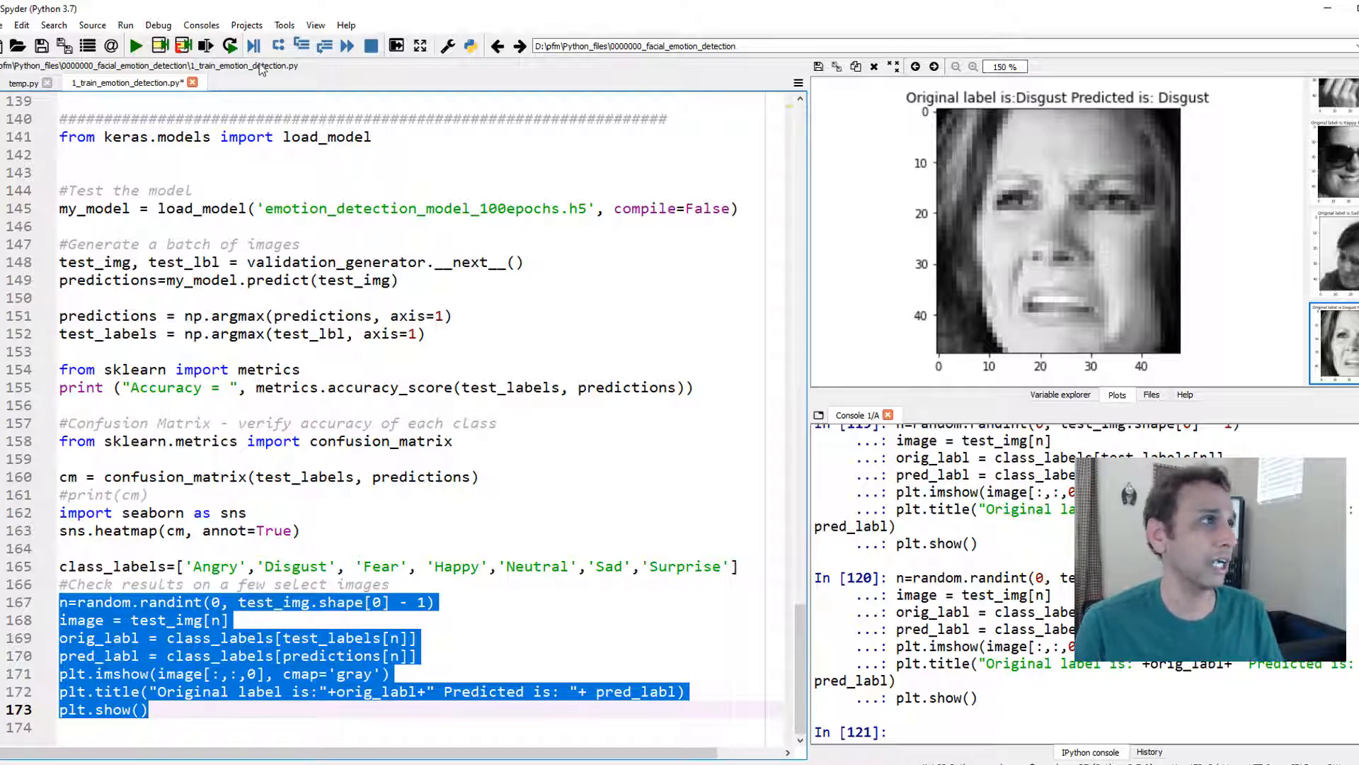
click(206, 46)
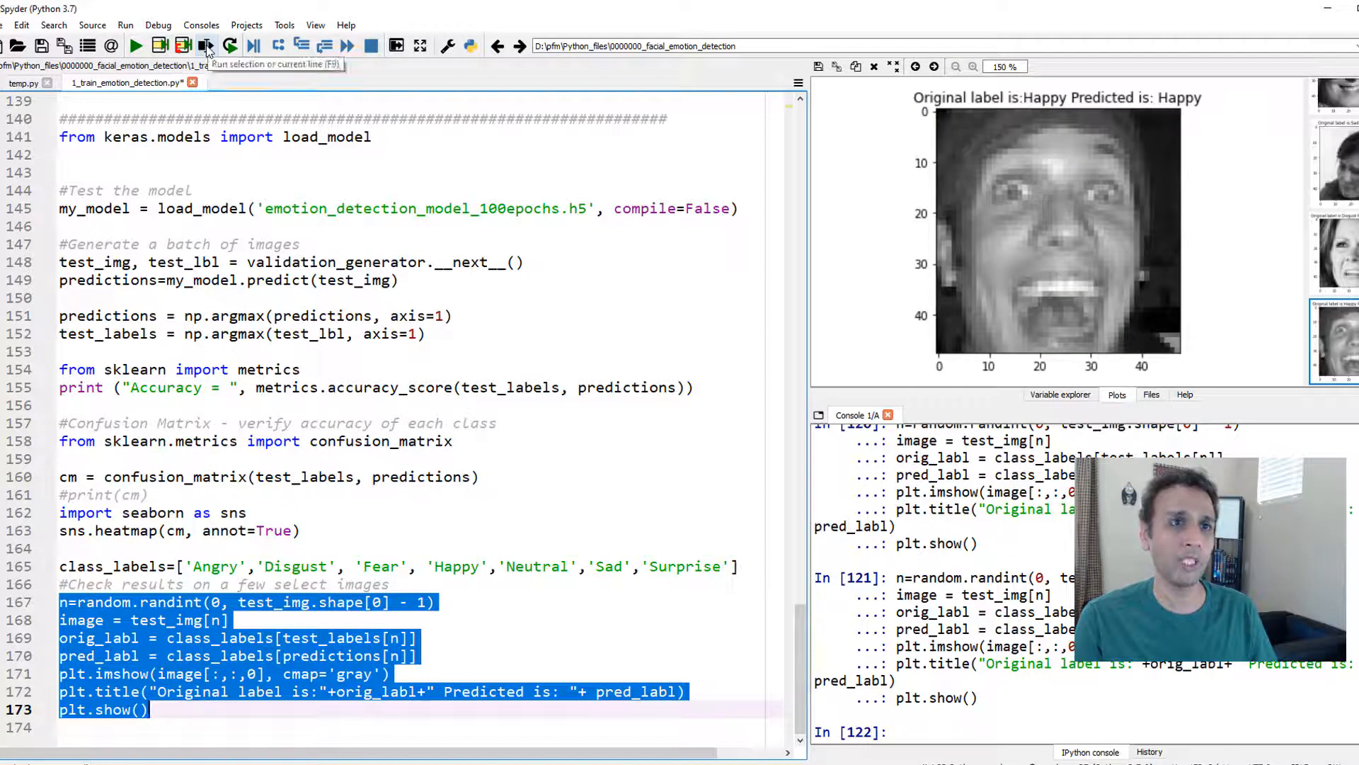
click(205, 46)
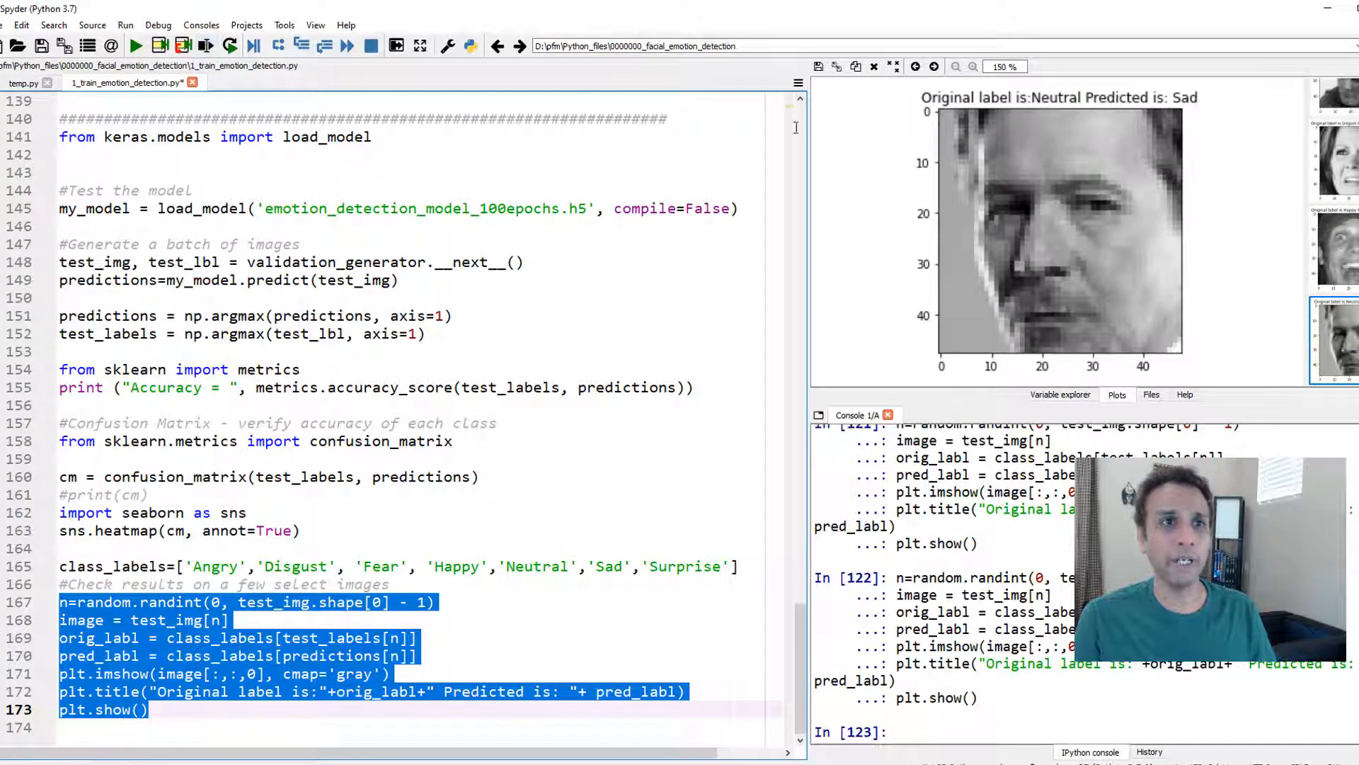
mouse_move(1068, 107)
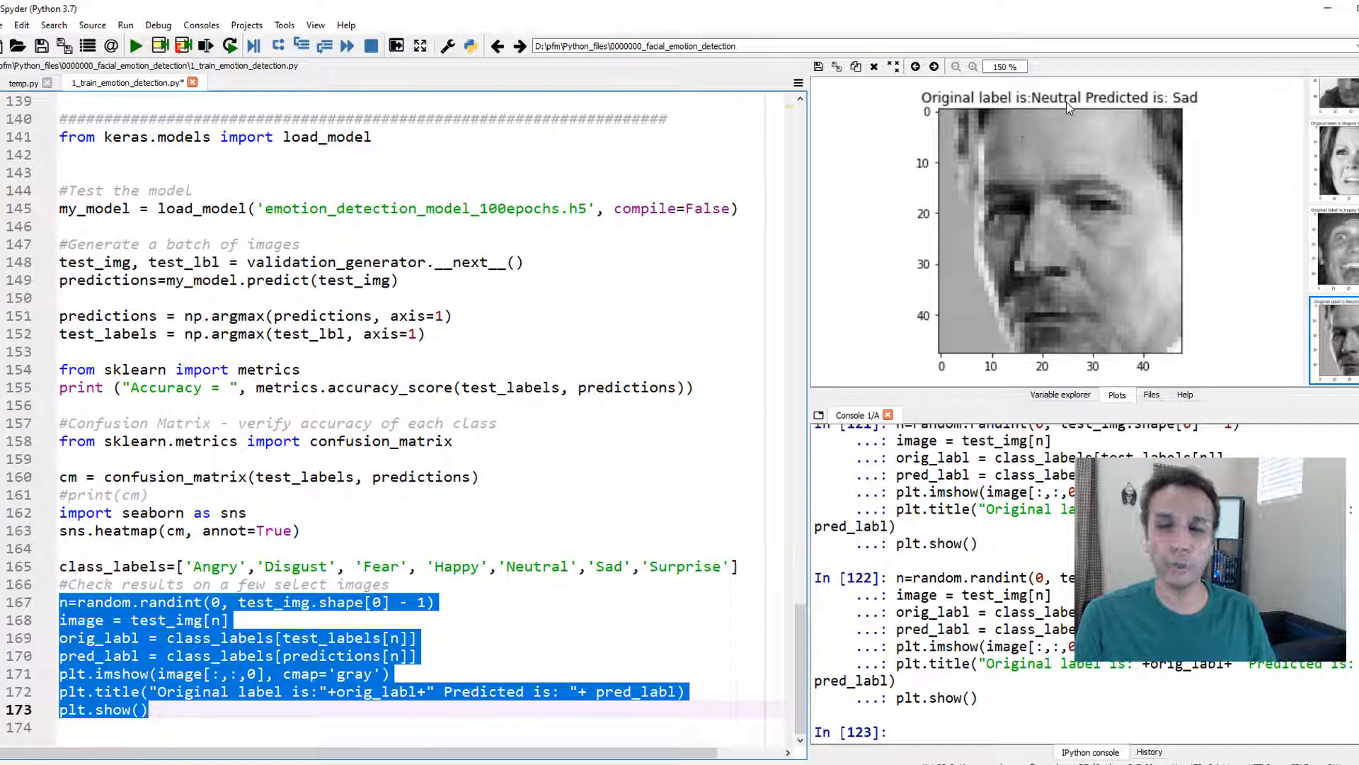
mouse_move(1178, 110)
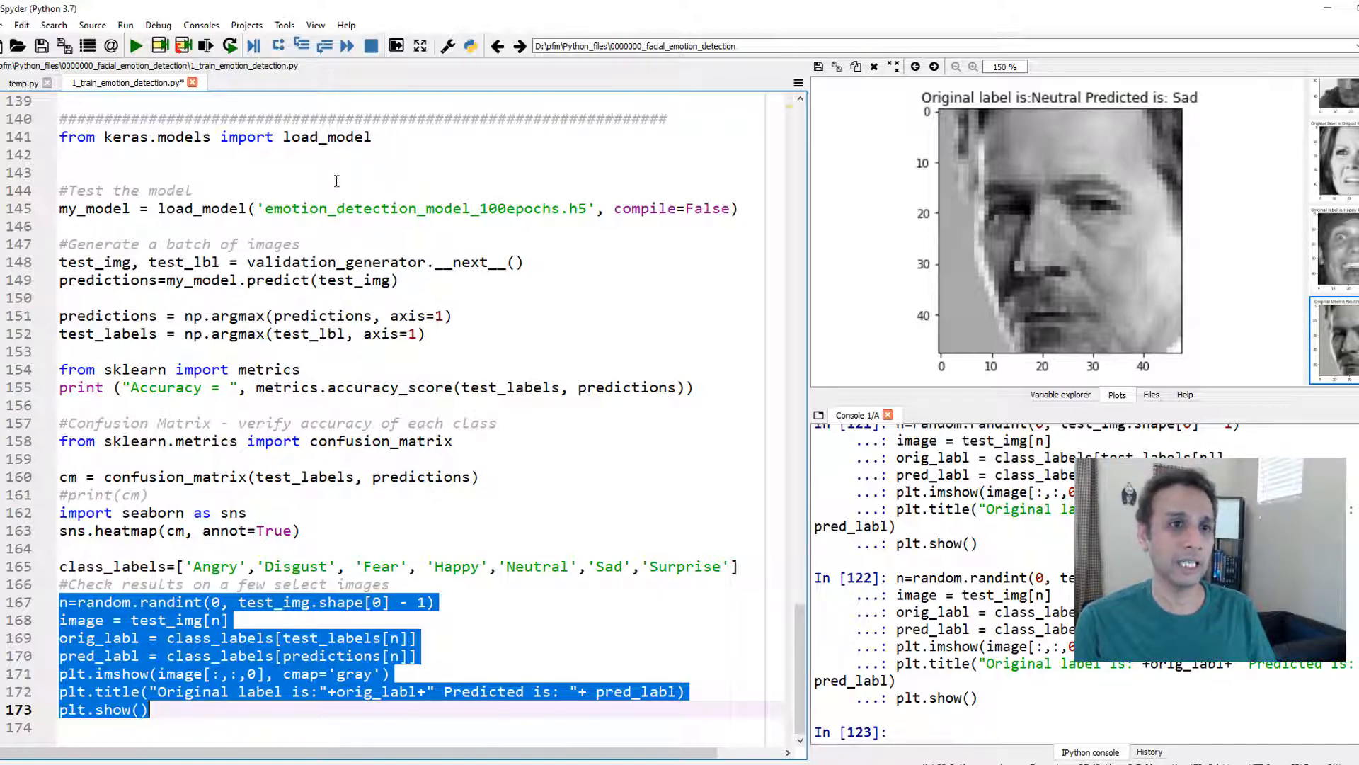
click(206, 46)
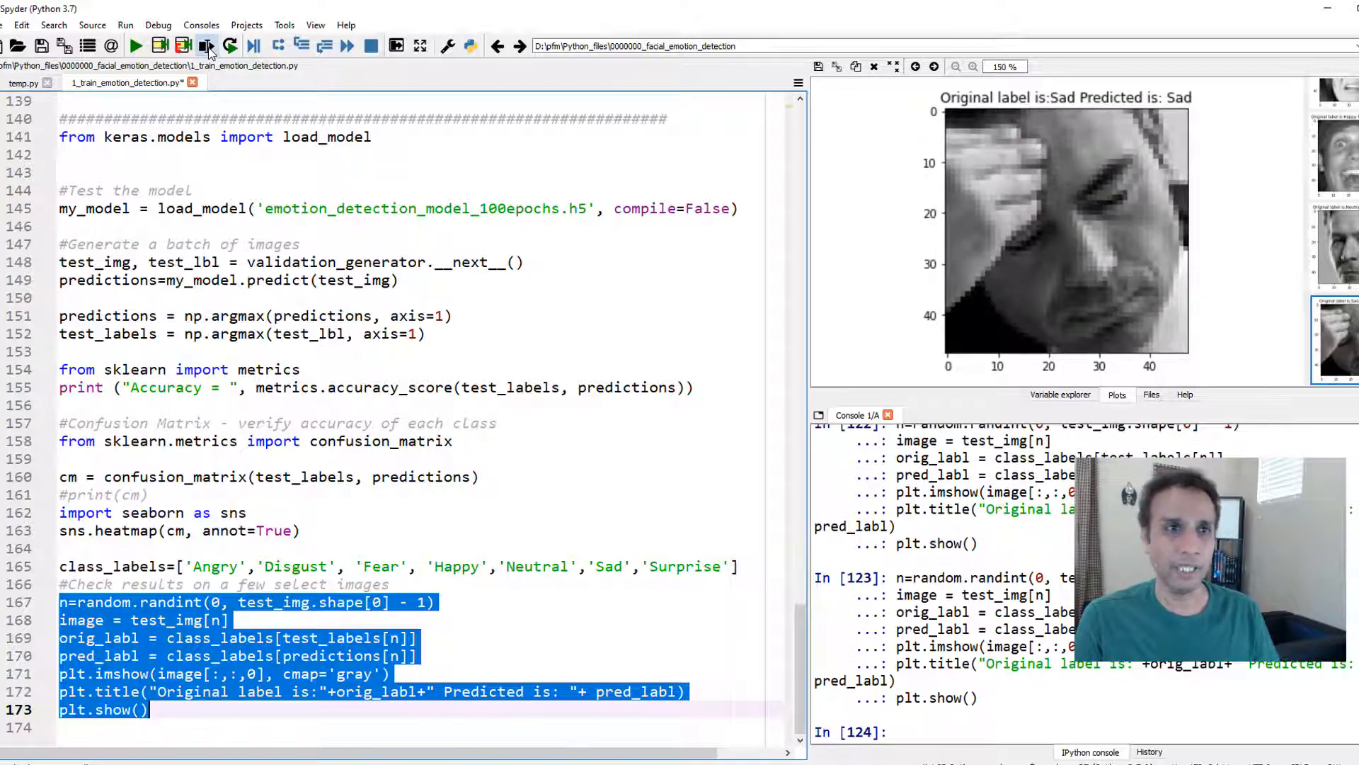
click(206, 46)
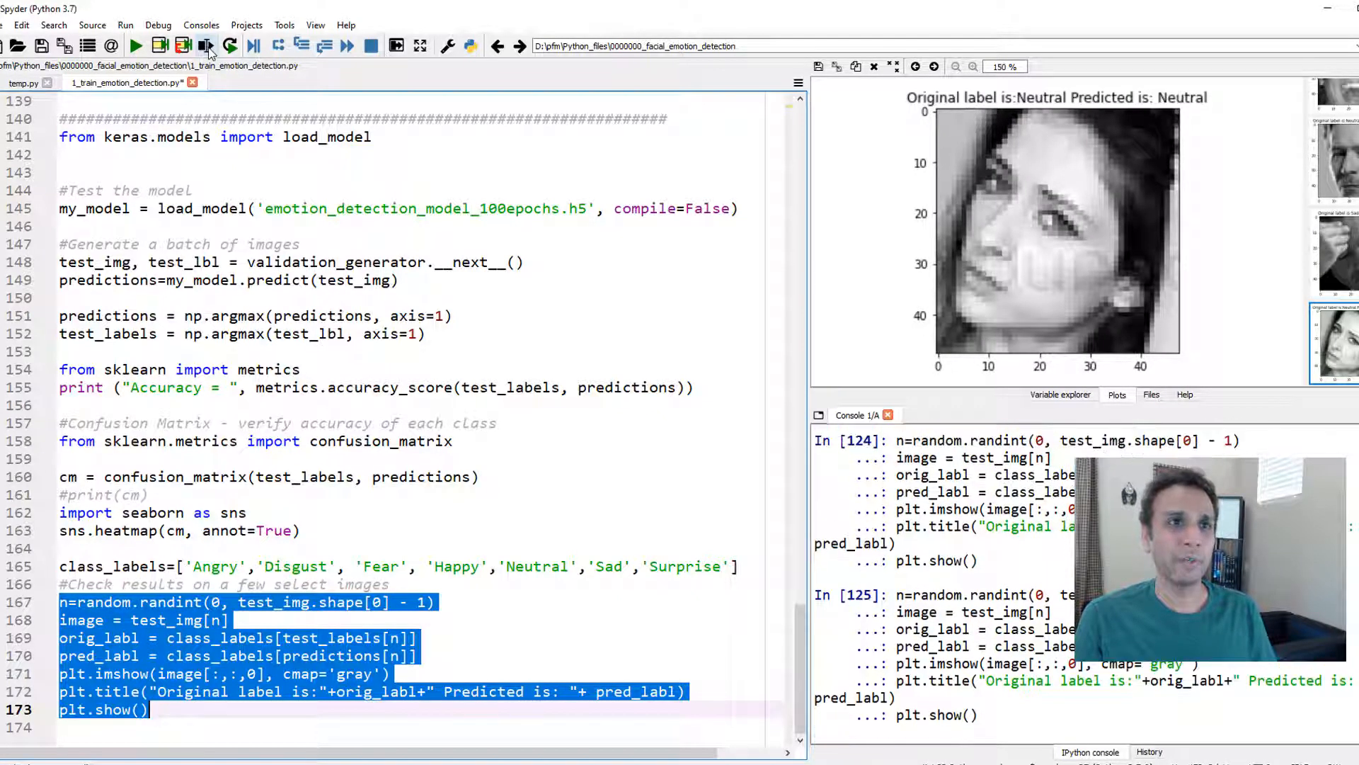